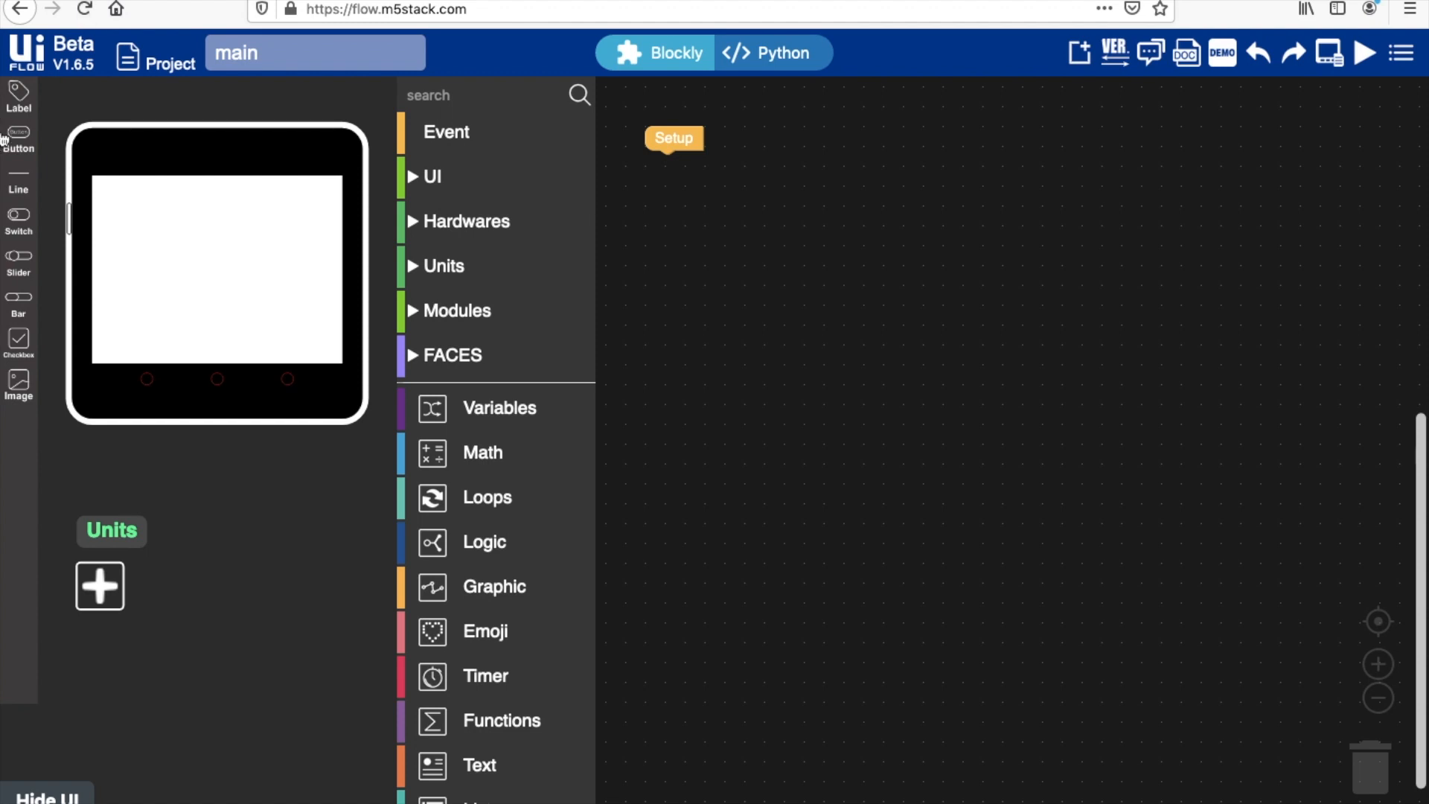
mouse_move(16, 180)
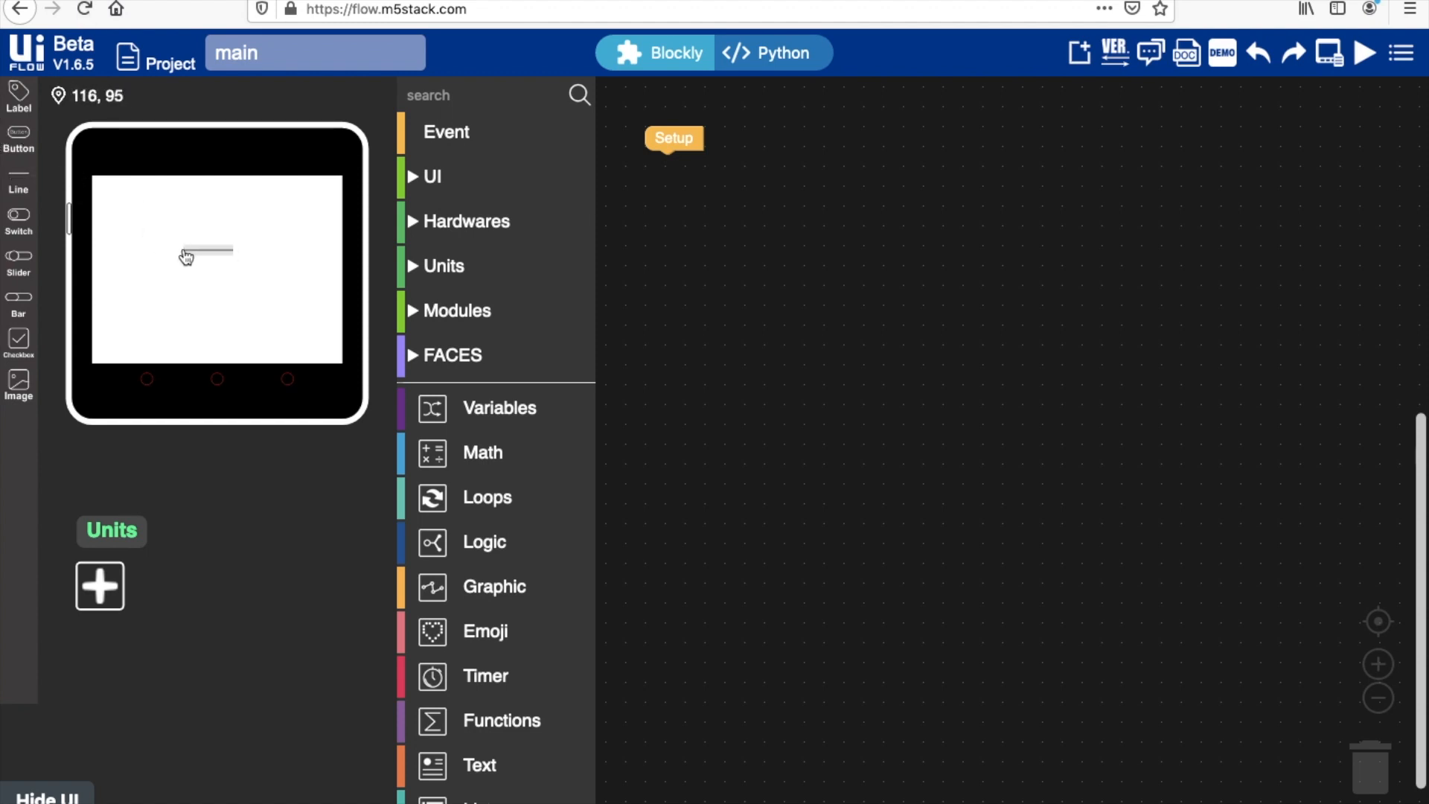
Set the first line to run from x 0, y 80 to x 320, then select the second line
left_click(210, 251)
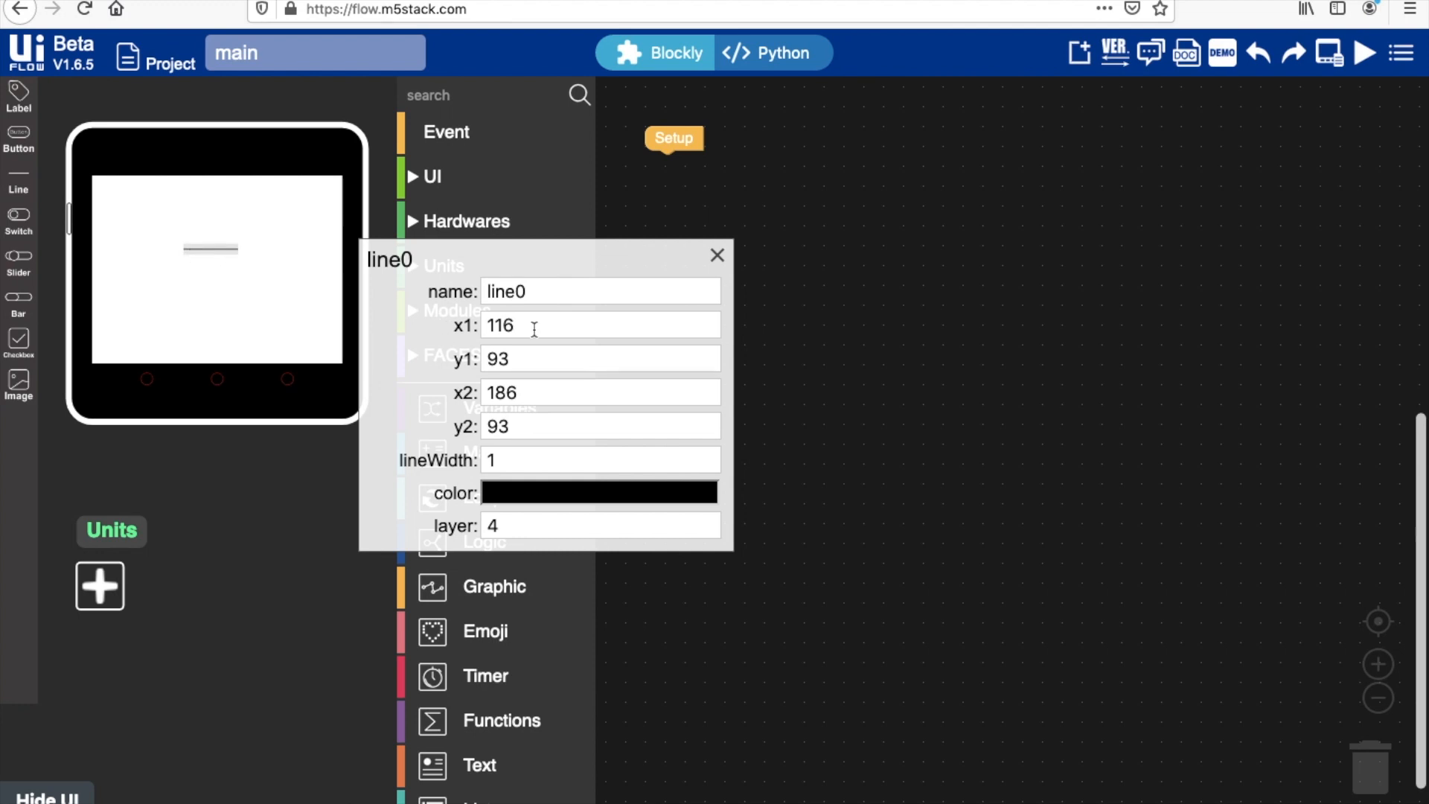
triple_click(600, 325)
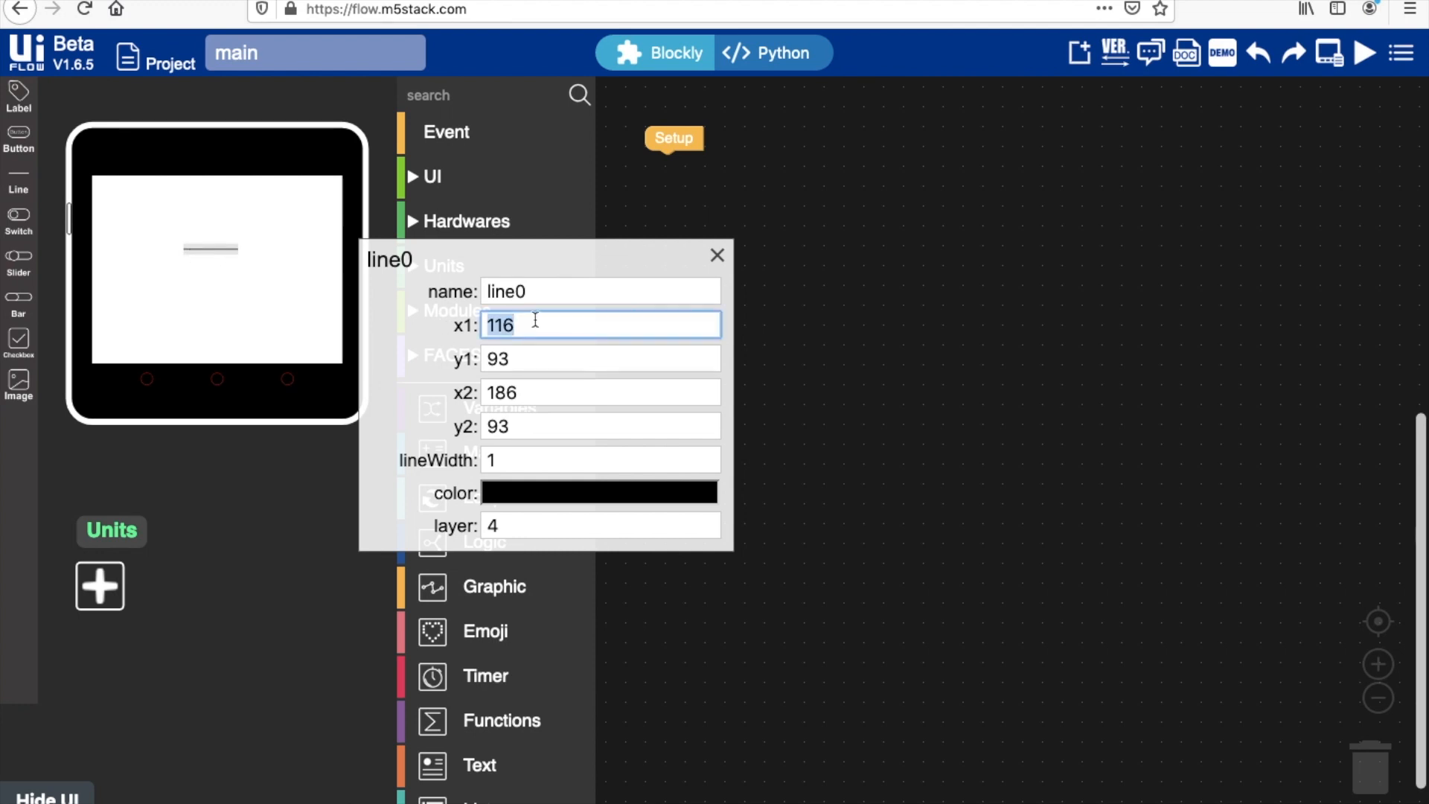
type("0")
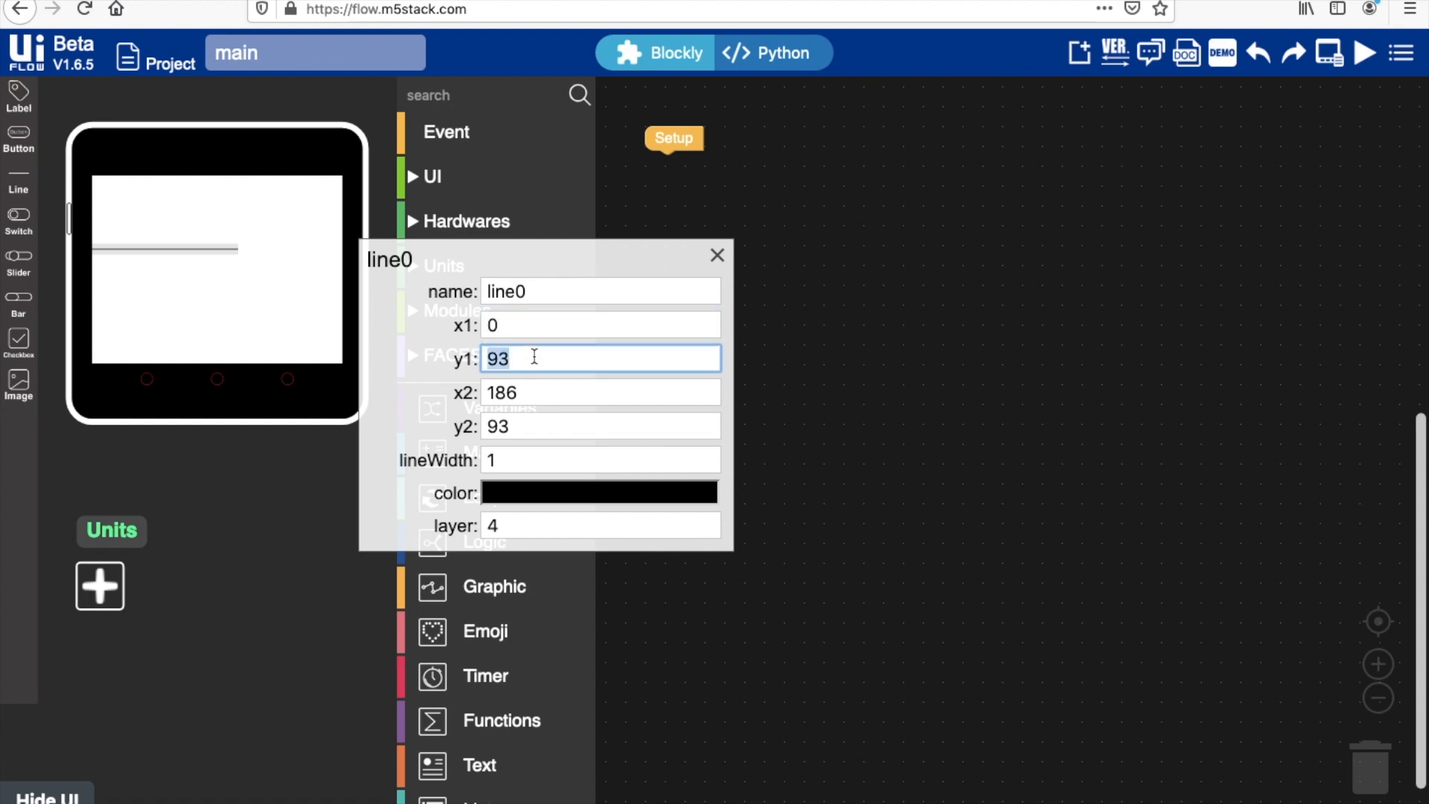
type("80")
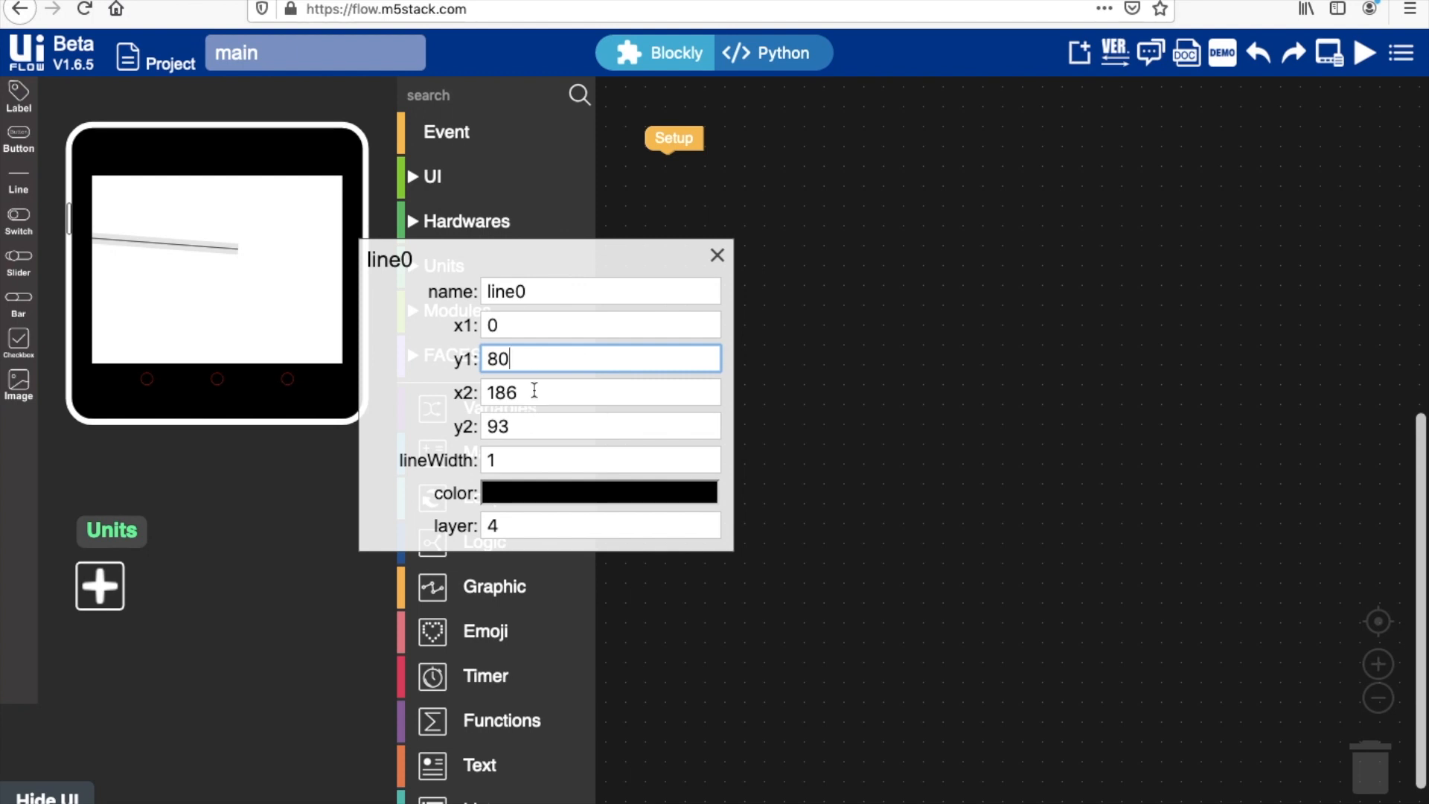
left_click(599, 393)
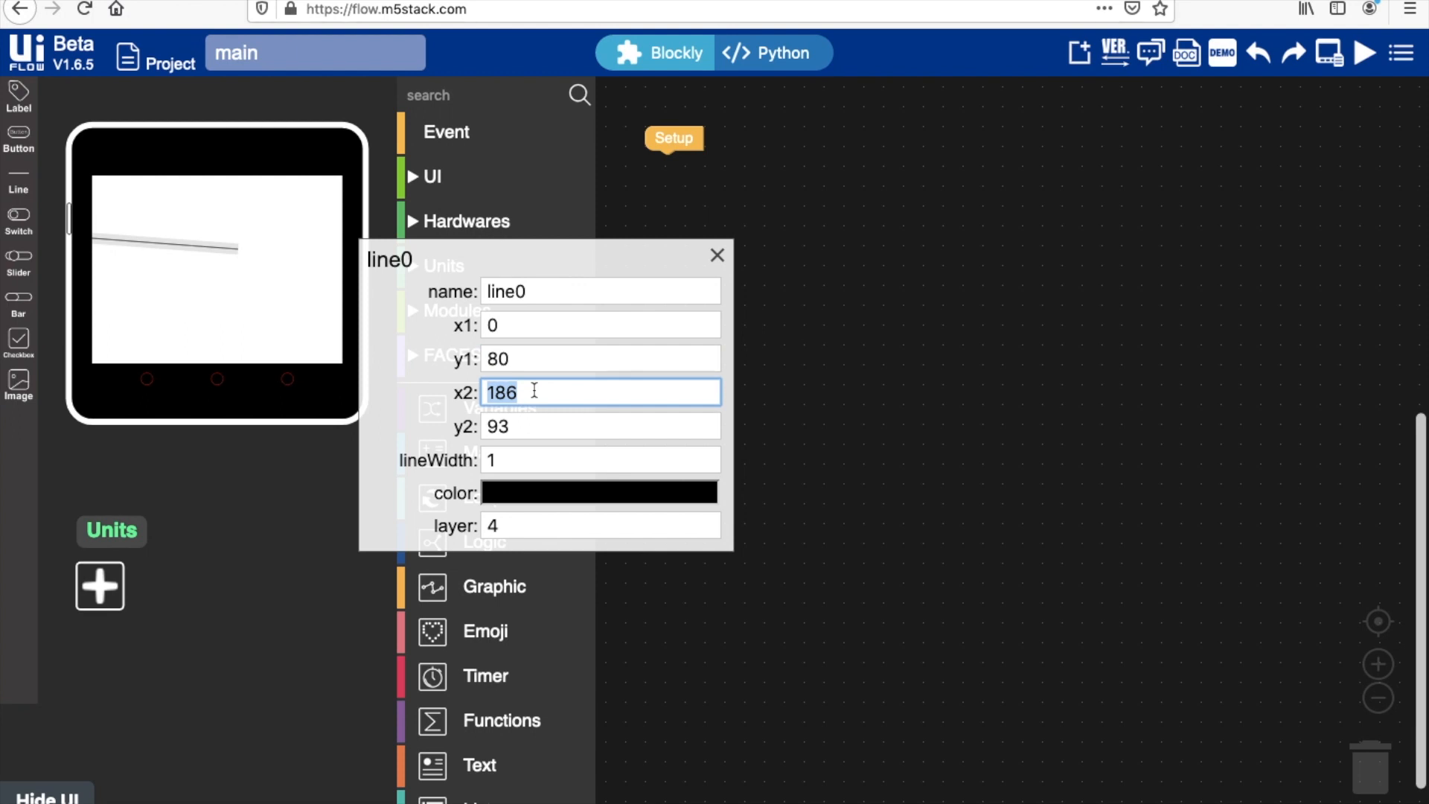
type("0")
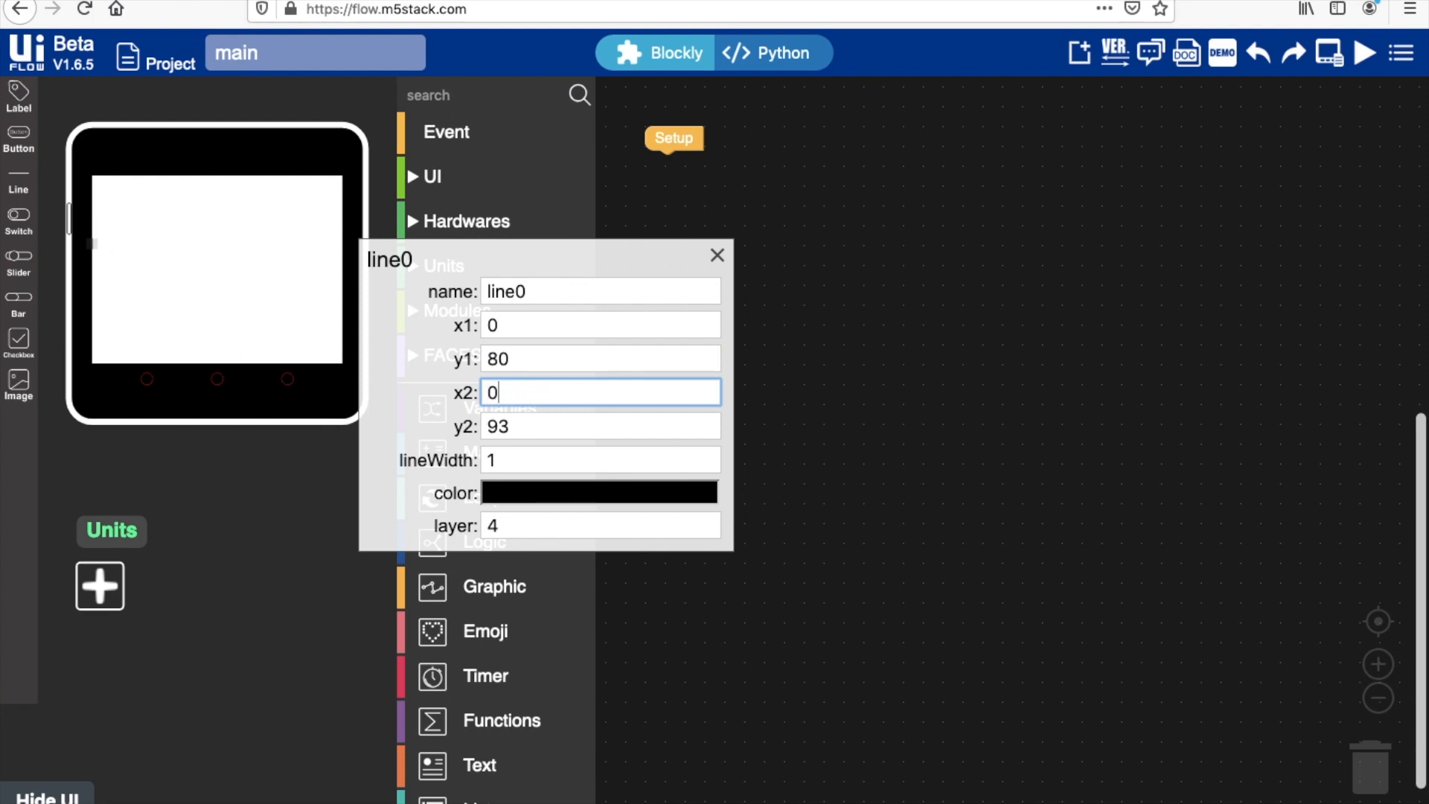
type("320")
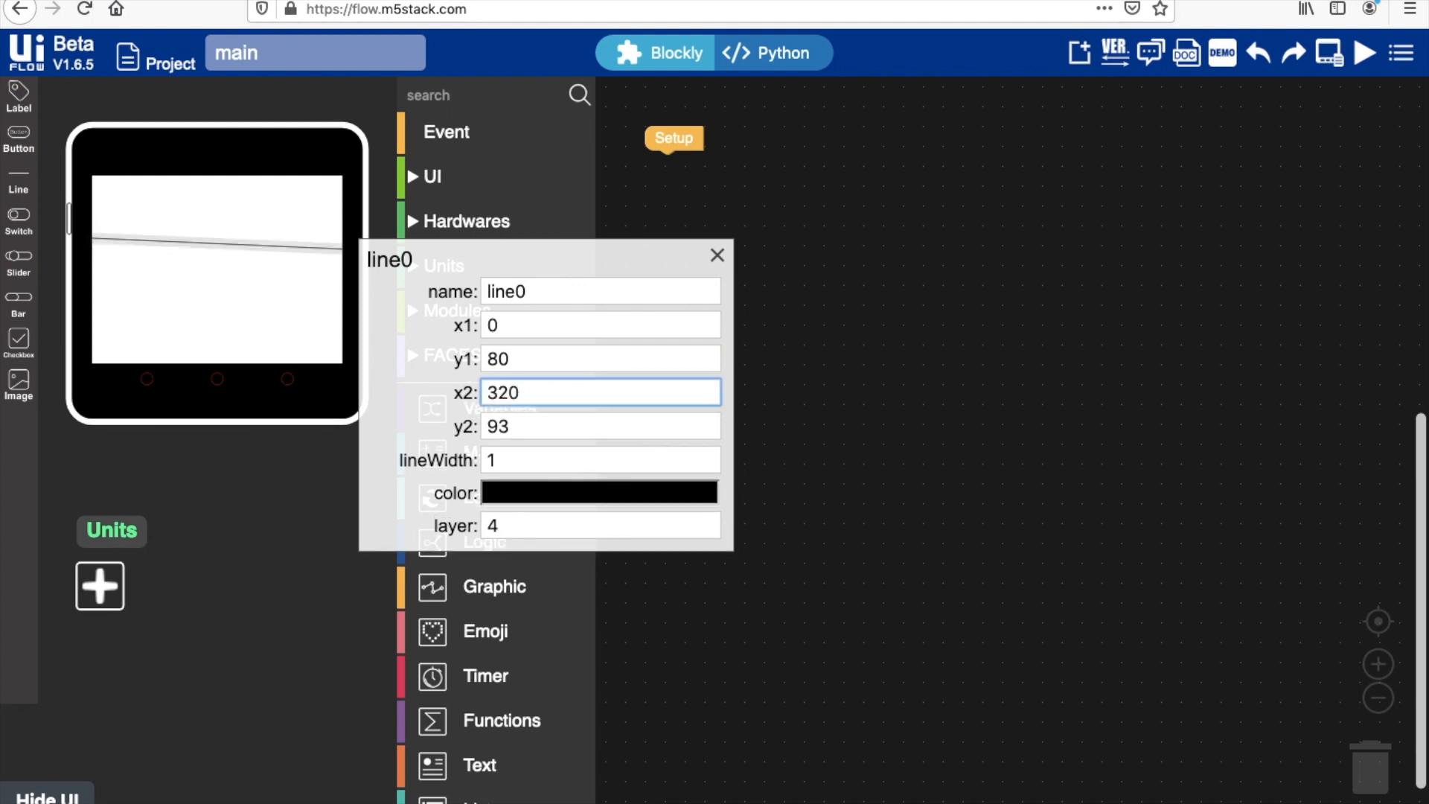
left_click(599, 425)
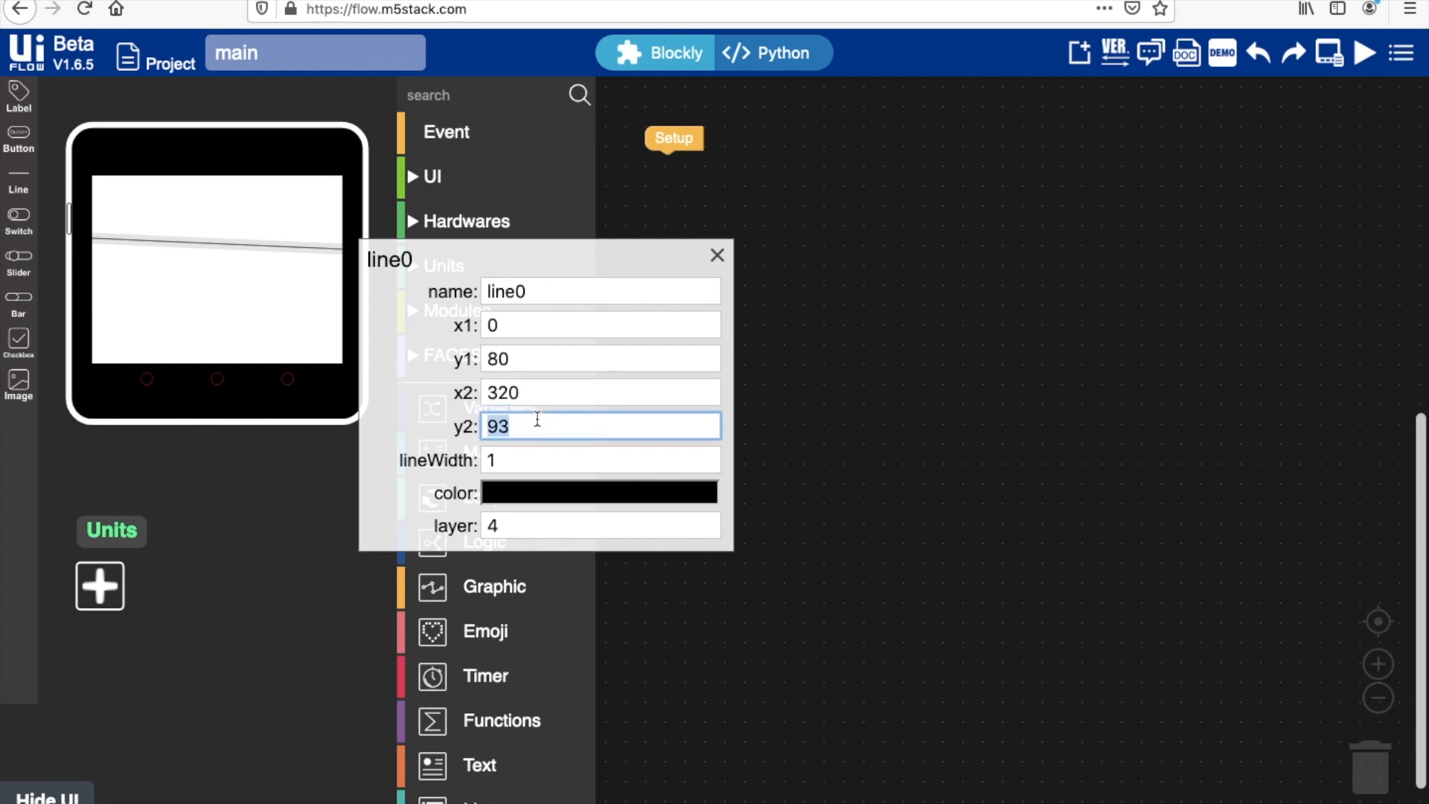
type("0")
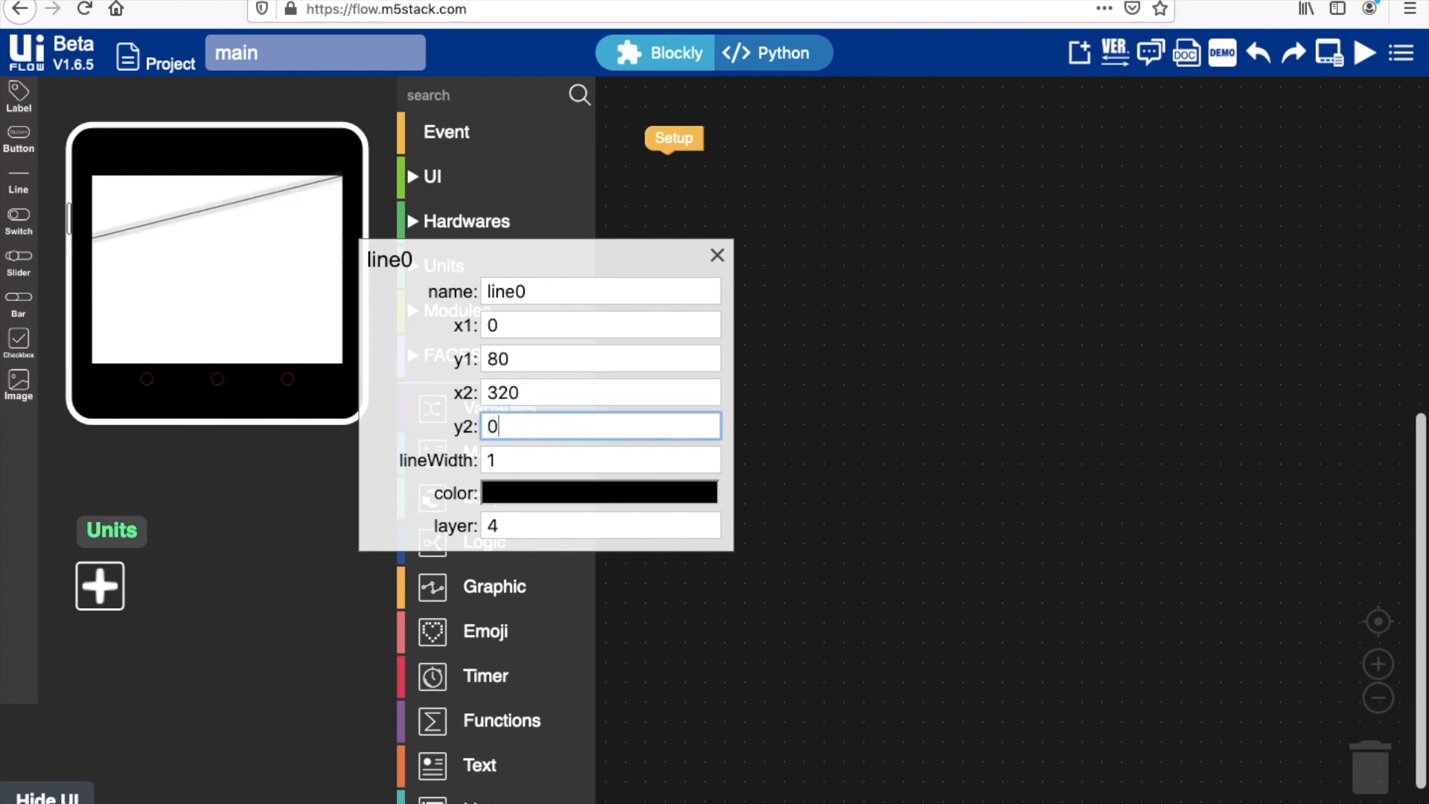
type("8")
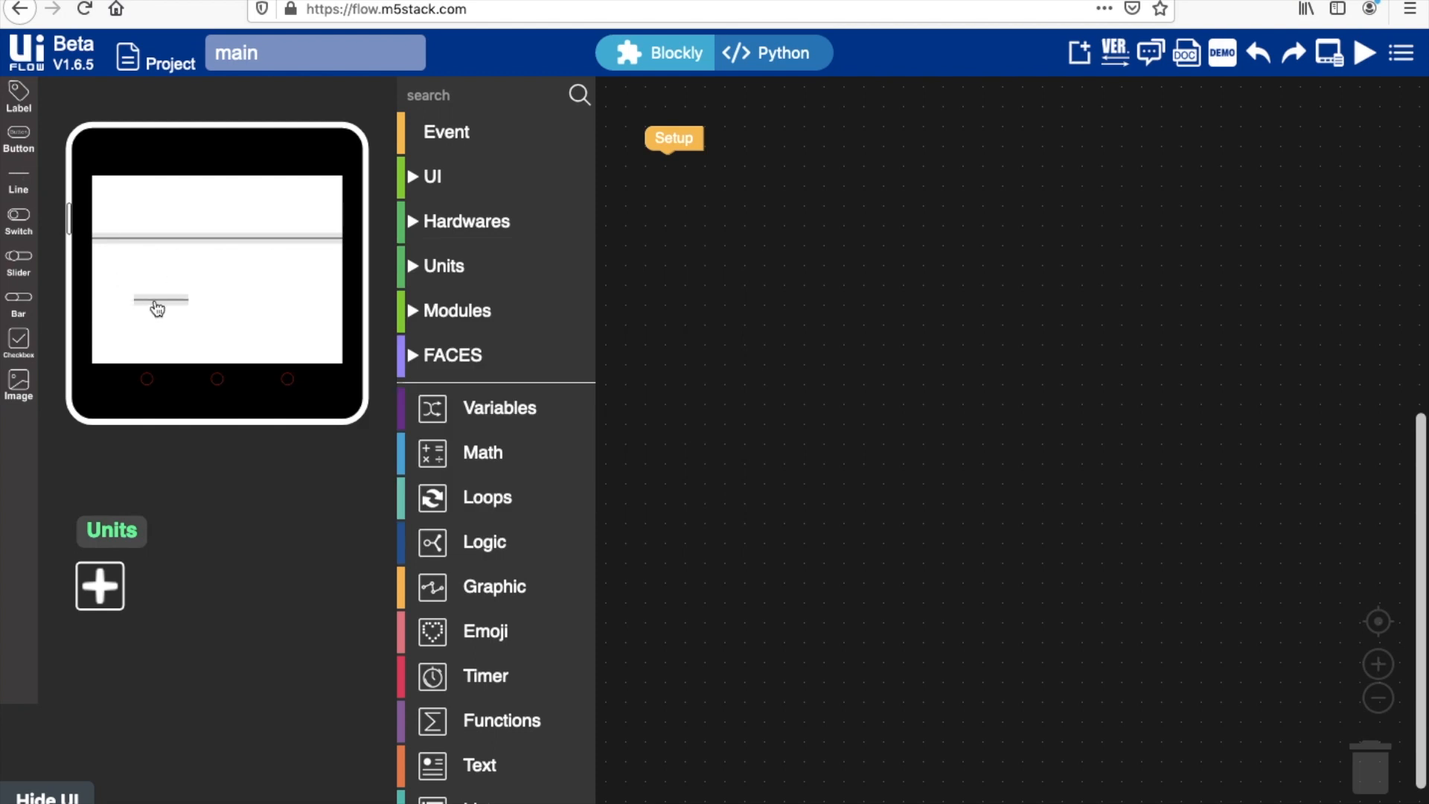
left_click(161, 301)
type("320")
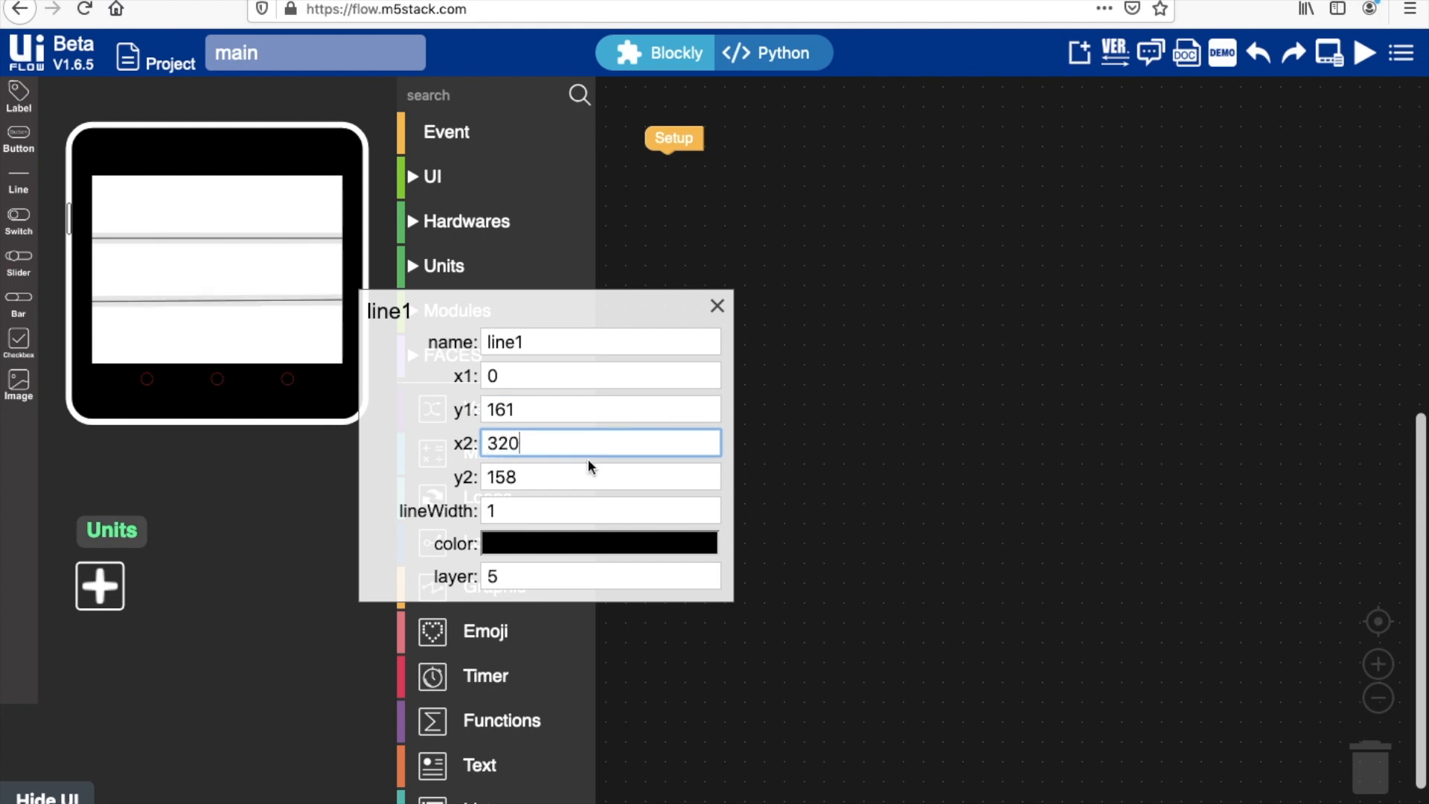
Adjust the second line, then place vertical lines at x about 106 and 213, top to bottom
left_click(717, 305)
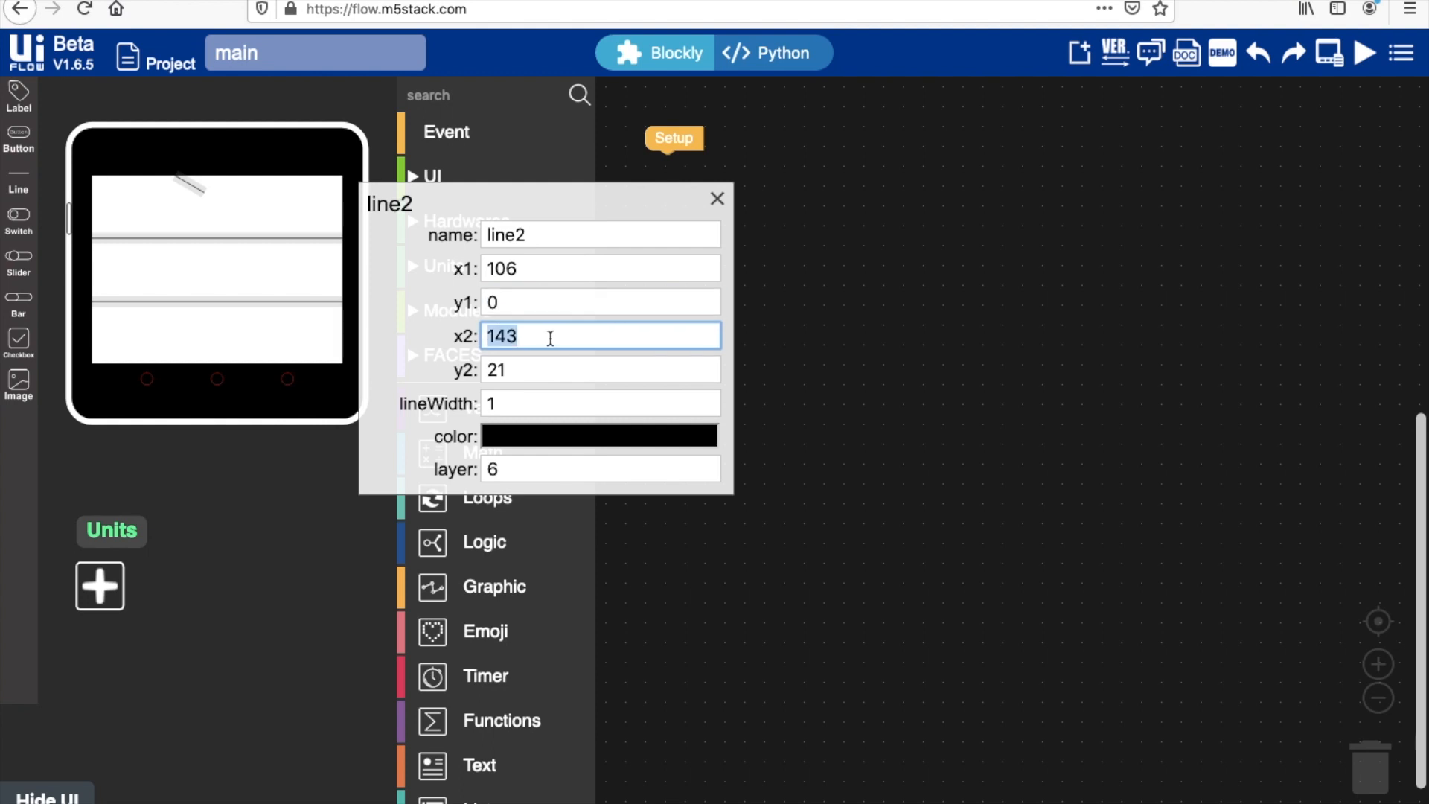
left_click(717, 198)
type("214")
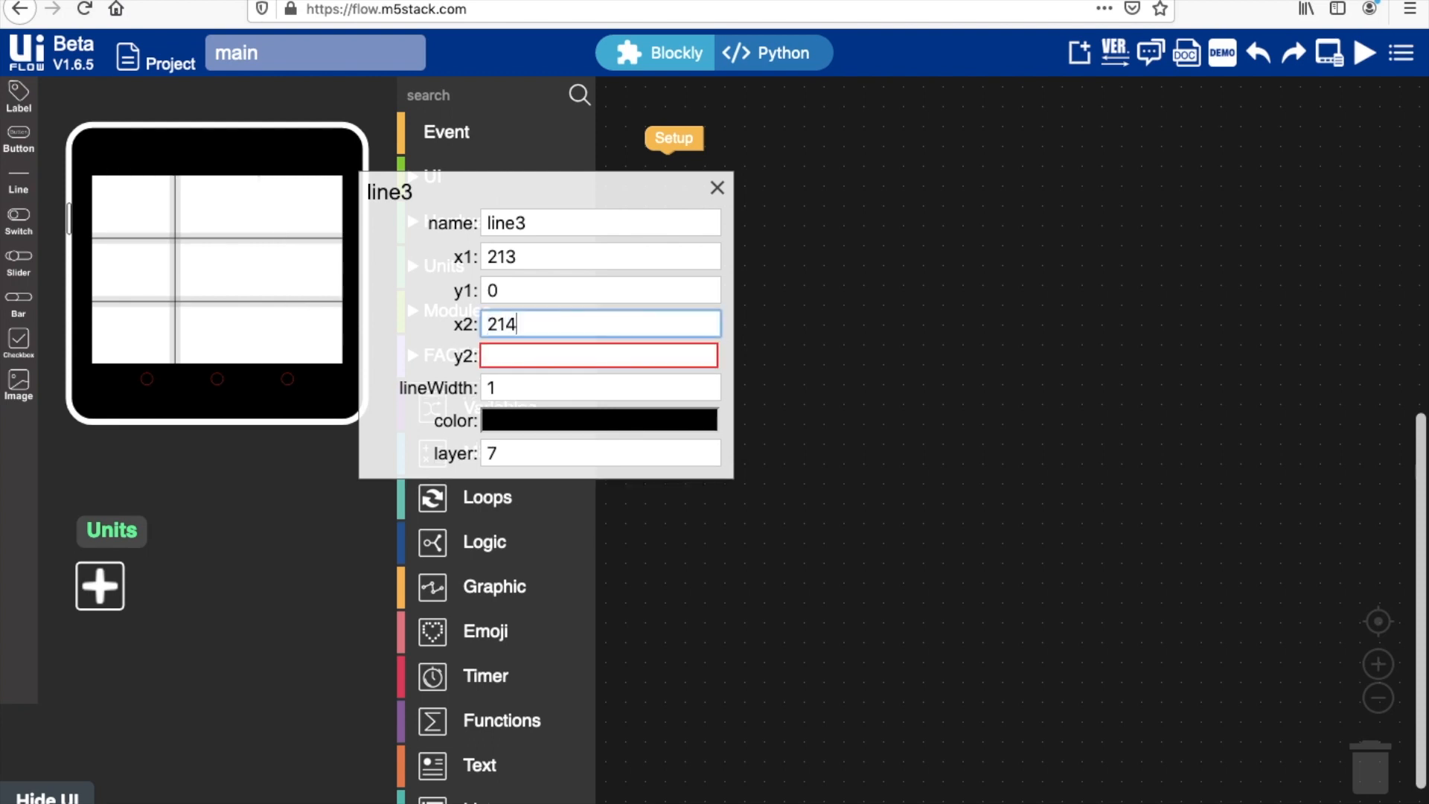
left_click(717, 187)
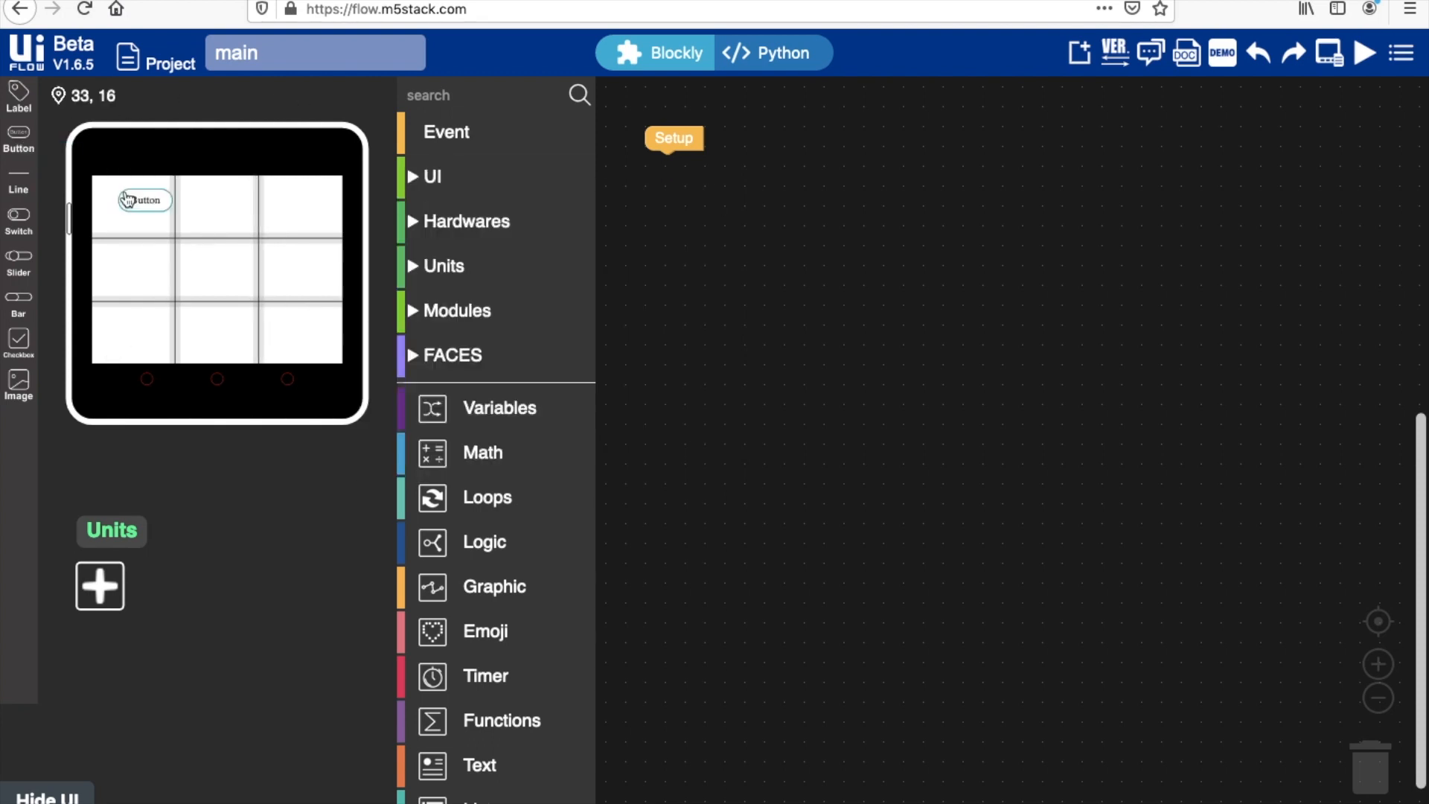
Place a button in each of the nine cells, sized width 100 and height 70
left_click(137, 201)
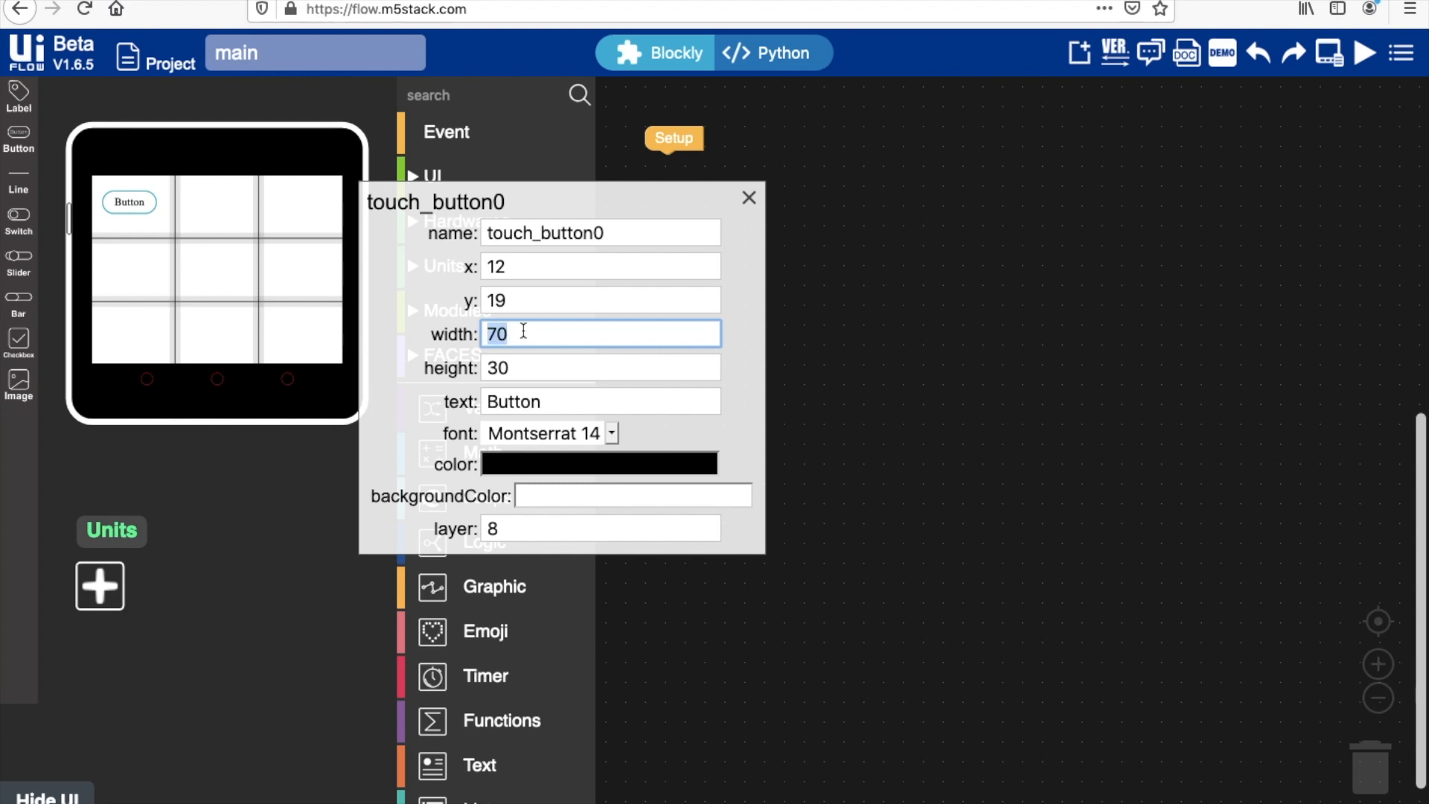
type("100")
left_click(601, 300)
type("2")
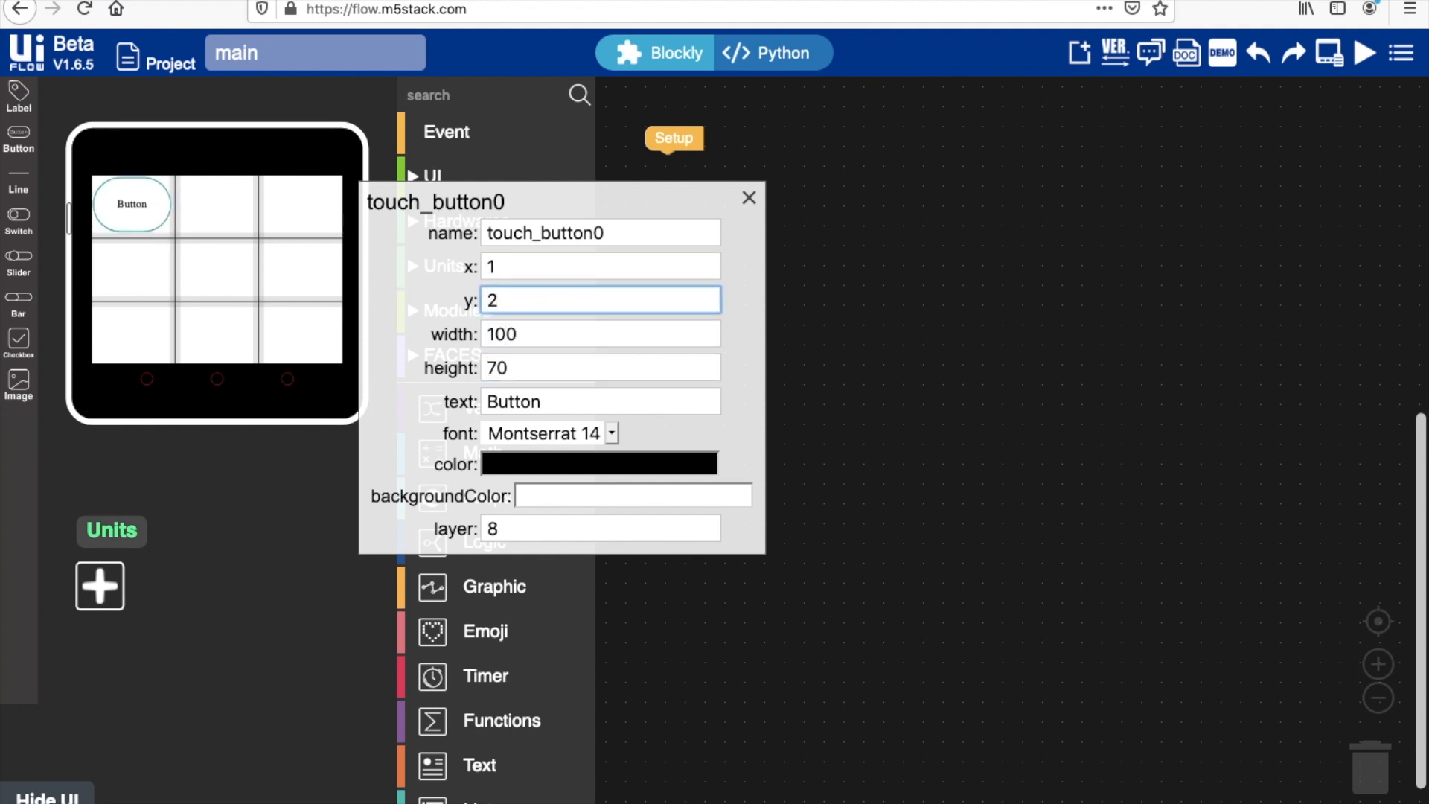
left_click(216, 204)
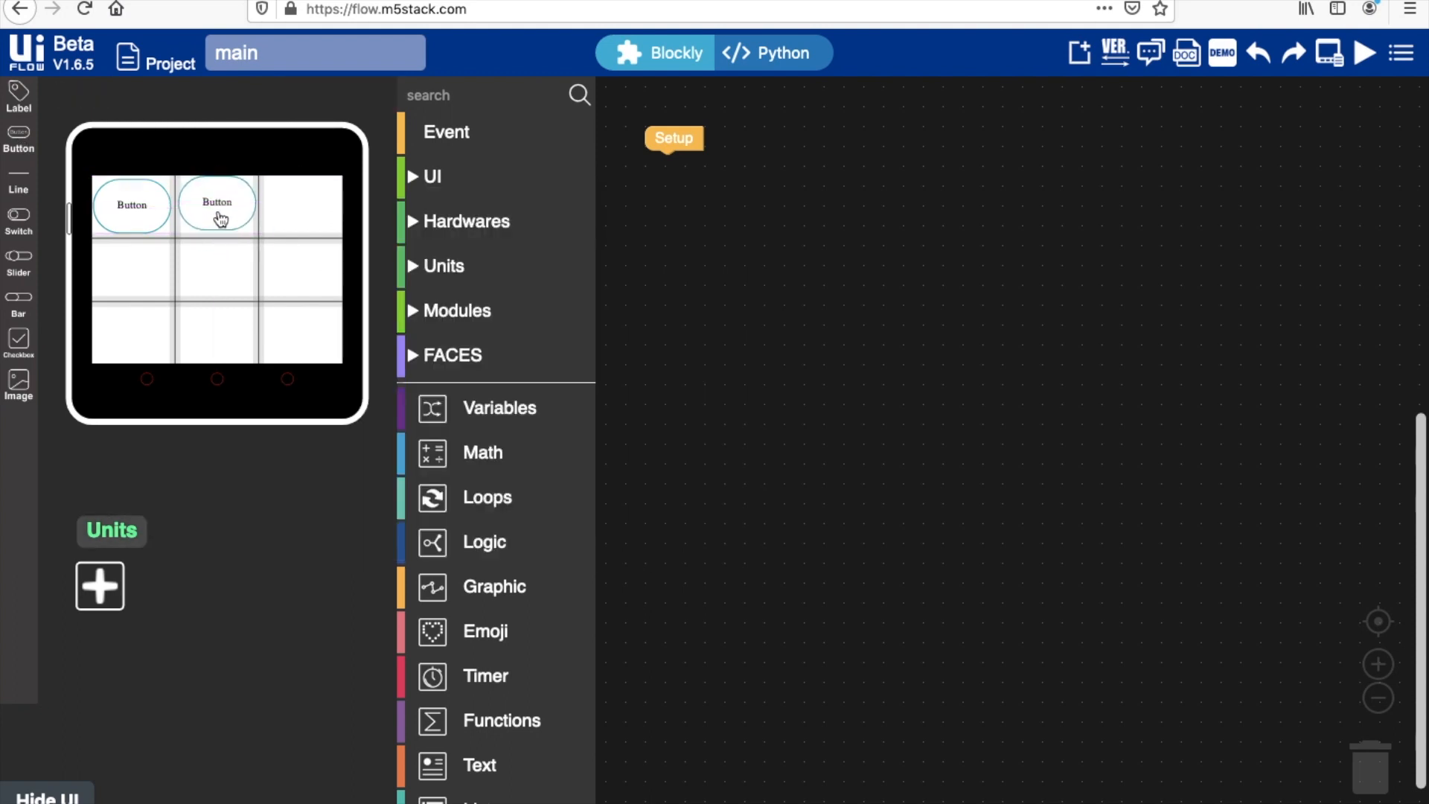
double_click(217, 204)
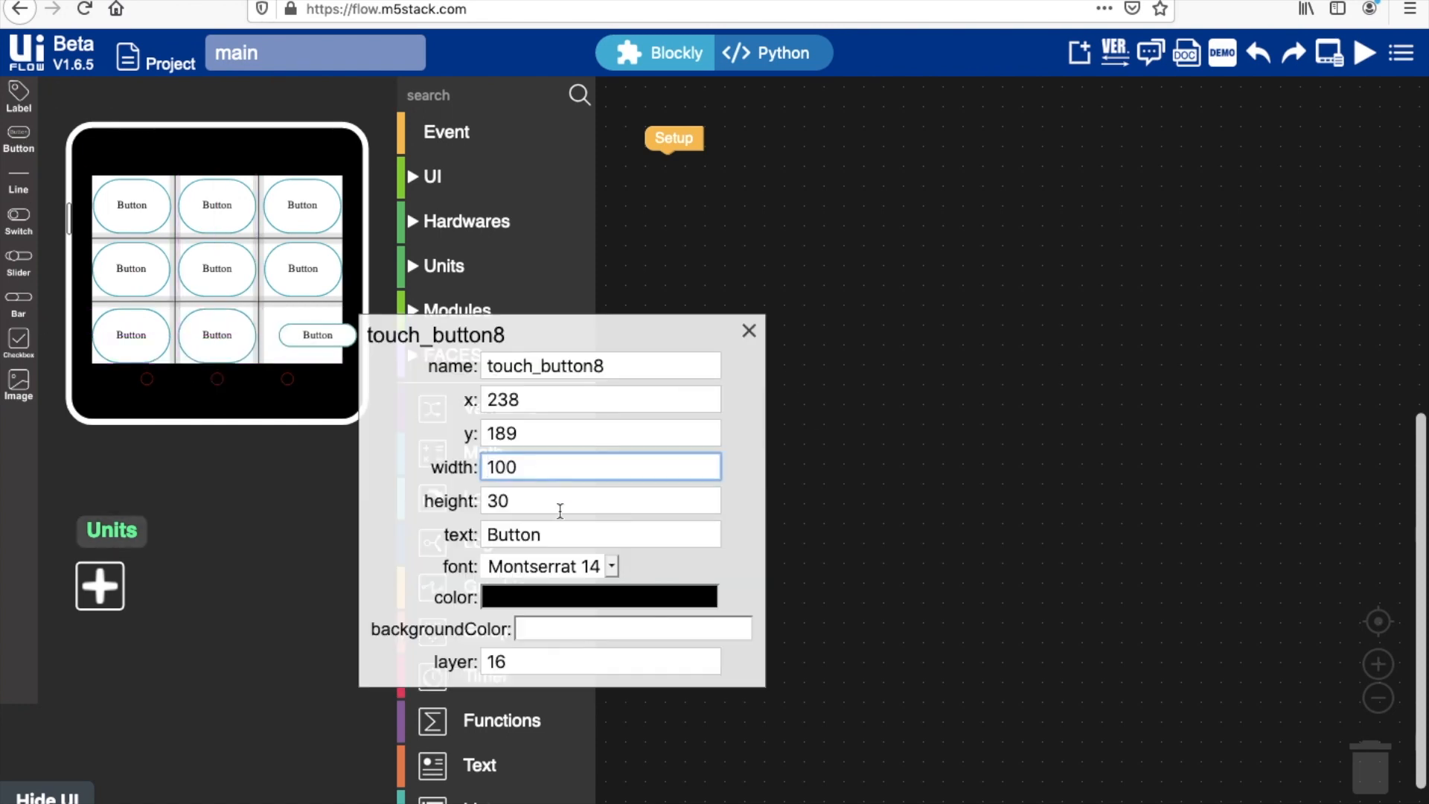
left_click(748, 330)
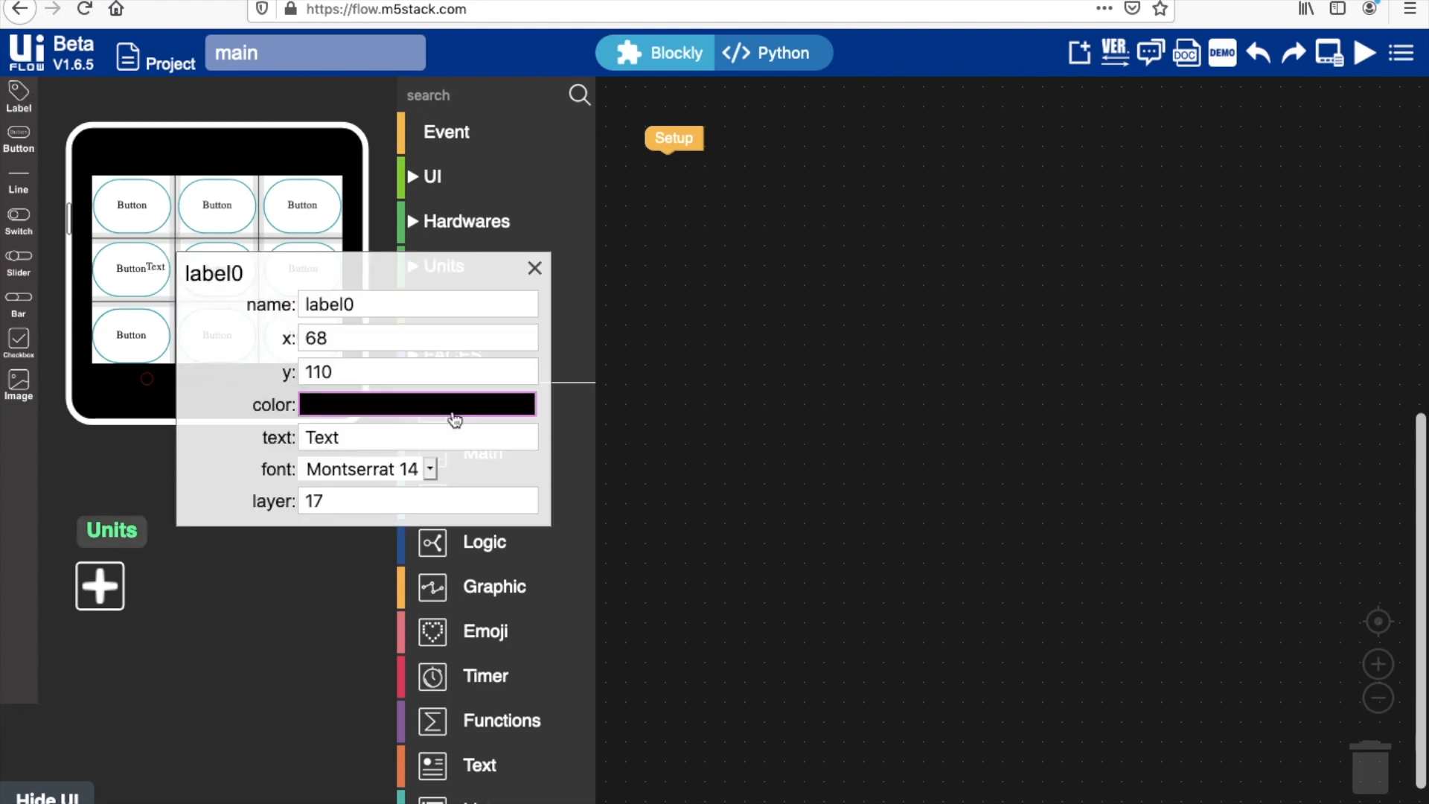
Set the label's font to Montserrat 48 and close its properties panel
left_click(429, 468)
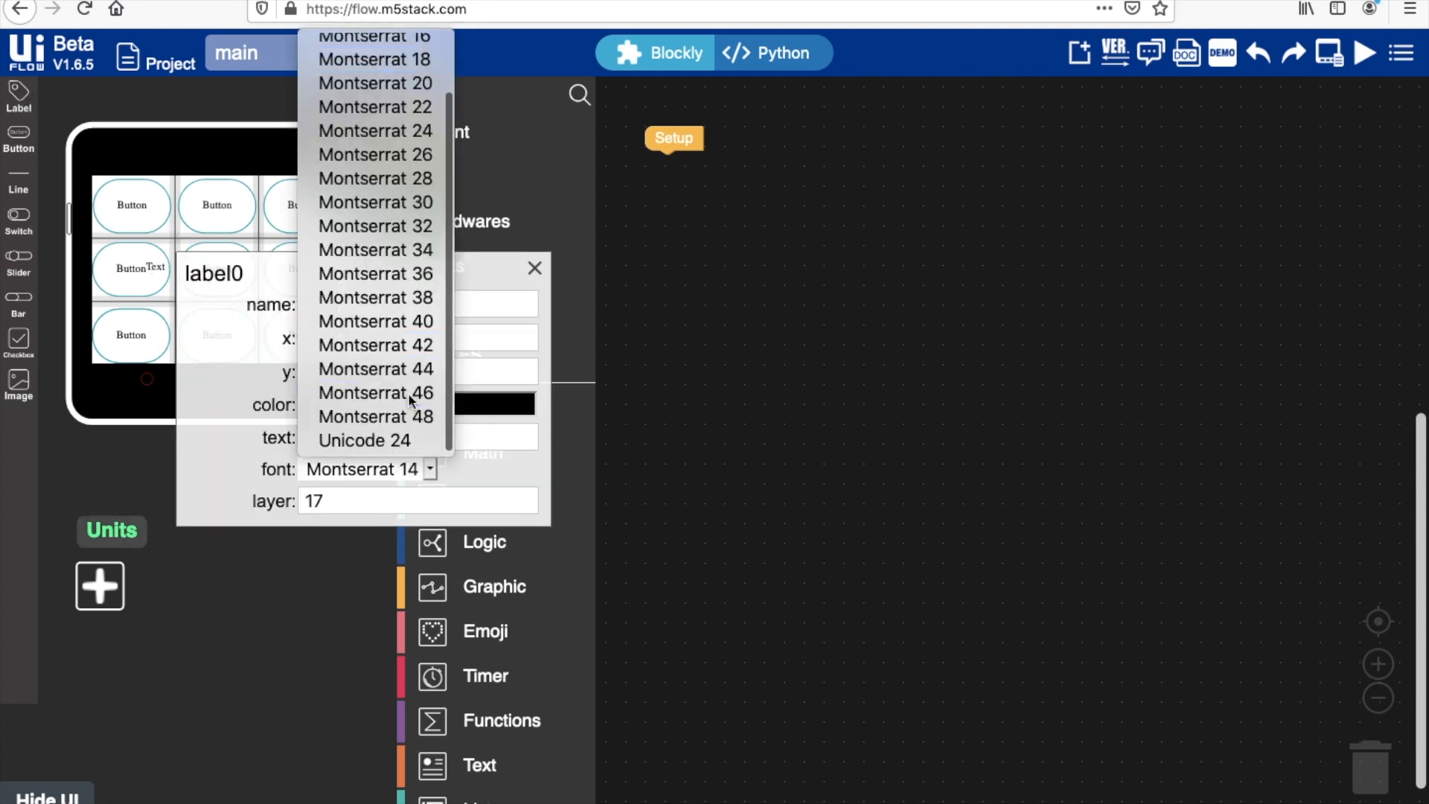
left_click(374, 416)
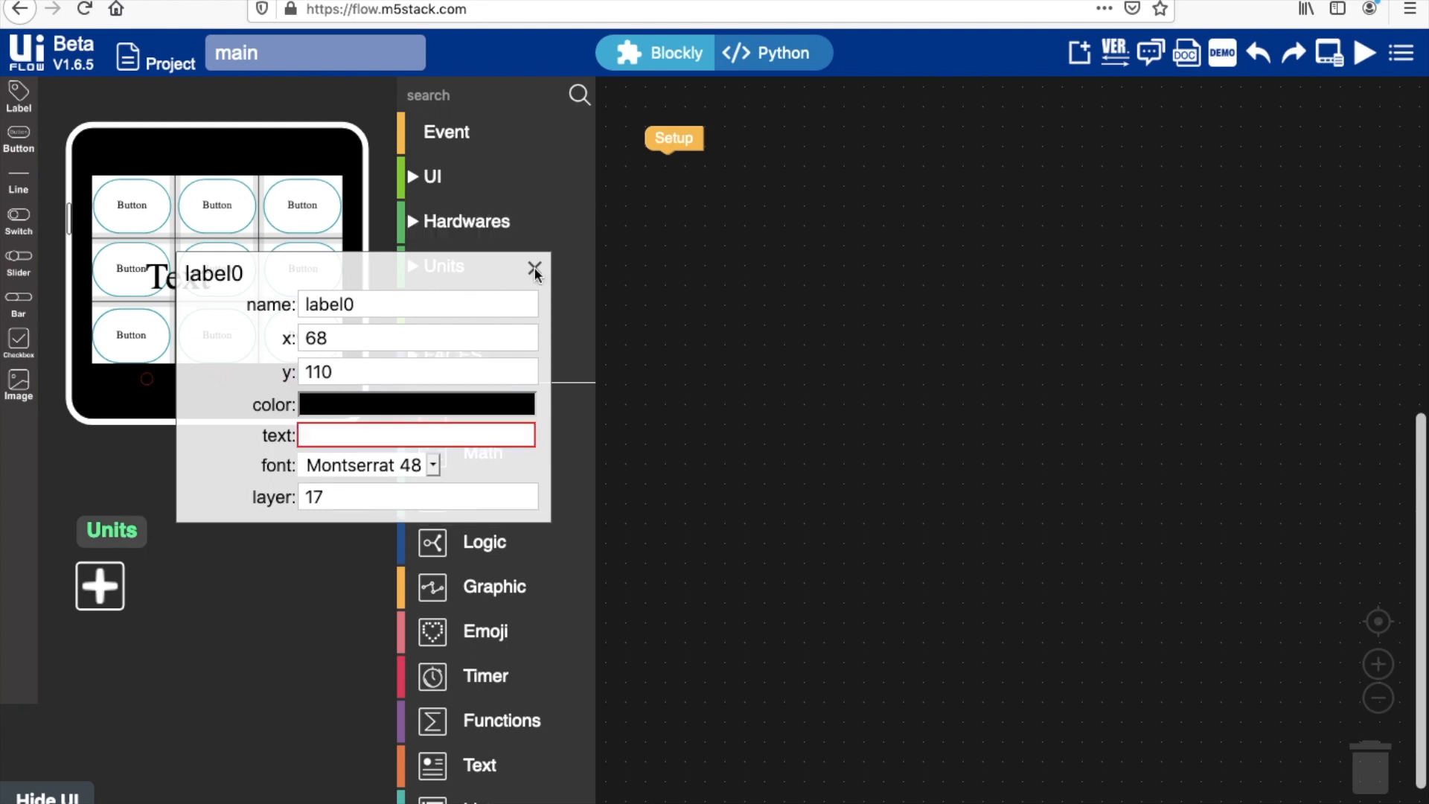
left_click(535, 267)
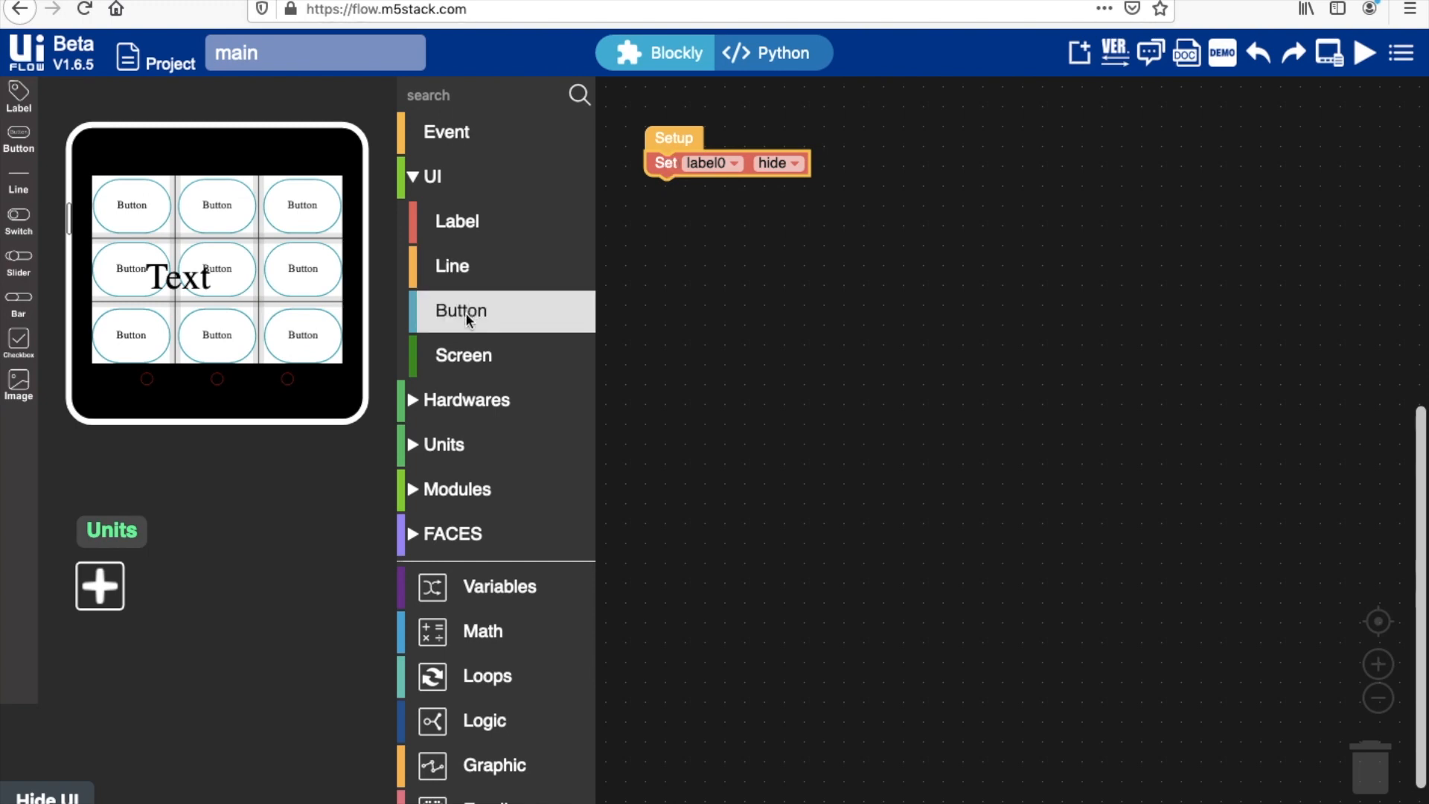
Add a touch_button wasPressed event block and duplicate it for the other buttons
left_click(462, 311)
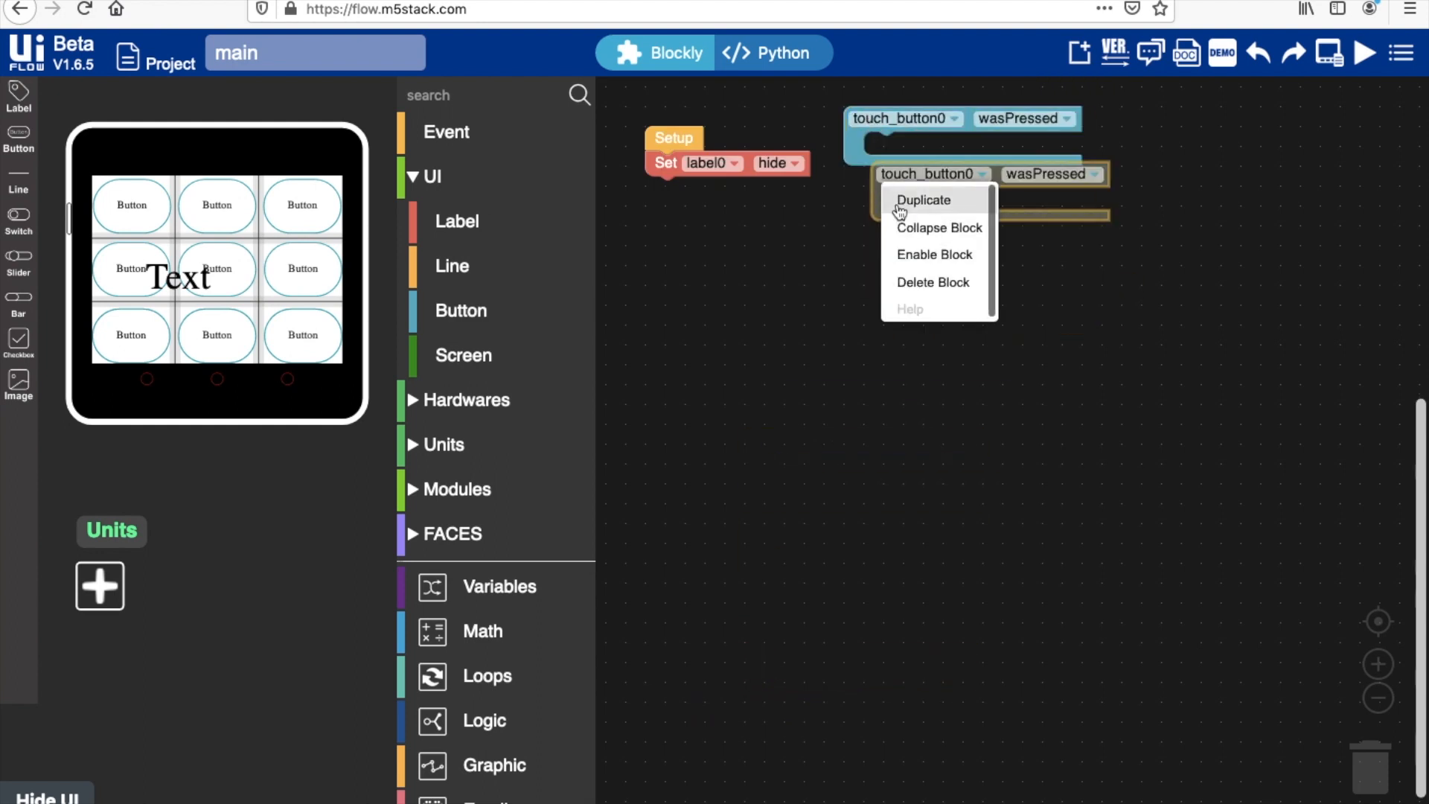
left_click(924, 199)
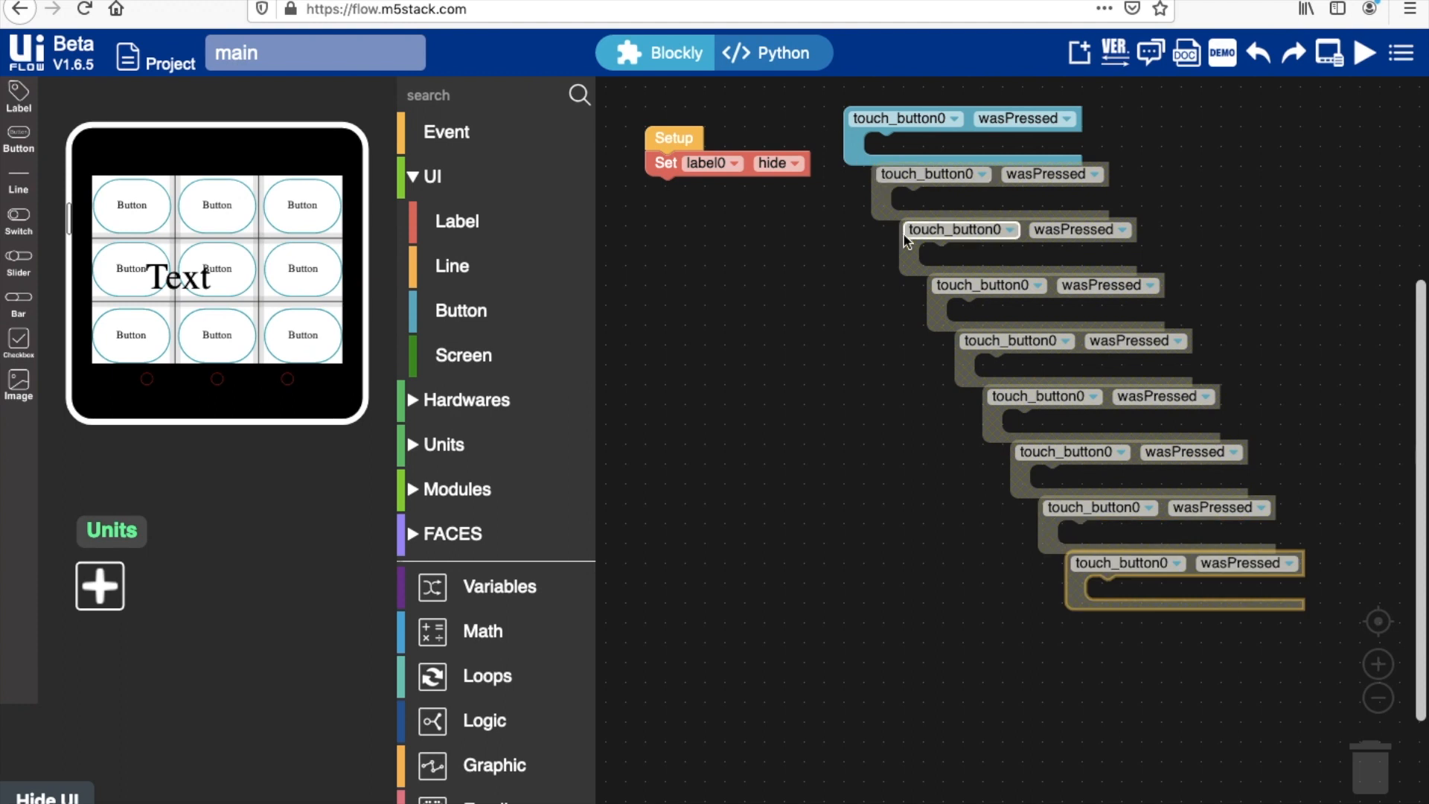
mouse_move(1020, 458)
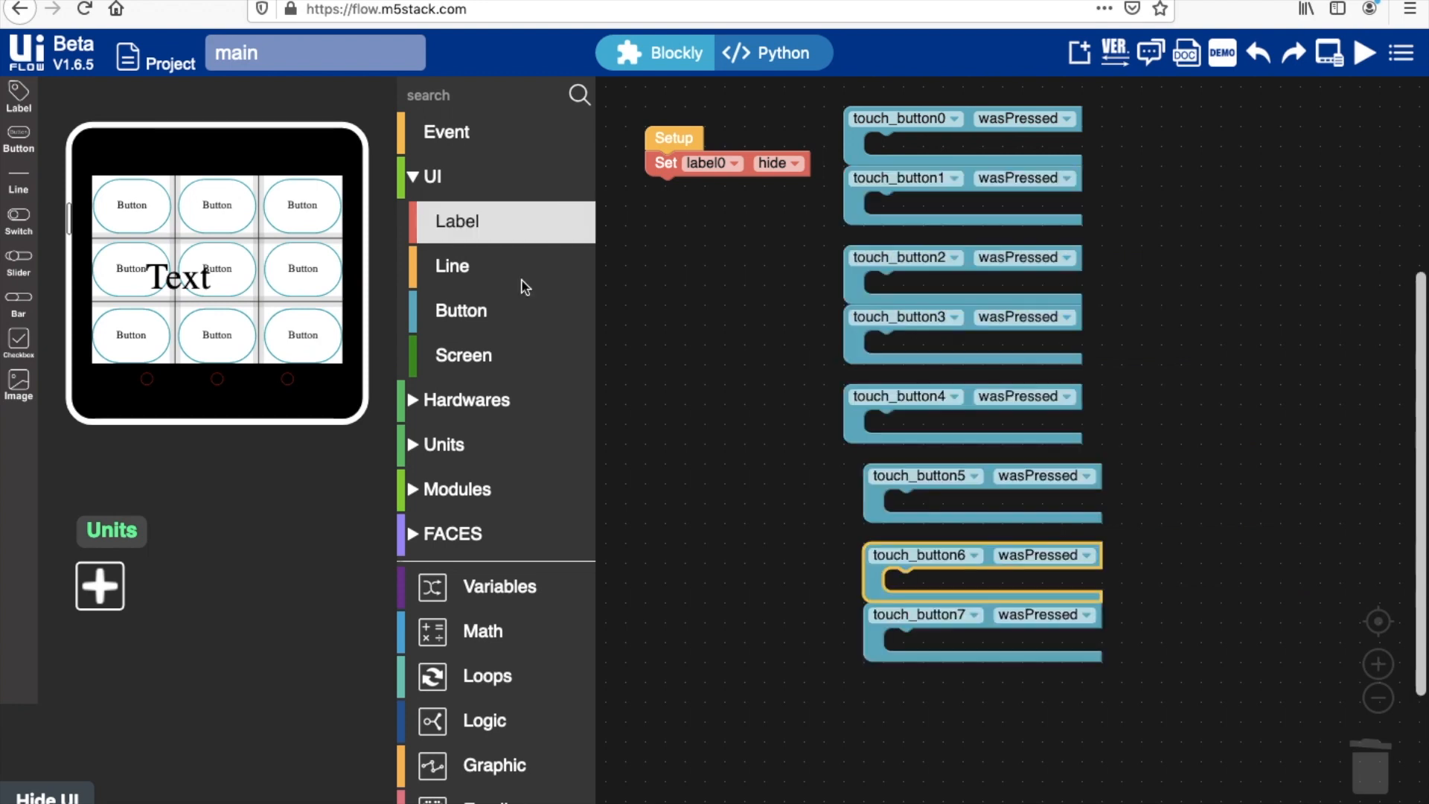
Create variables Turns and noughtOrCross and fetch an empty text value for setup
left_click(499, 586)
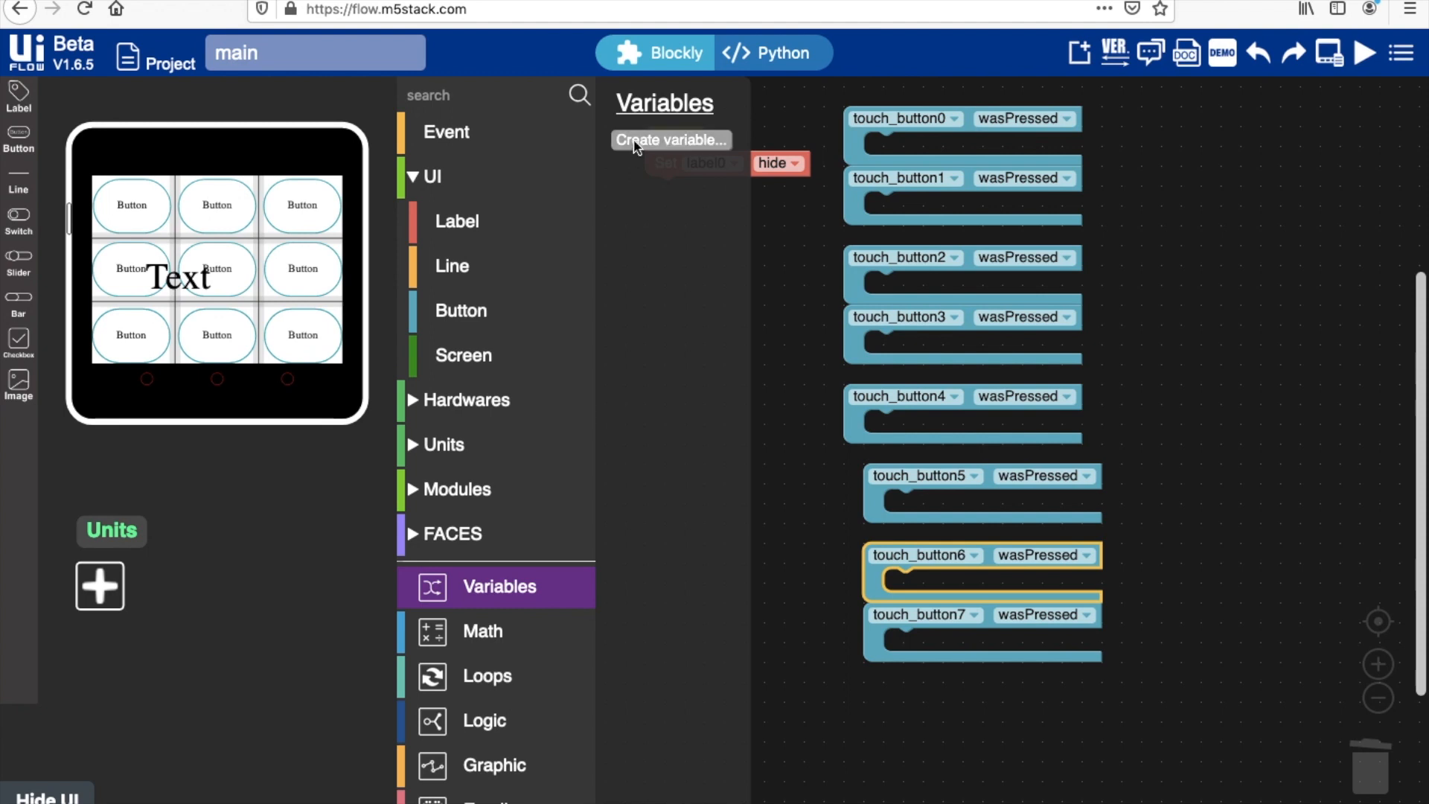
left_click(670, 139)
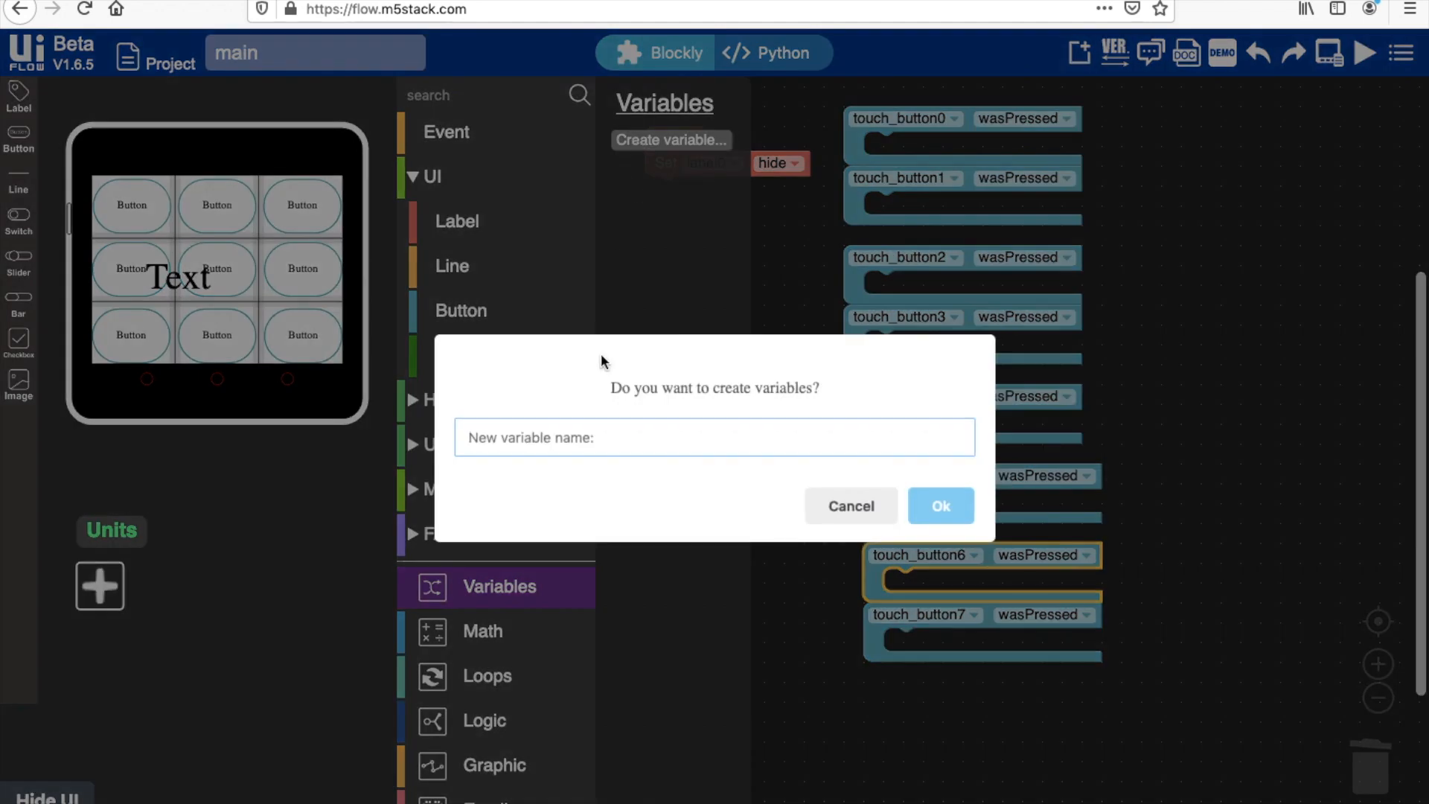
type("Turns")
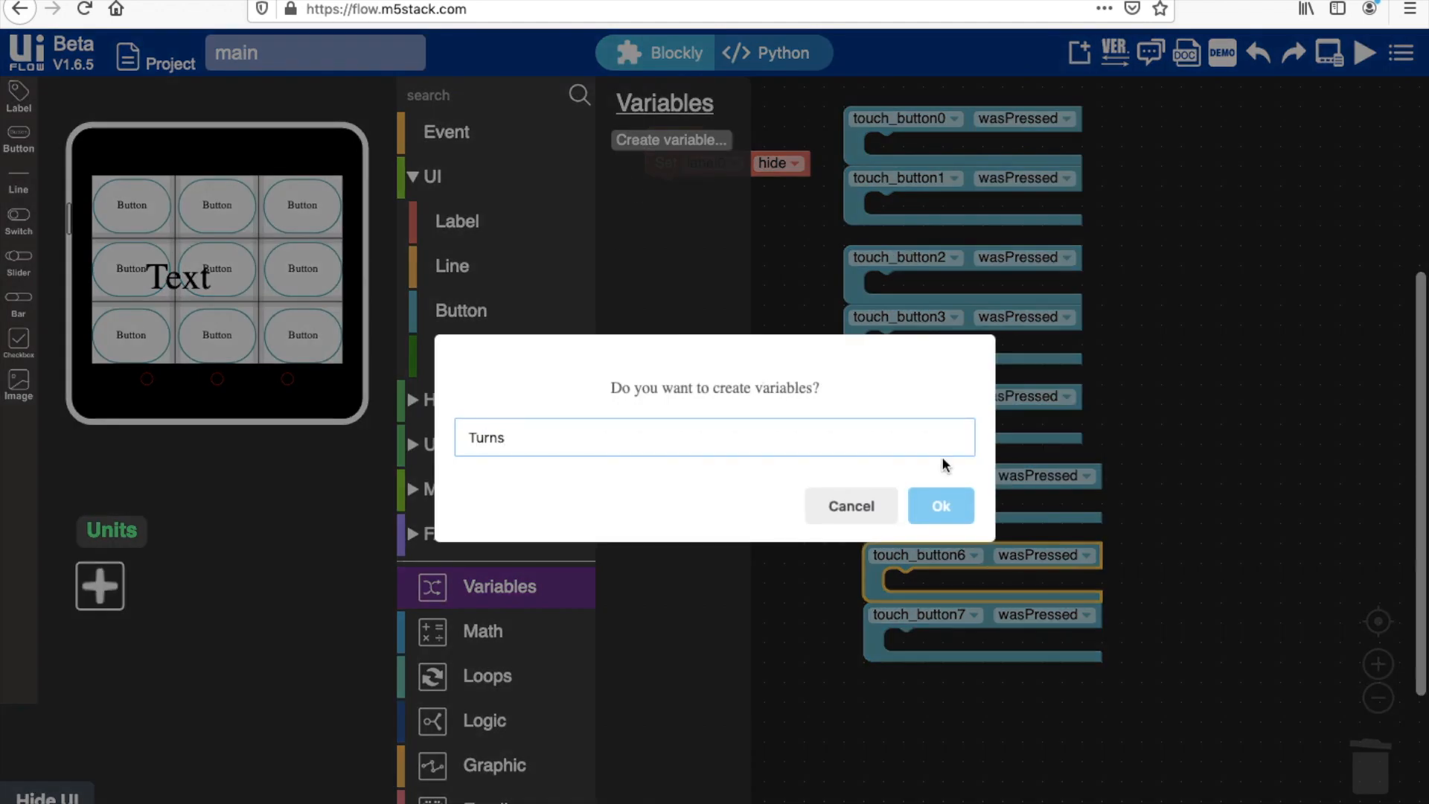
left_click(940, 506)
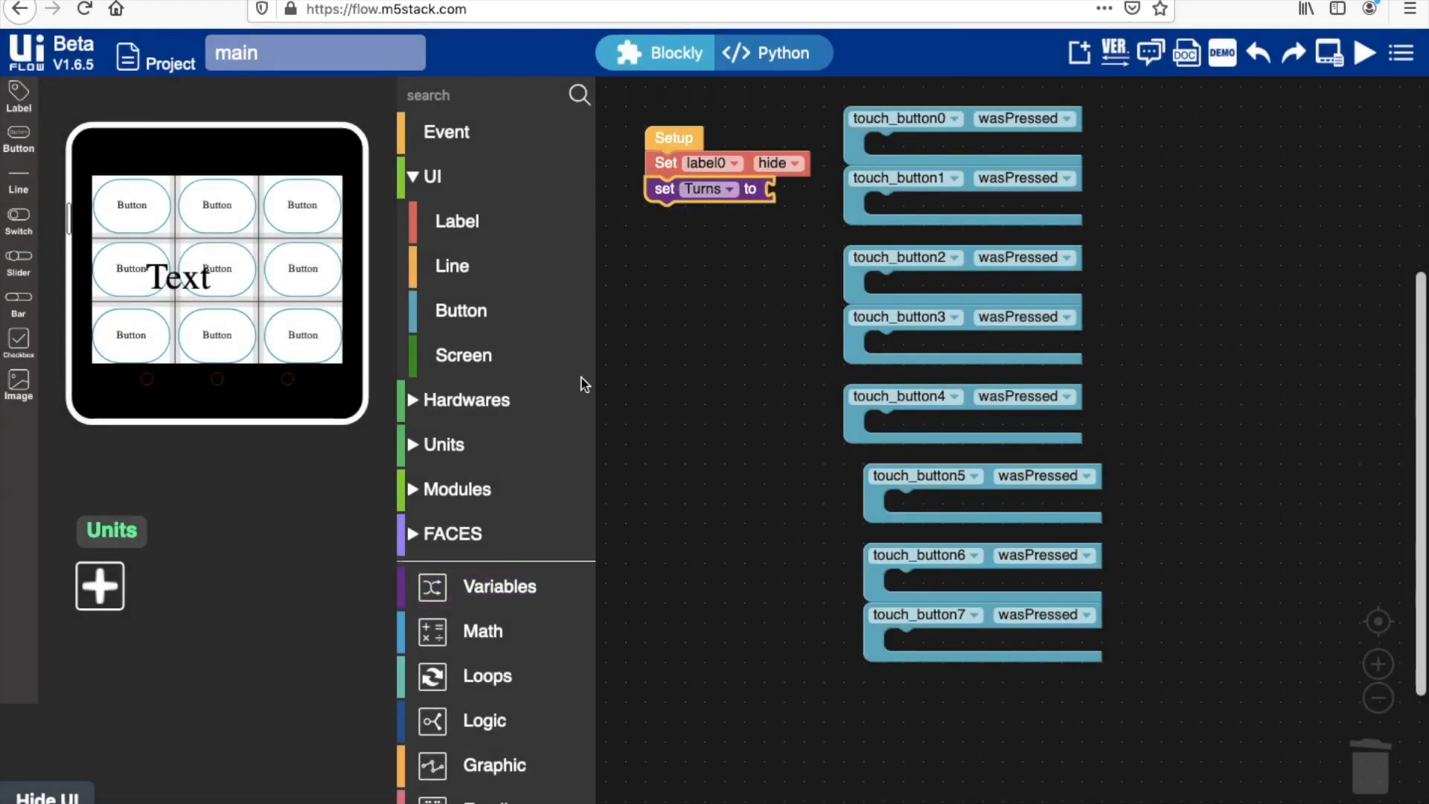
left_click(483, 630)
type("noughO")
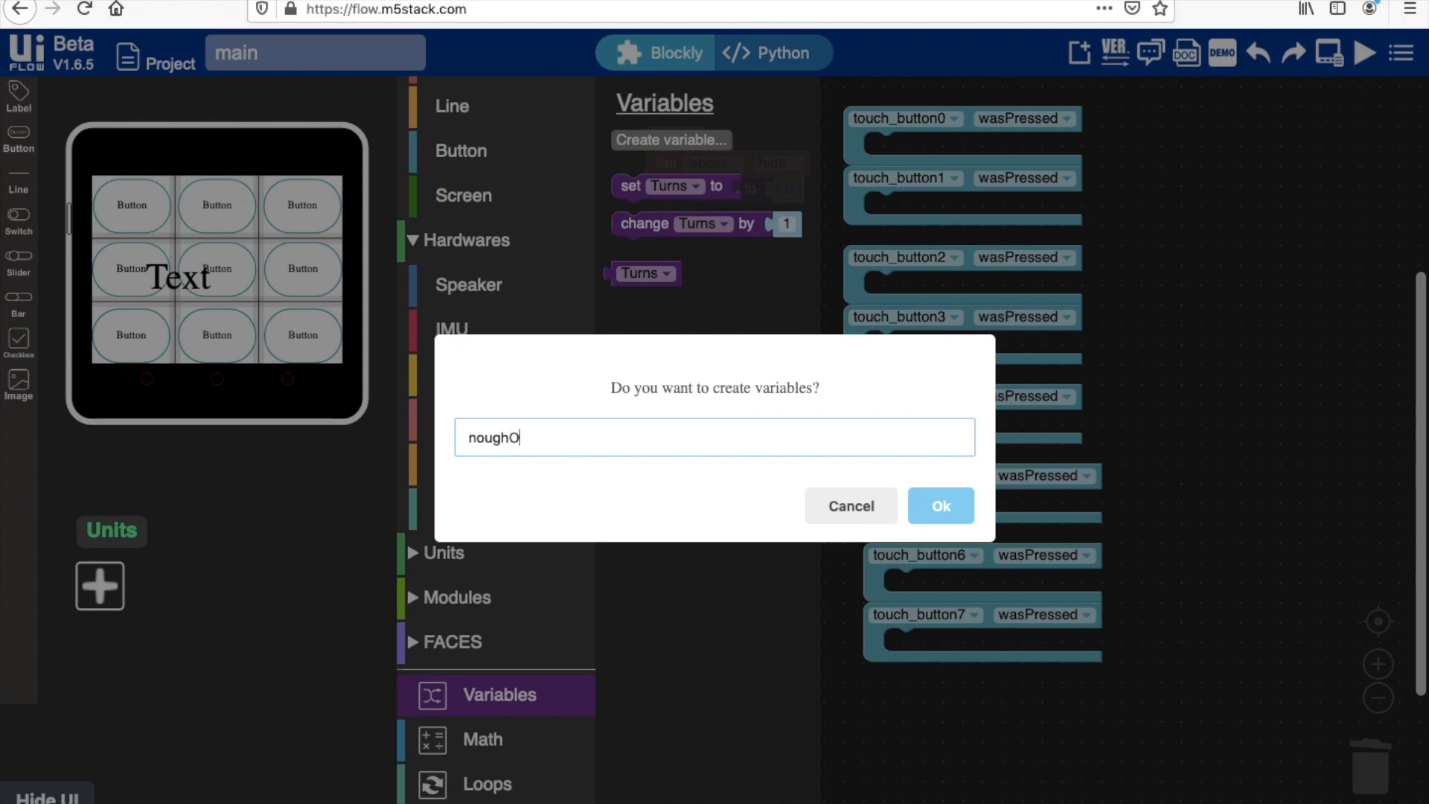
left_click(939, 505)
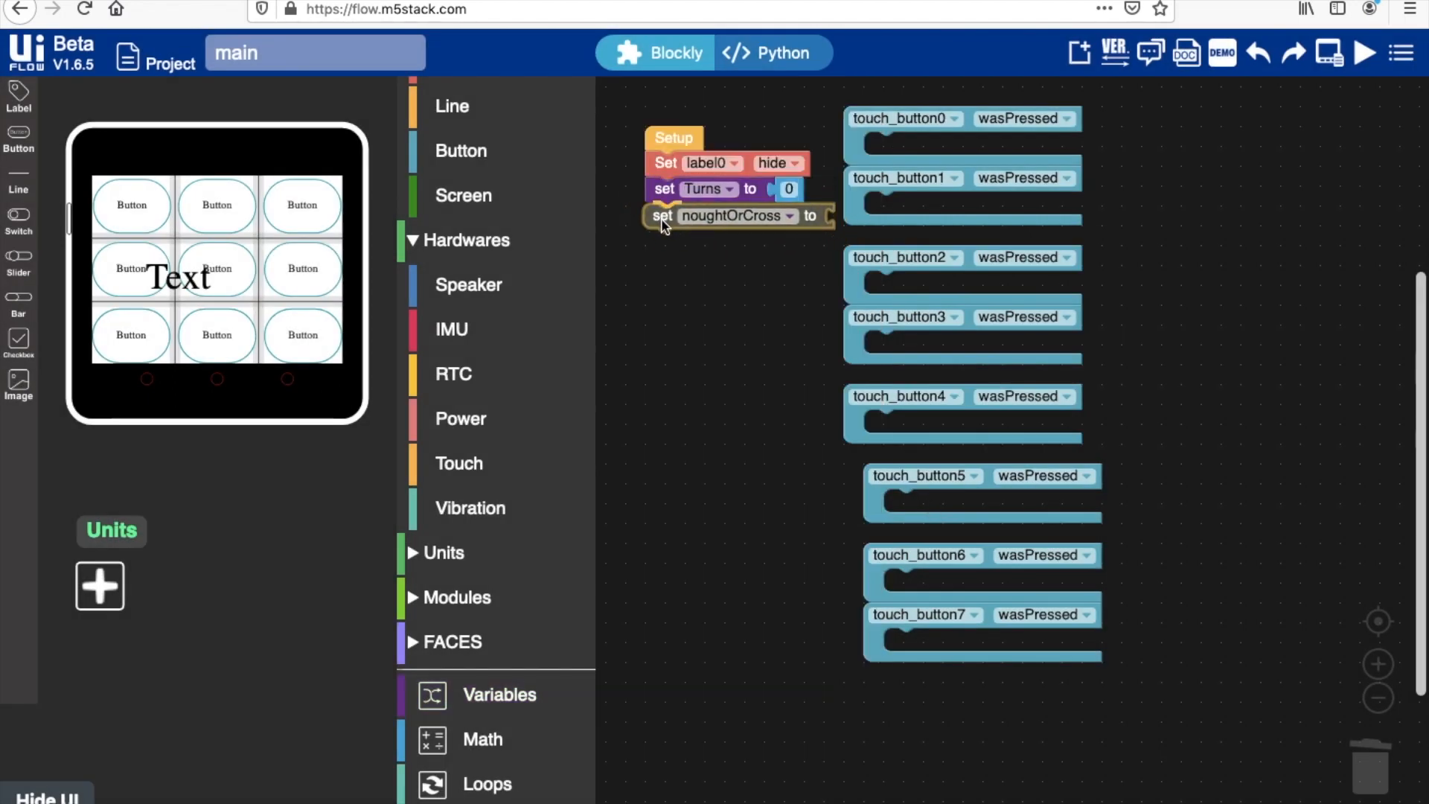
left_click(479, 511)
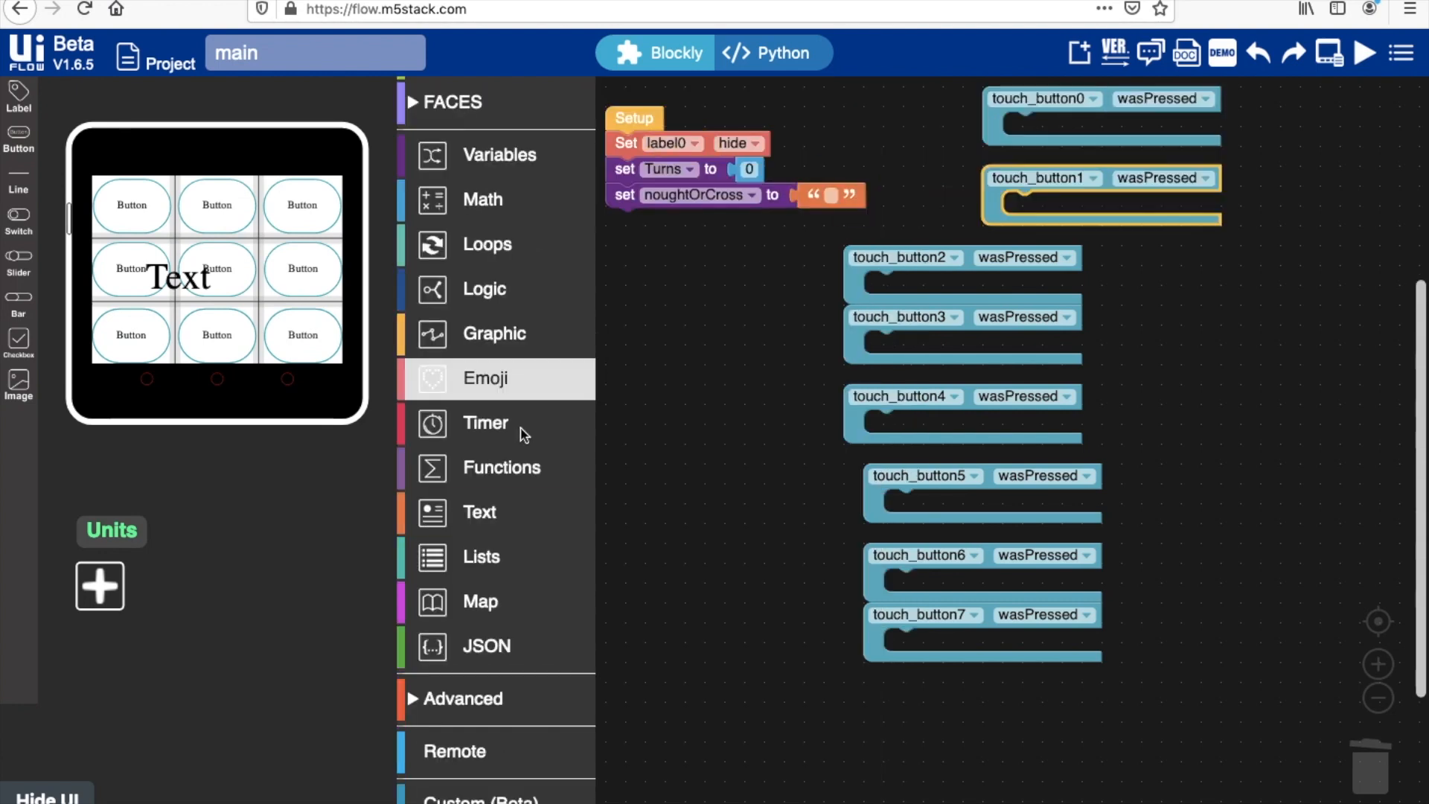
Create the Check function with the condition Turns > 0 and Turns is odd
left_click(502, 467)
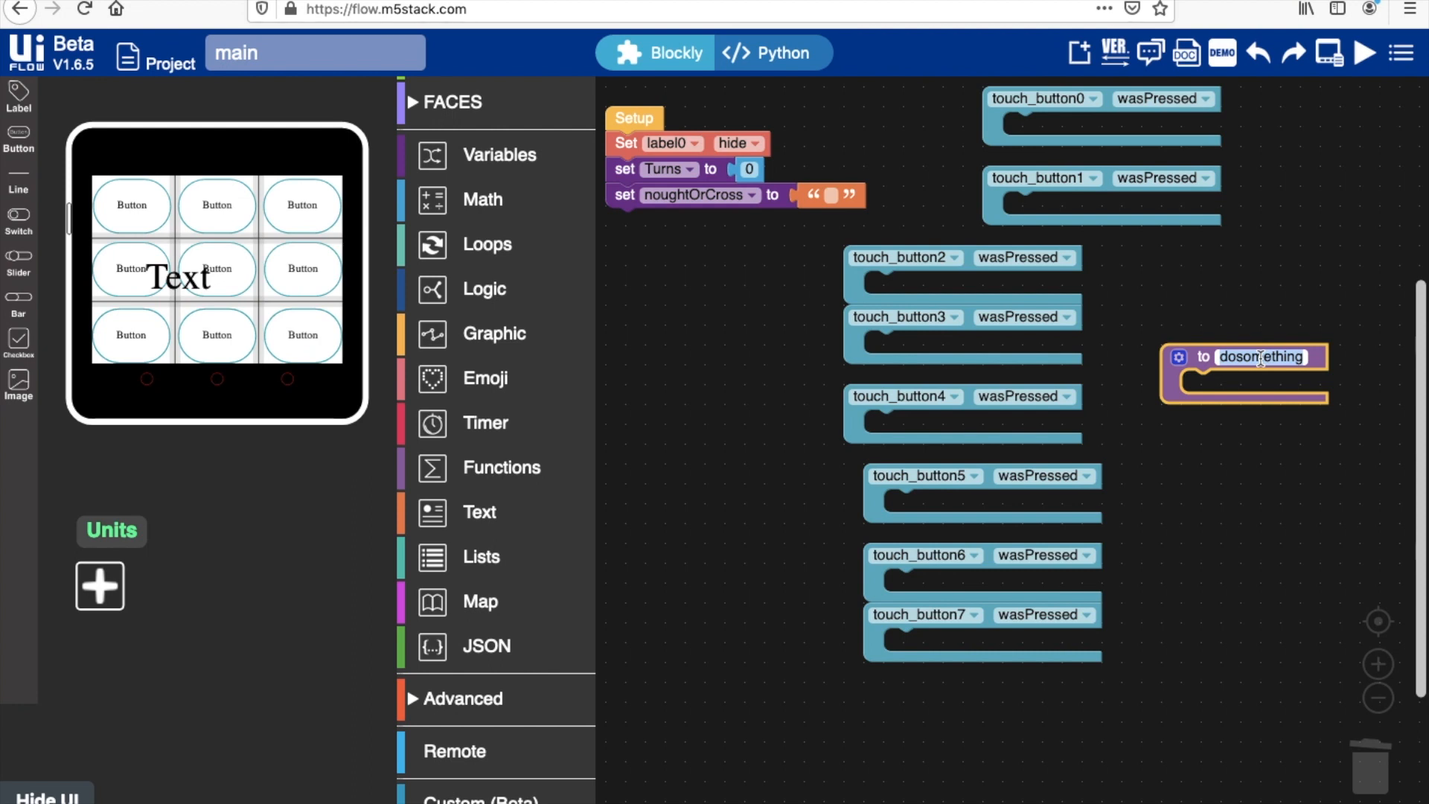
type("Check")
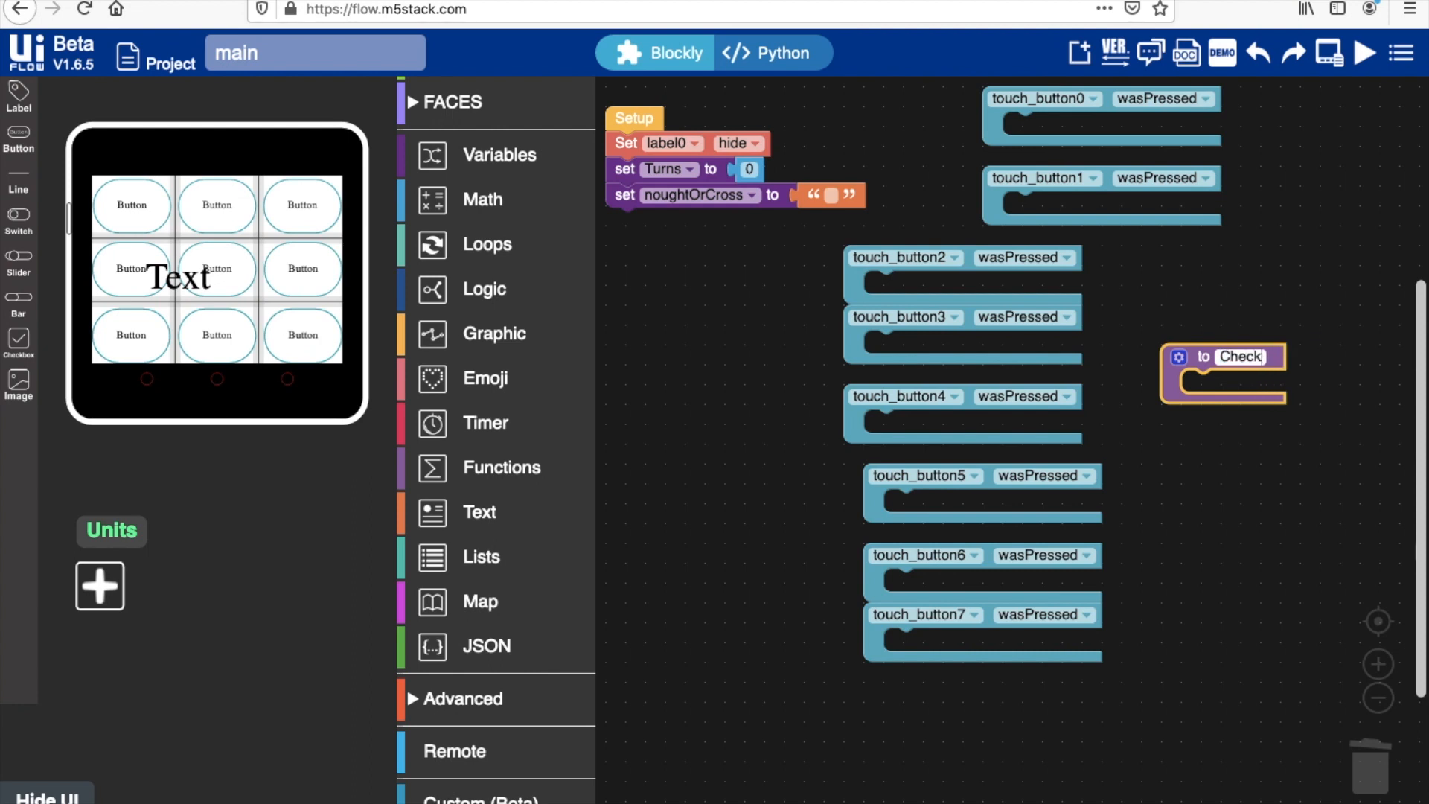
left_click(484, 289)
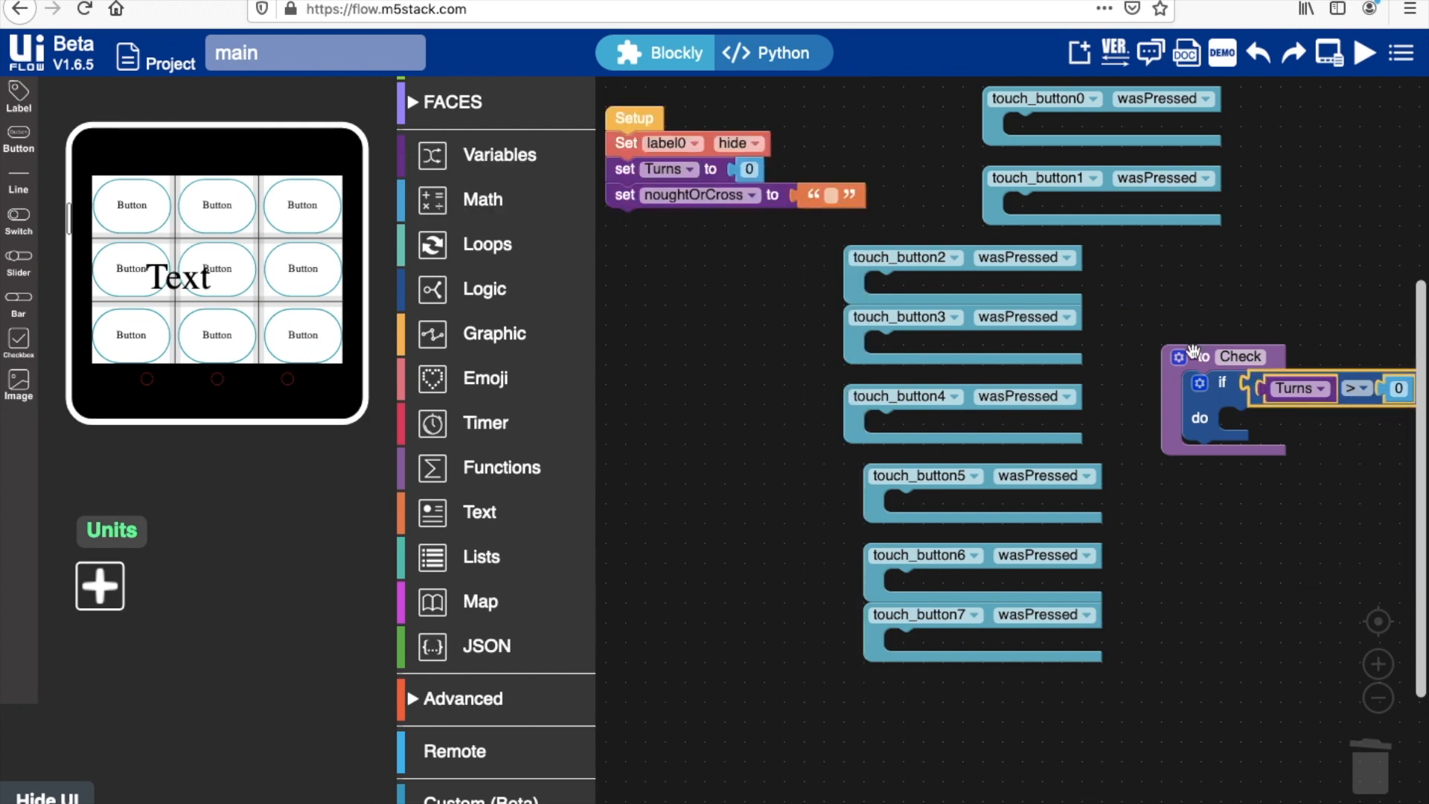
left_click(483, 289)
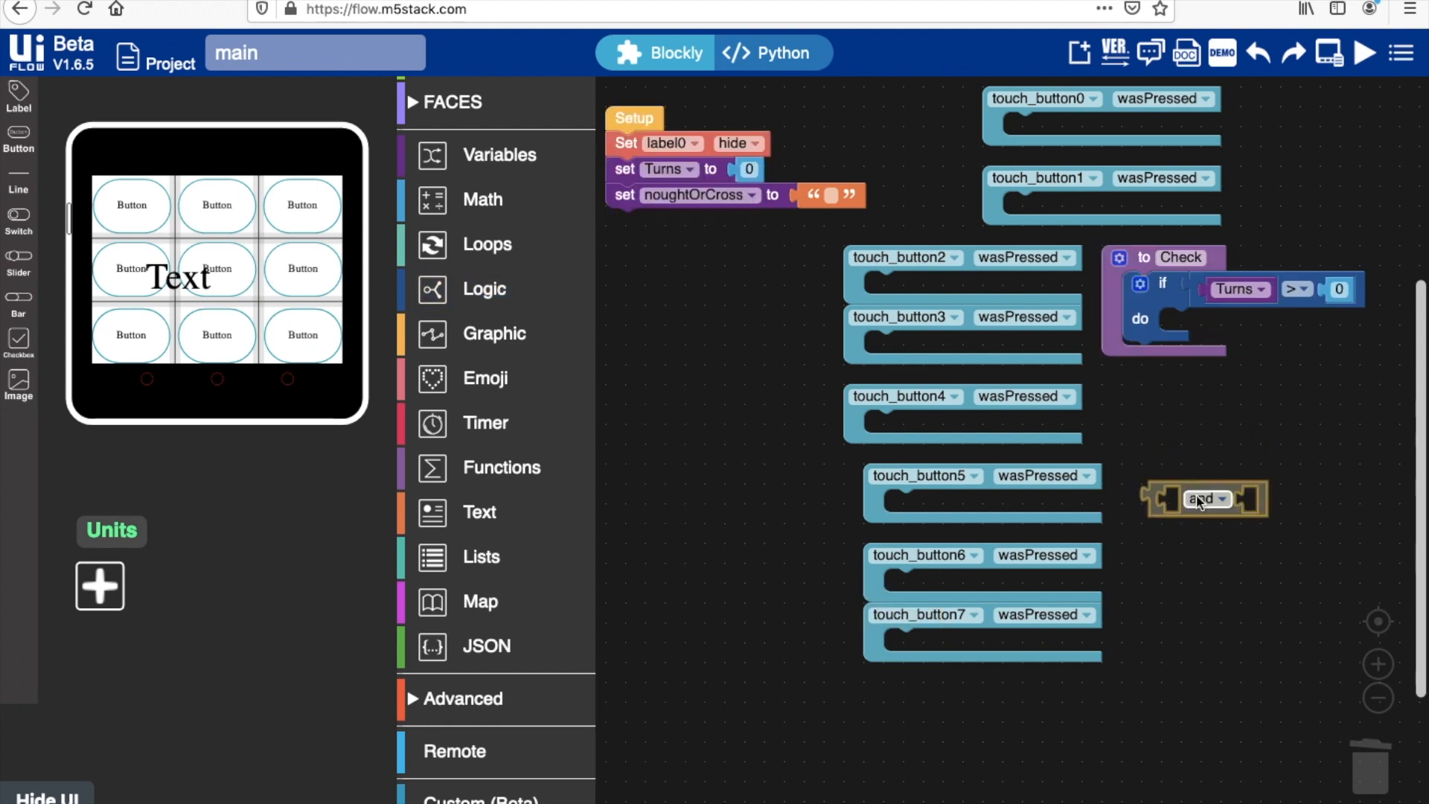
left_click(482, 200)
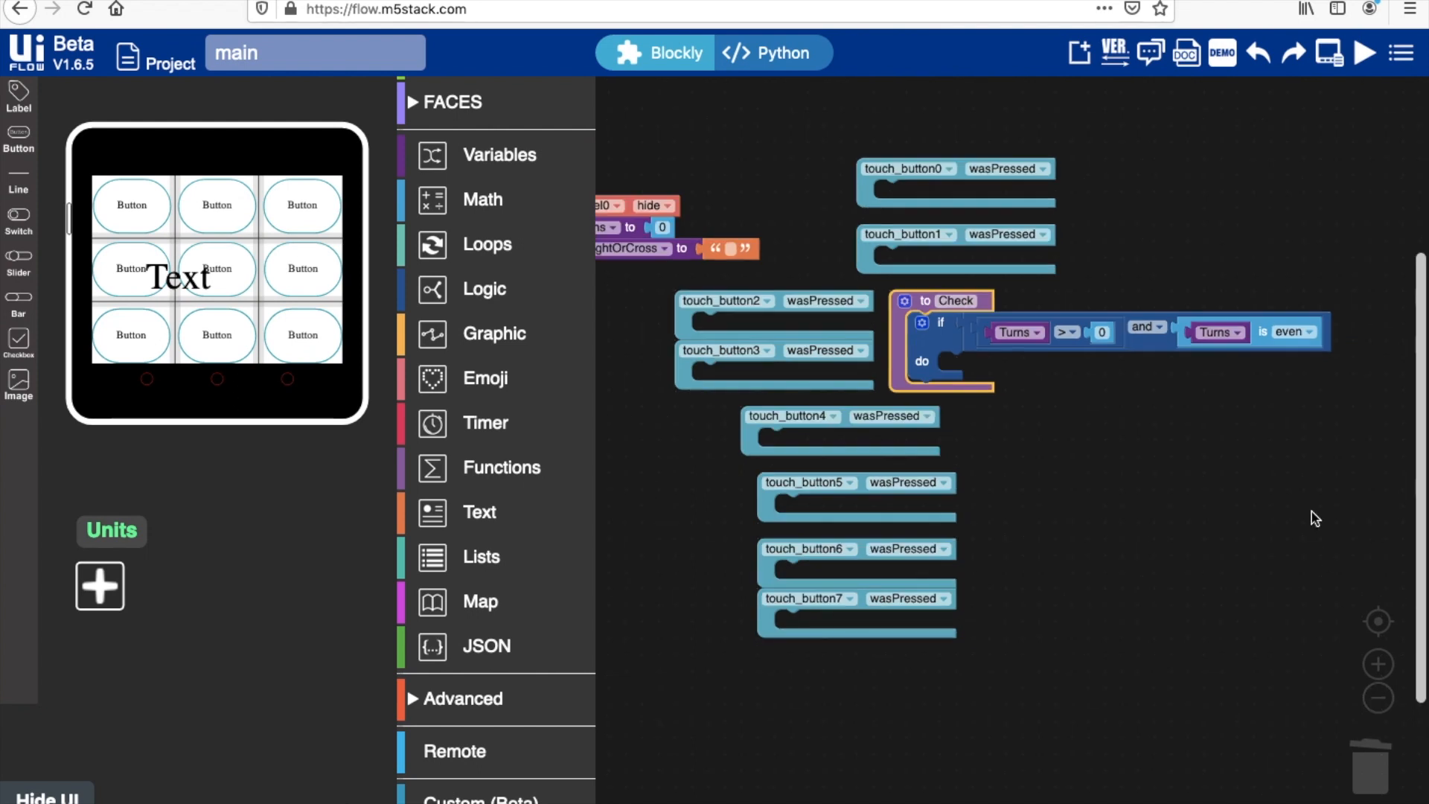
left_click(499, 154)
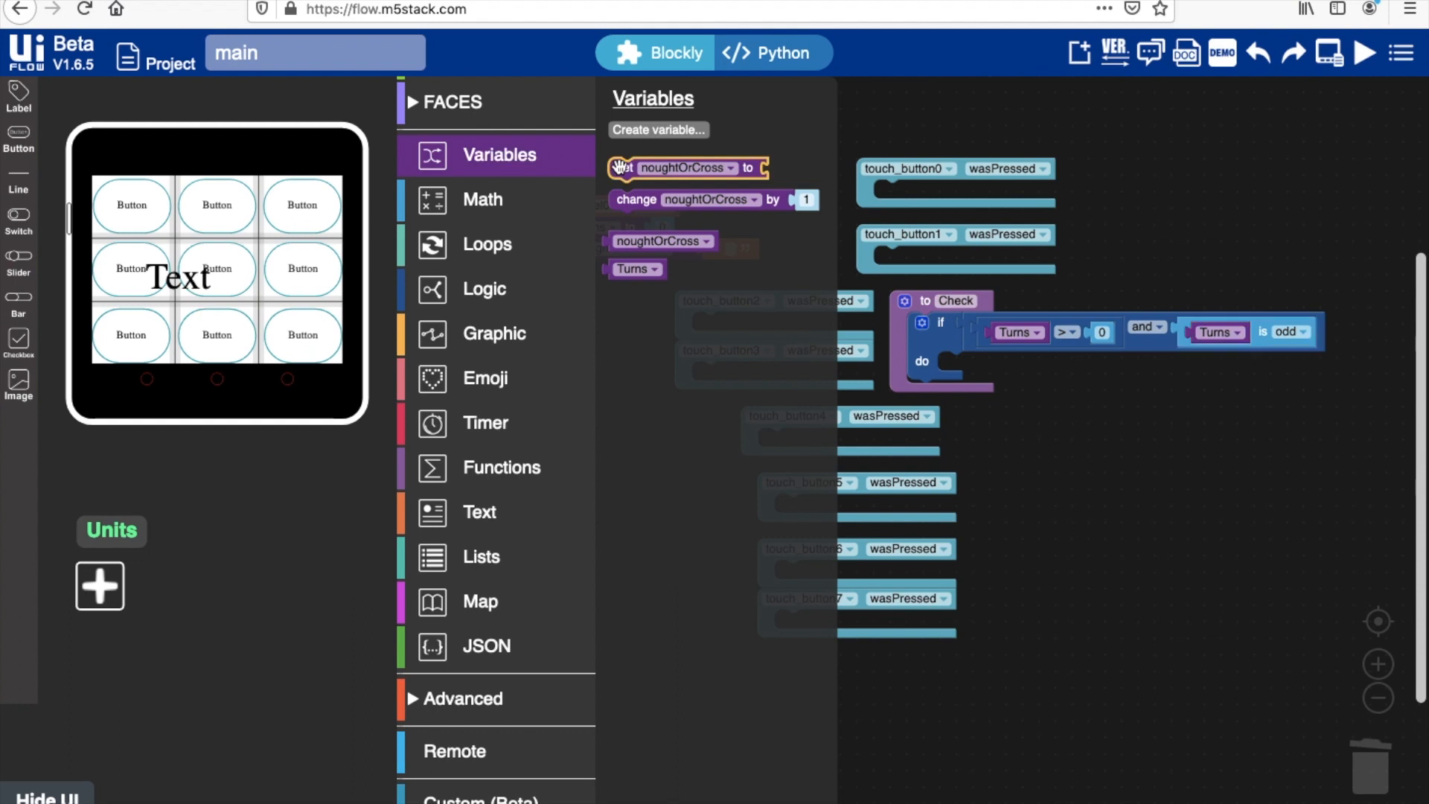
Set noughtOrCross inside the if branch and add an else-if branch to Check
left_click(477, 511)
type("X")
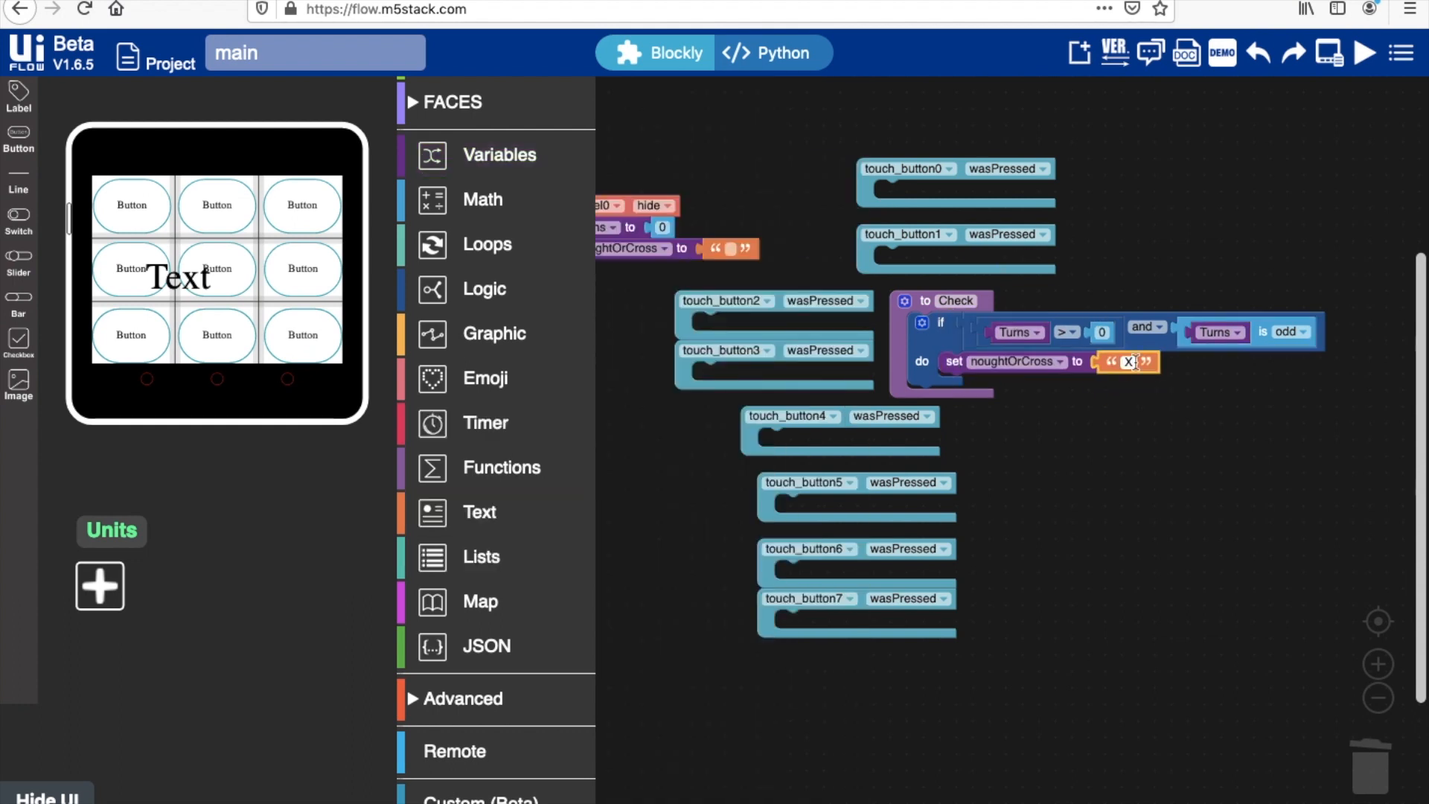
left_click(920, 301)
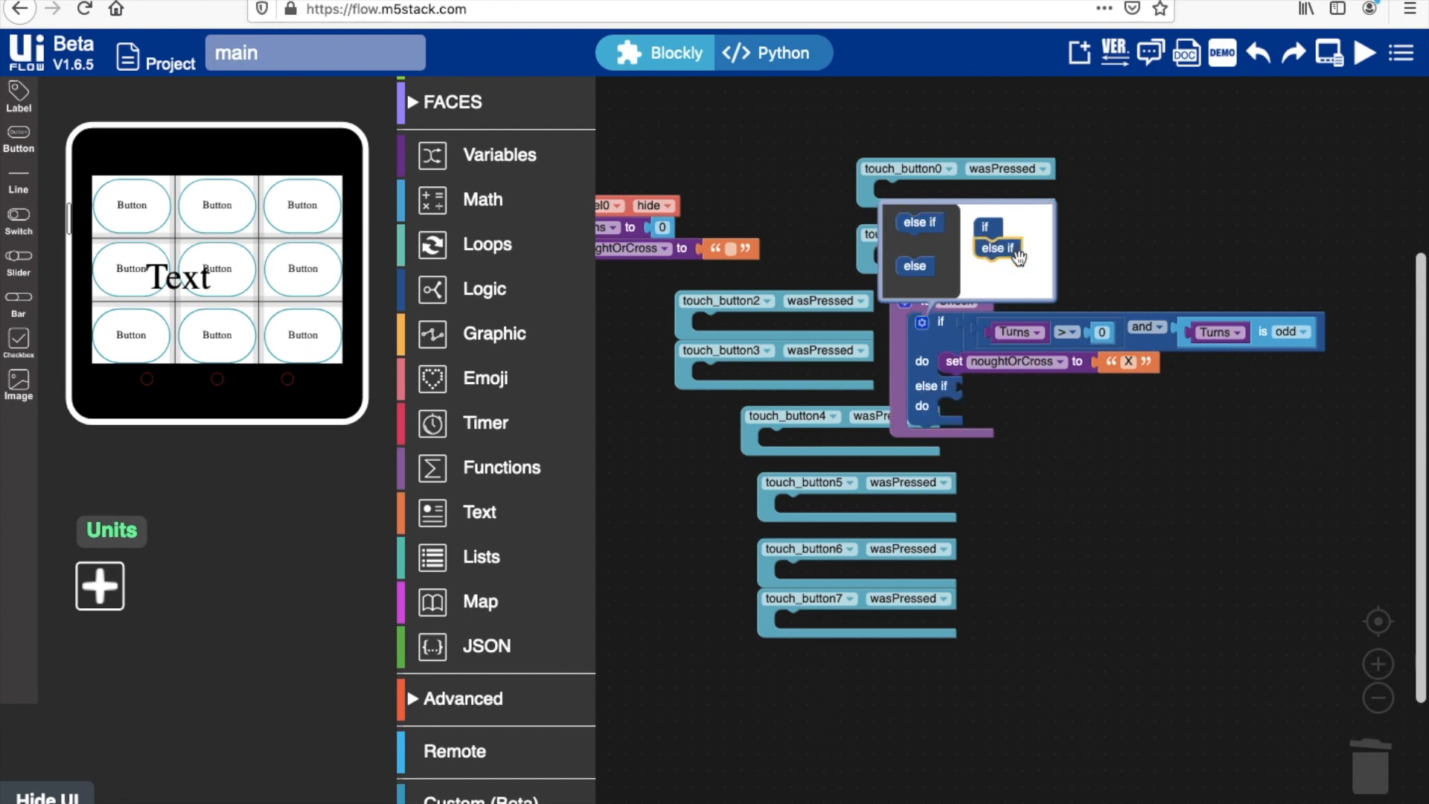
mouse_move(989, 285)
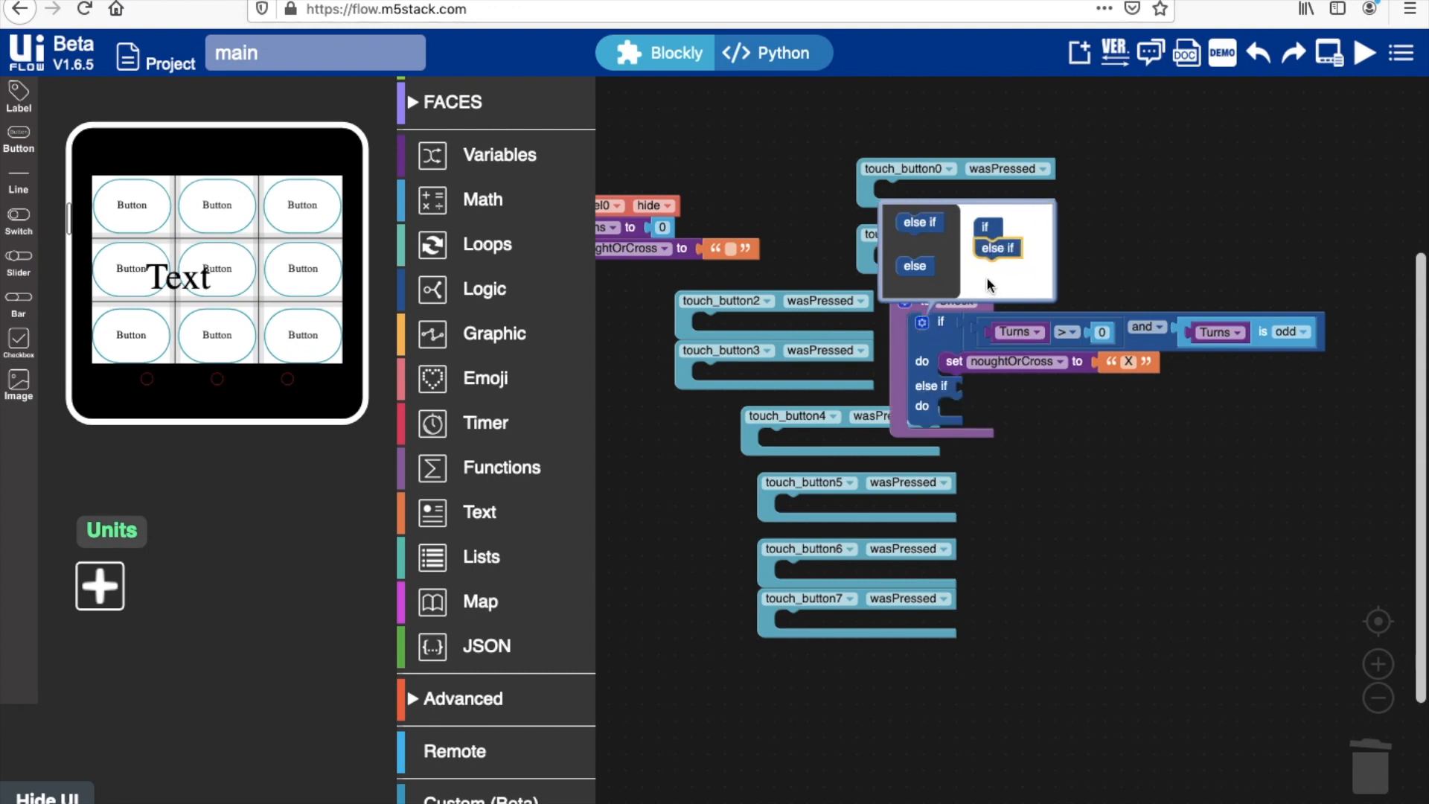
left_click(482, 200)
type("O")
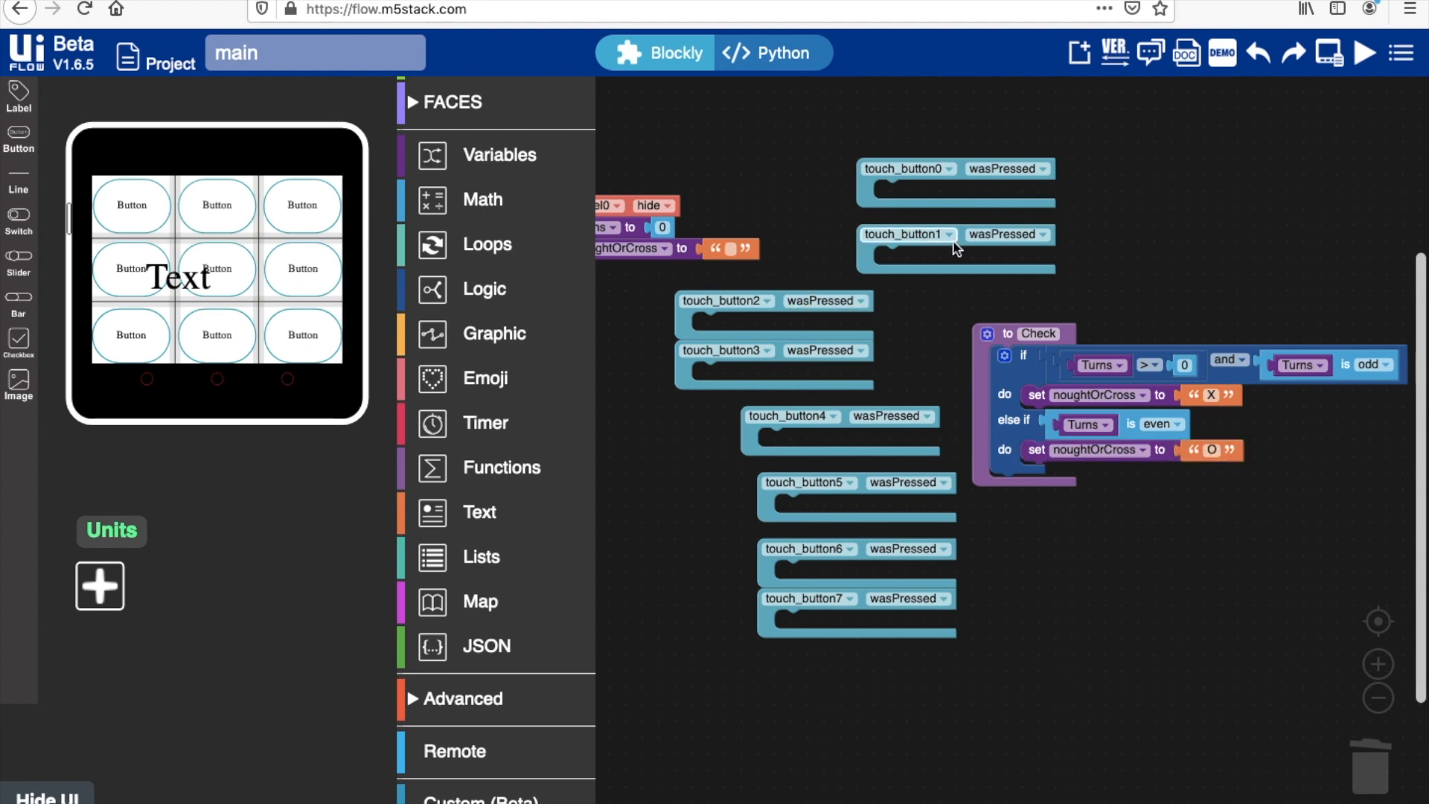
mouse_move(875, 251)
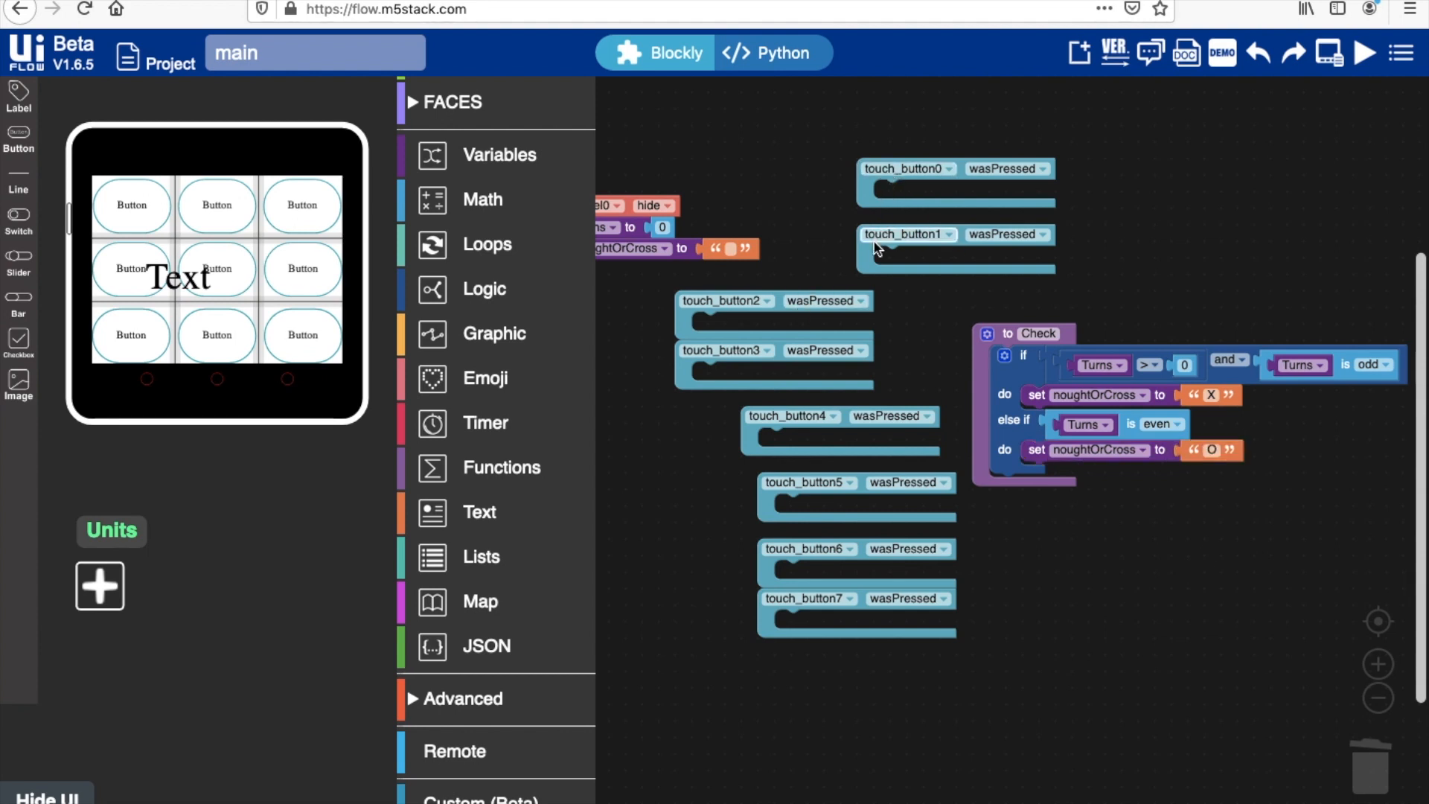
mouse_move(761, 182)
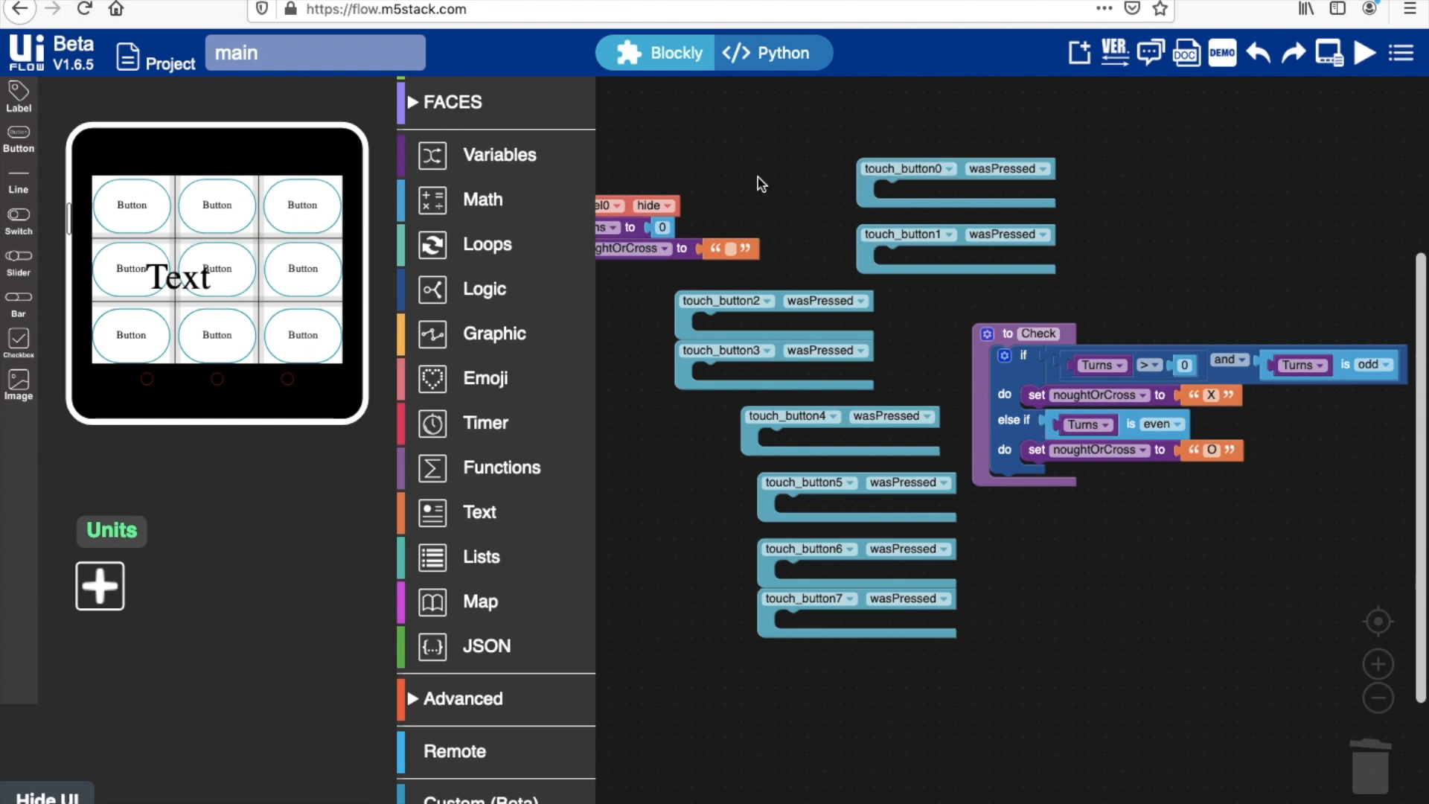
mouse_move(499, 467)
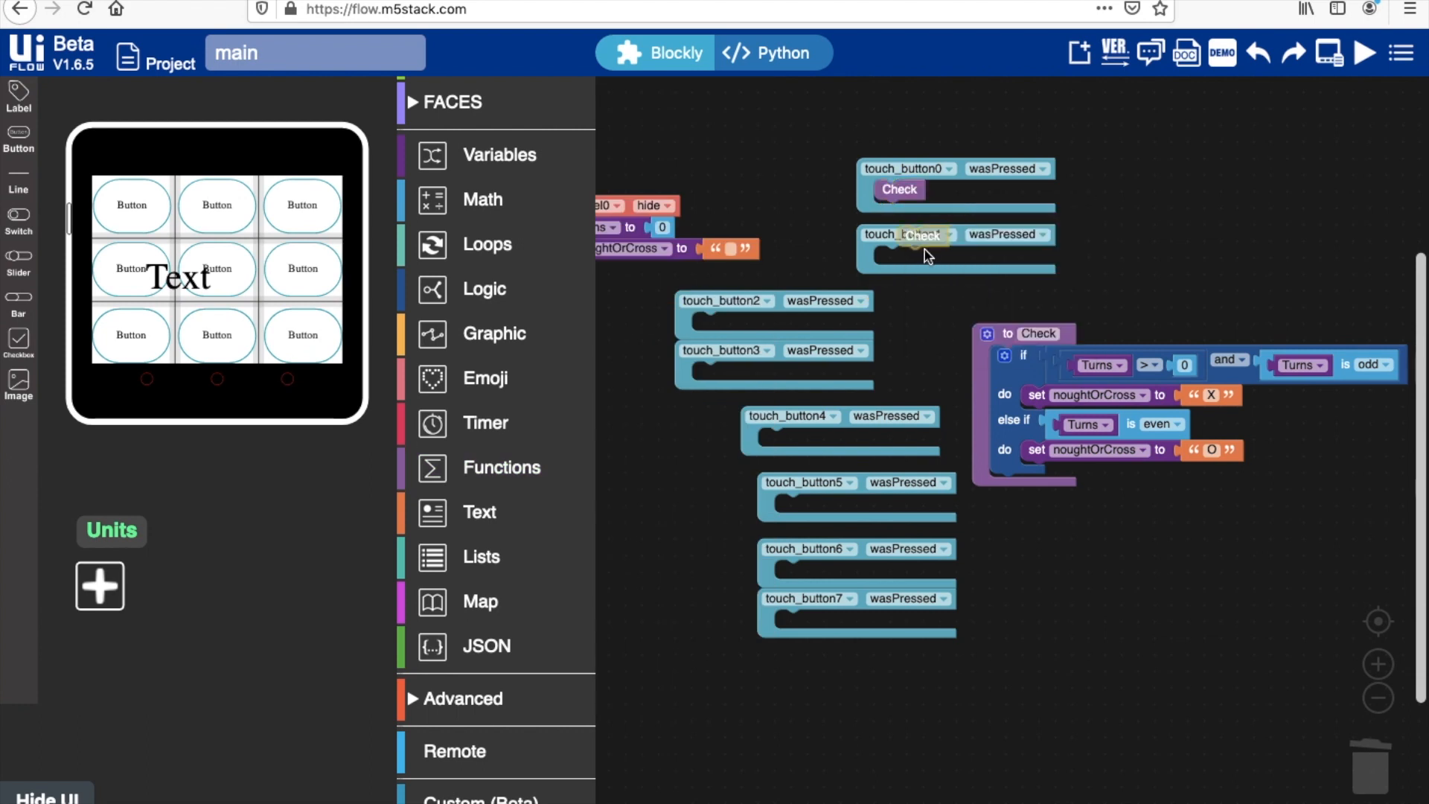
Give each button event a Check call, noughtOrCross label text, and Turns change by 1
right_click(794, 321)
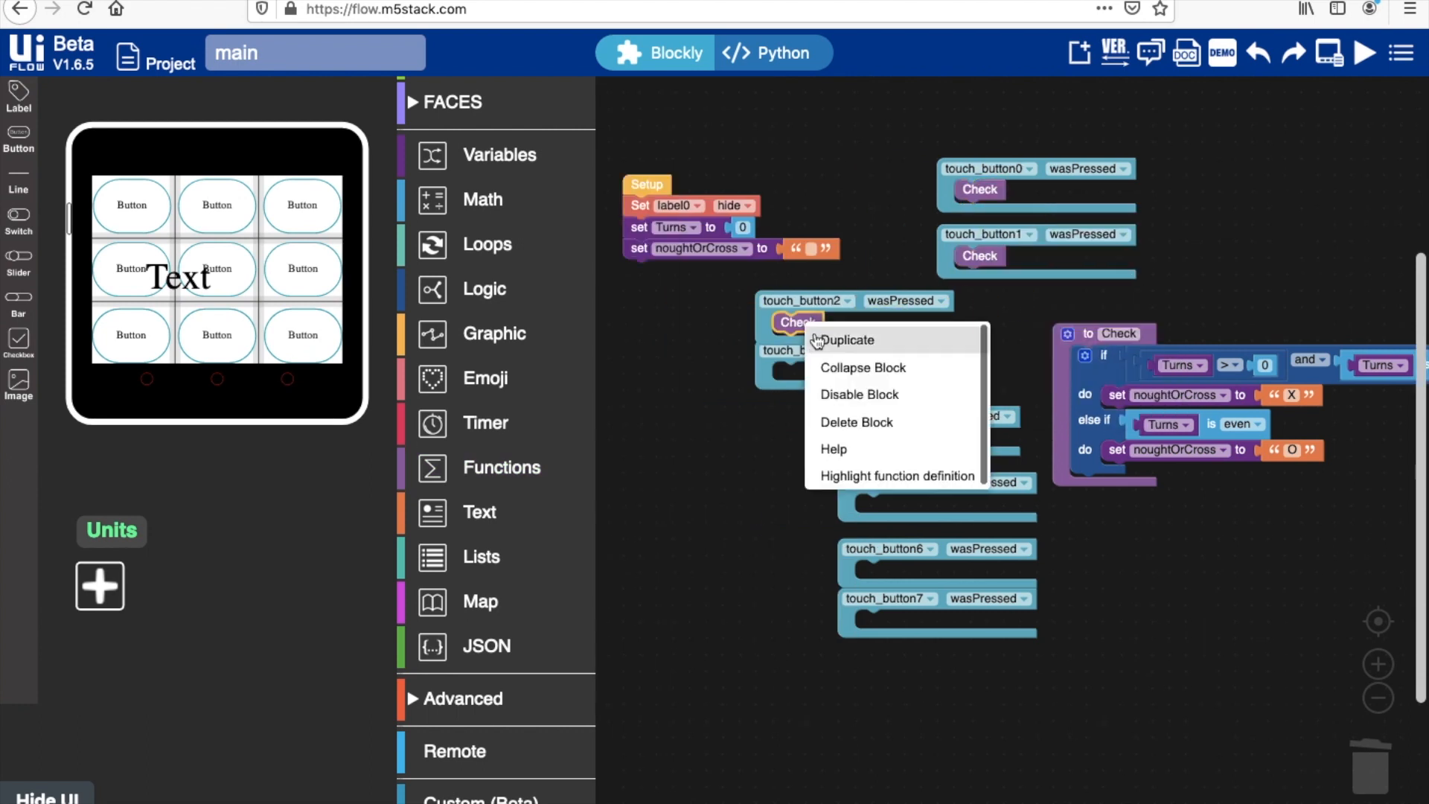
left_click(847, 339)
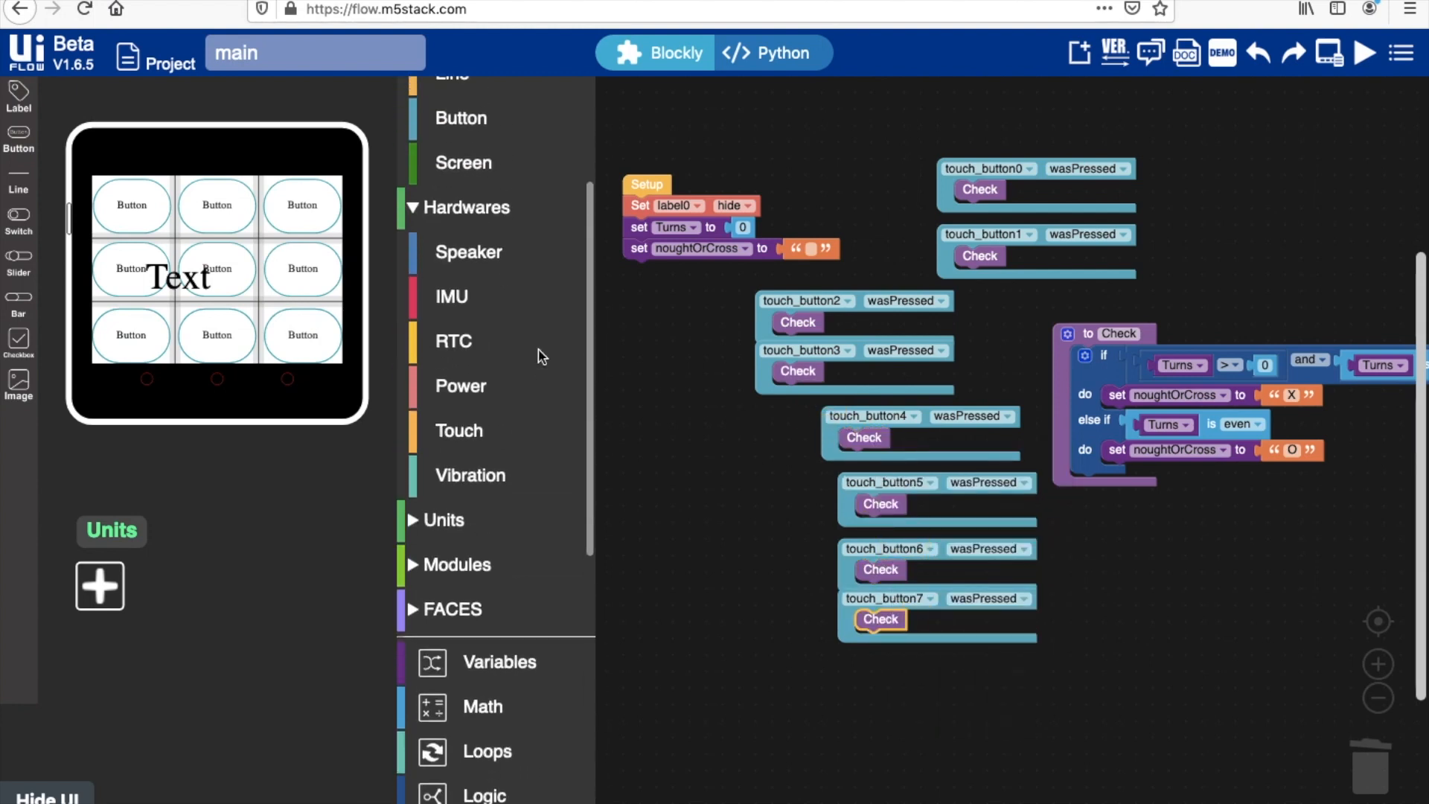
left_click(460, 118)
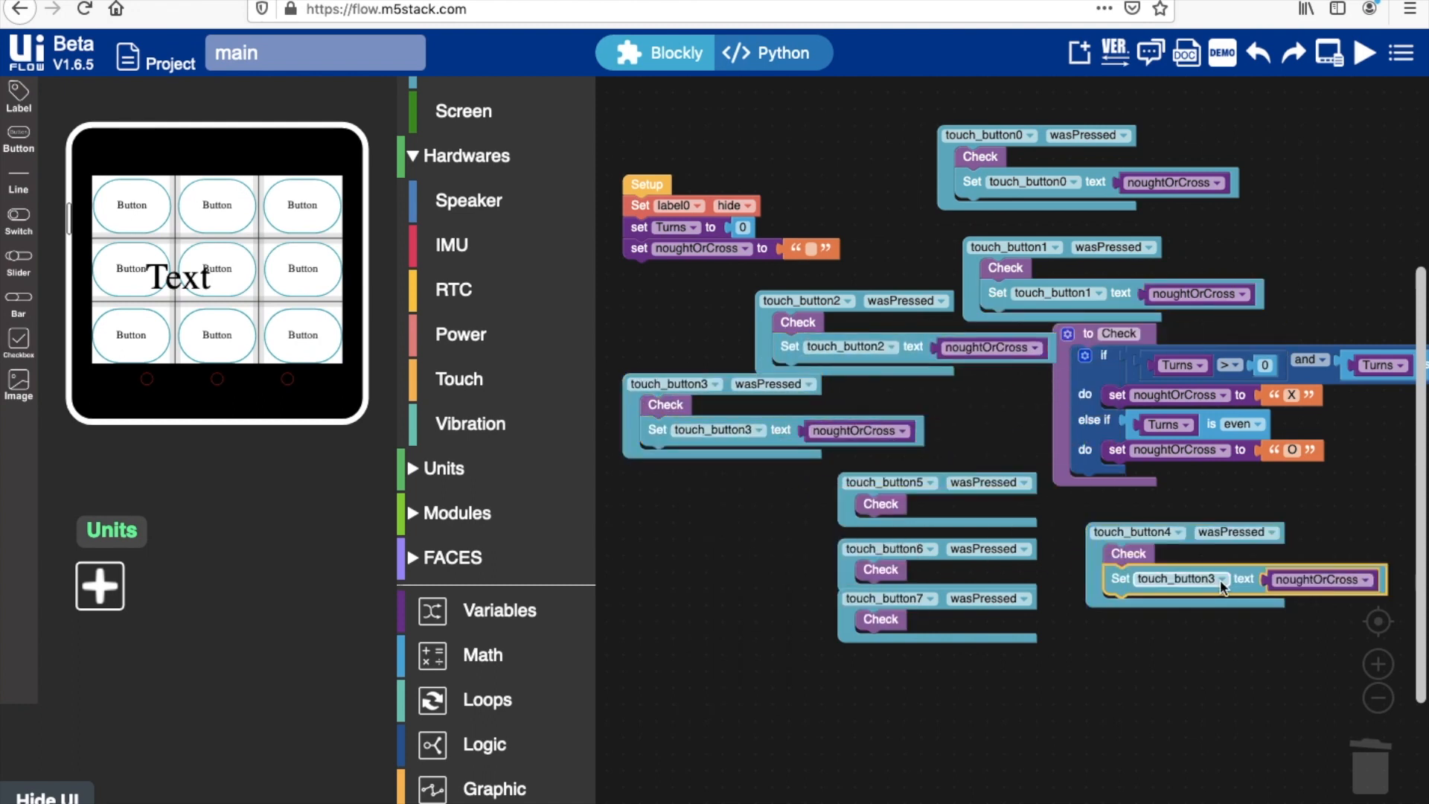
left_click(934, 529)
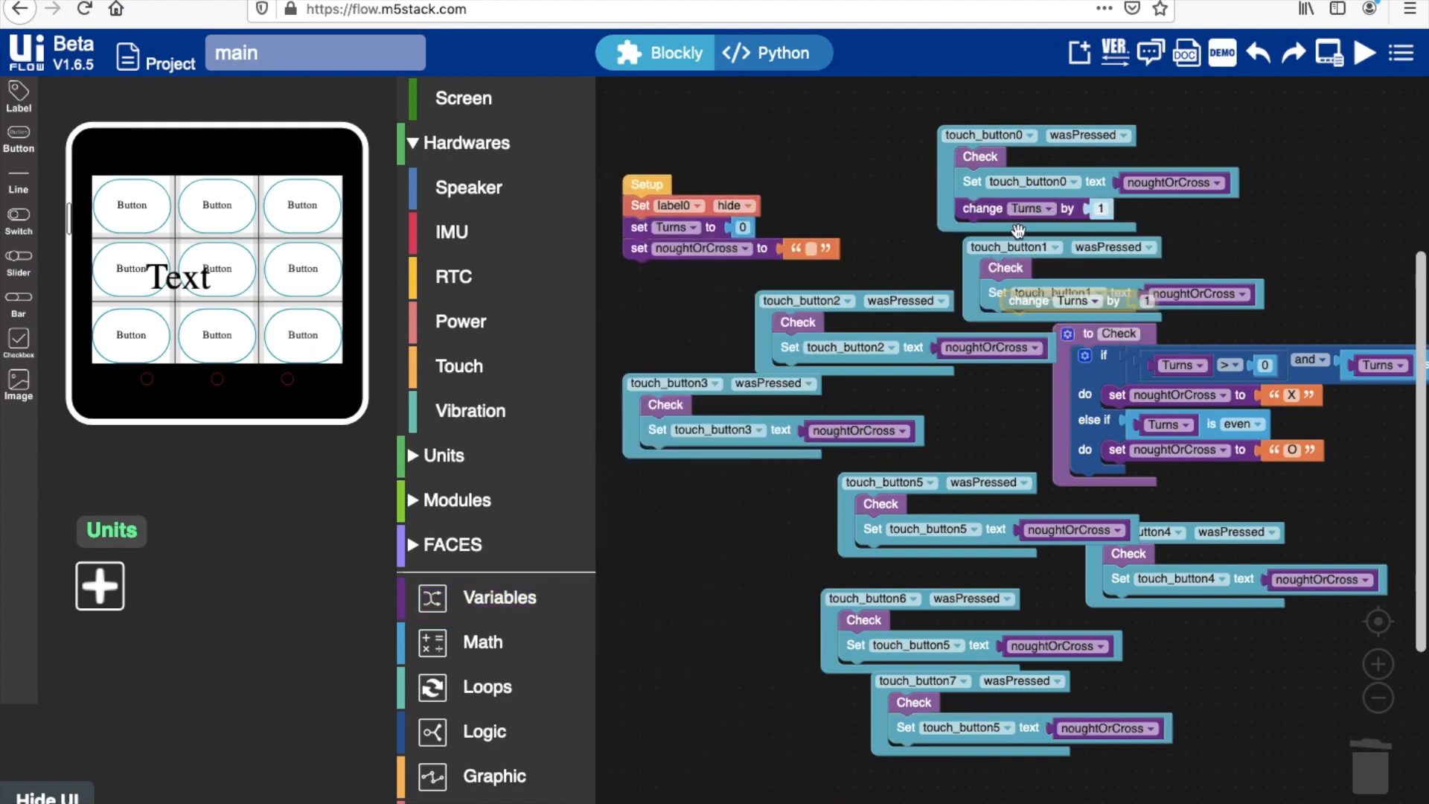
right_click(665, 455)
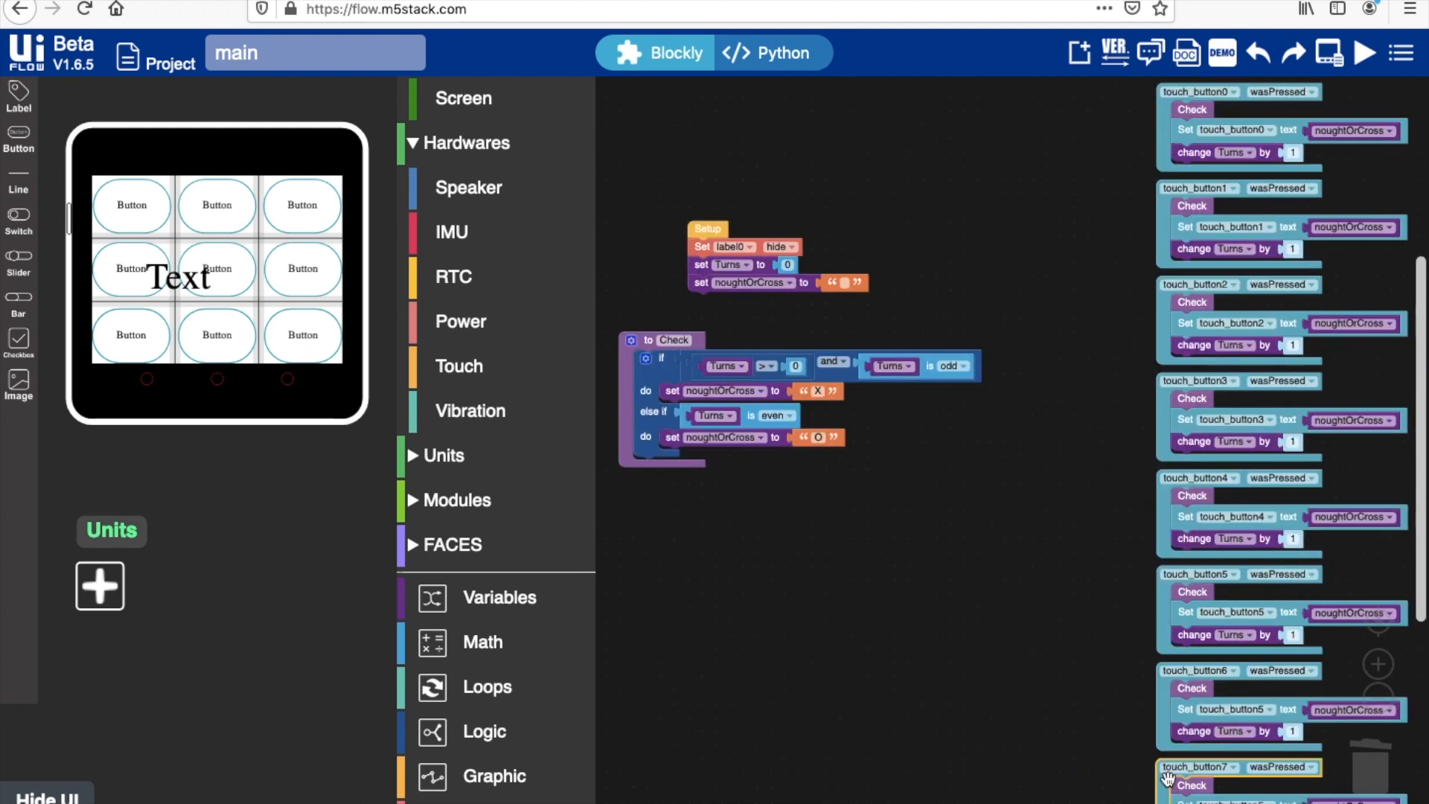
mouse_move(621, 226)
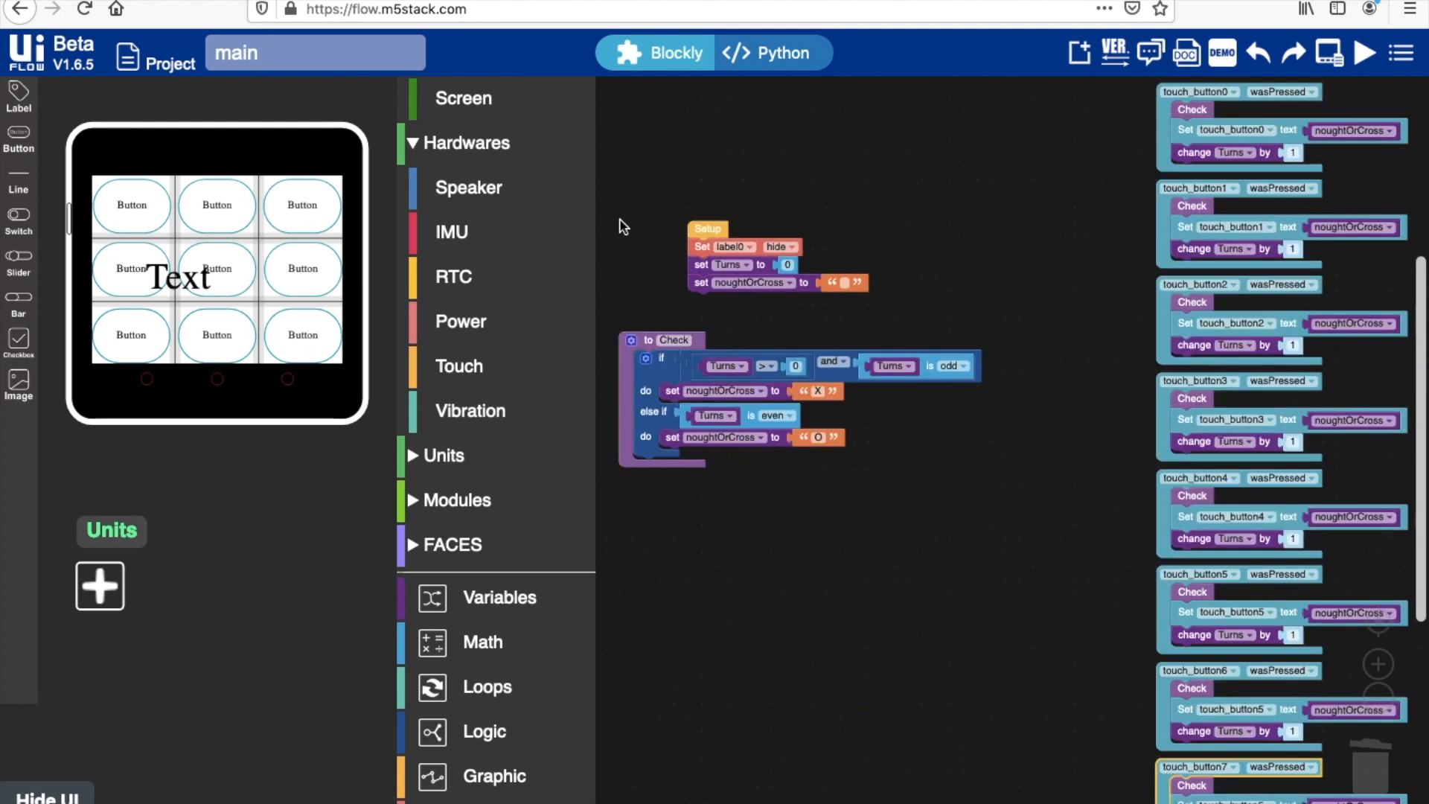
Fill the clear function with empty set-text blocks for touch_button0 through touch_button8
scroll("down", 3)
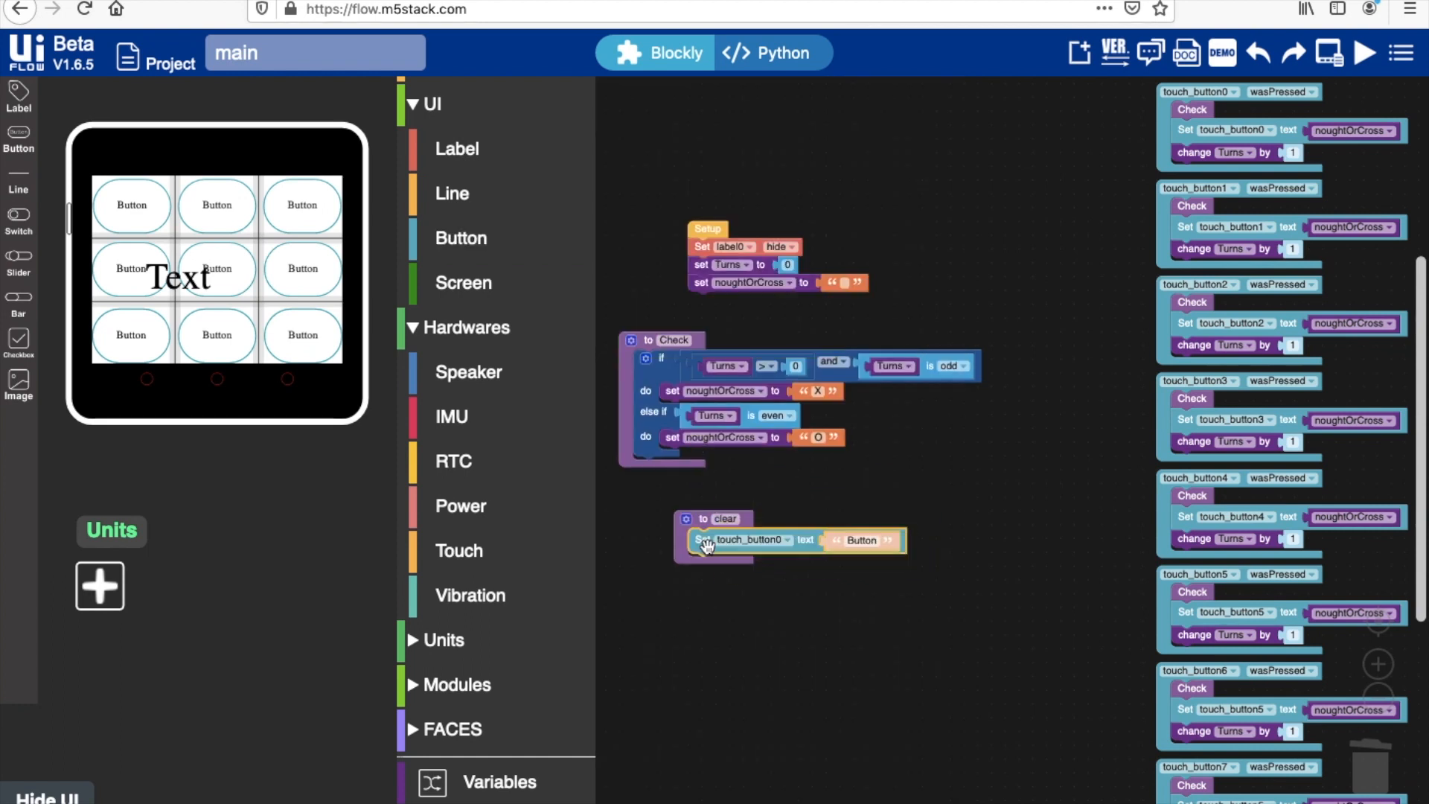
left_click(861, 538)
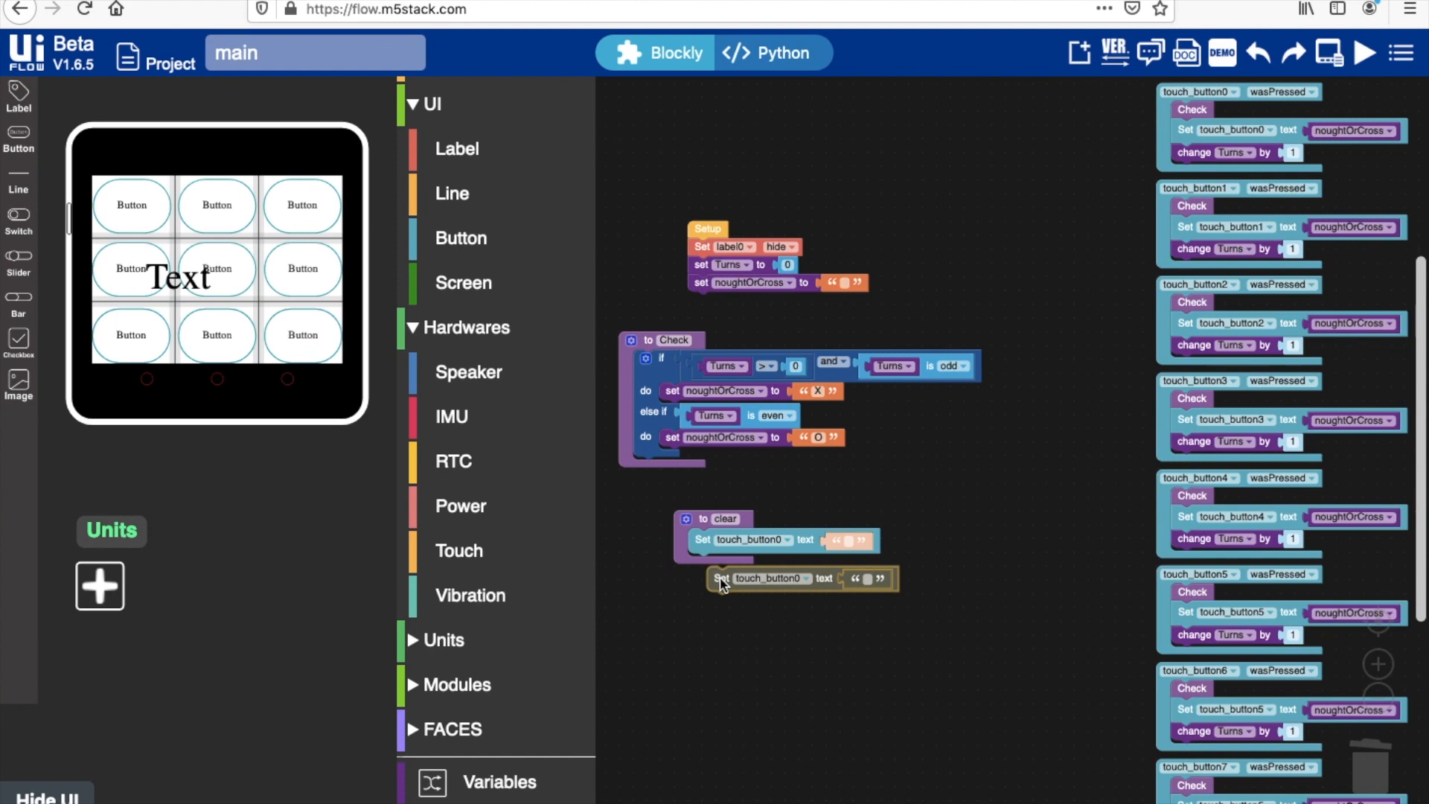
right_click(775, 577)
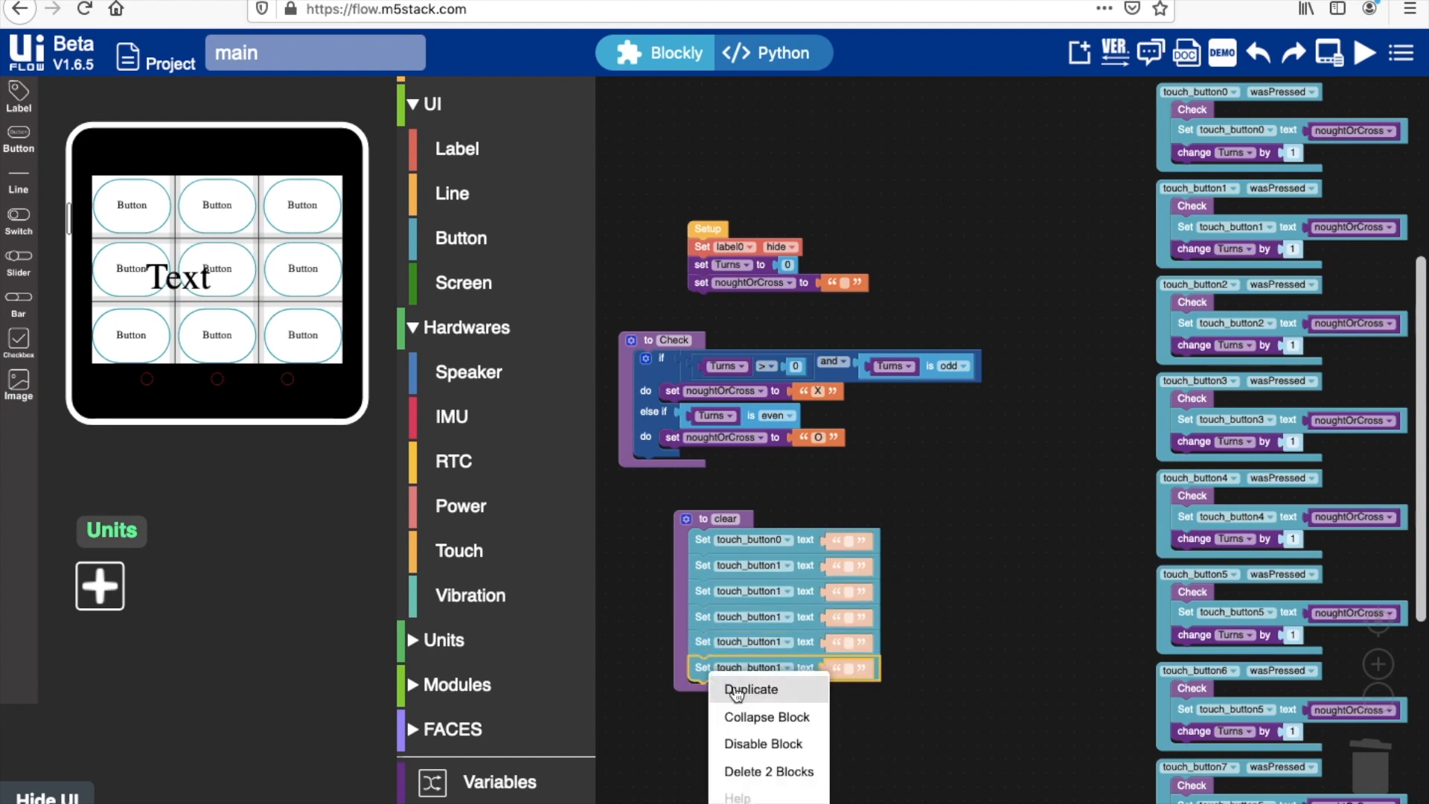
left_click(751, 689)
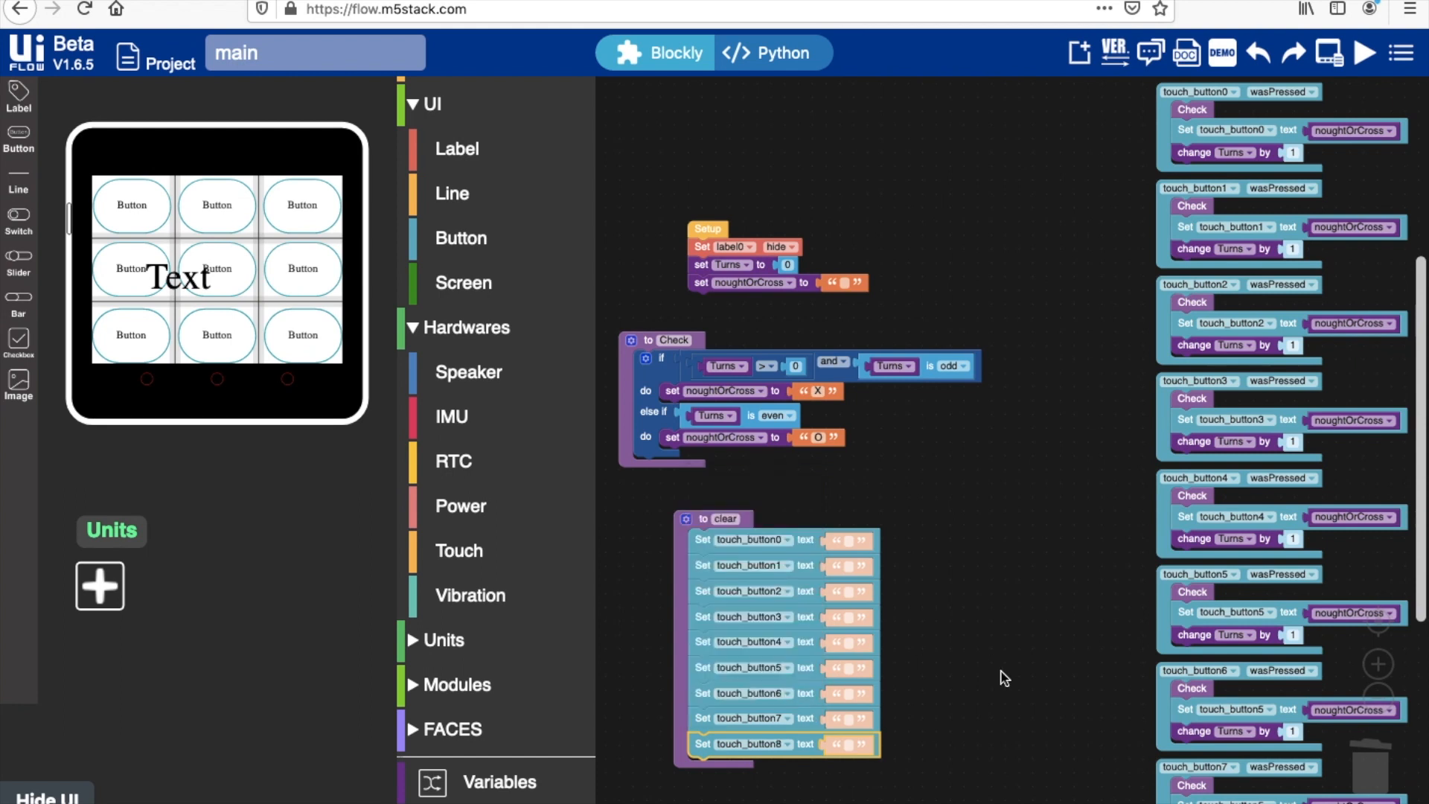
left_click(501, 467)
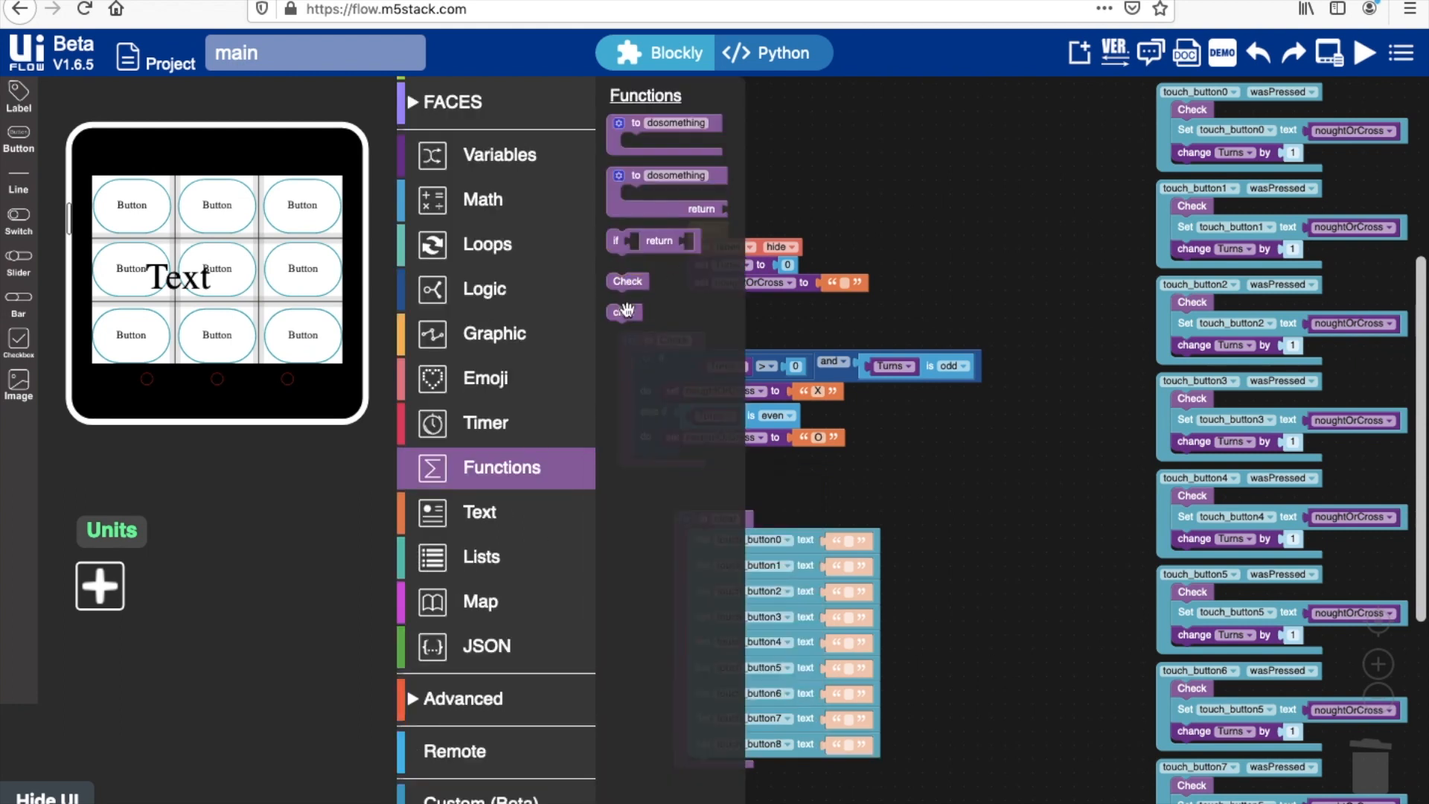
left_click(501, 467)
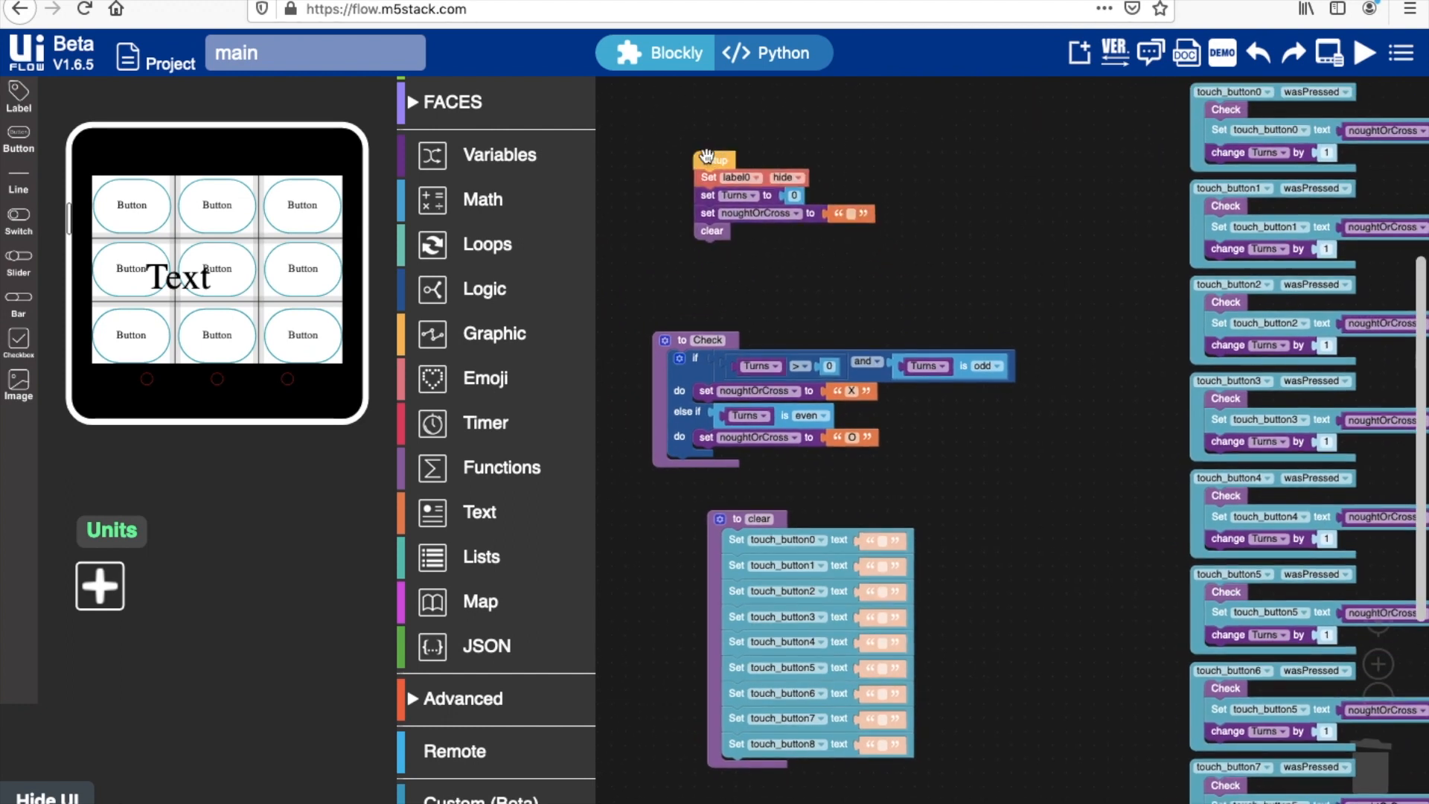
Call clear at startup and build Owins: show label, set text, wait, hide
left_click(500, 466)
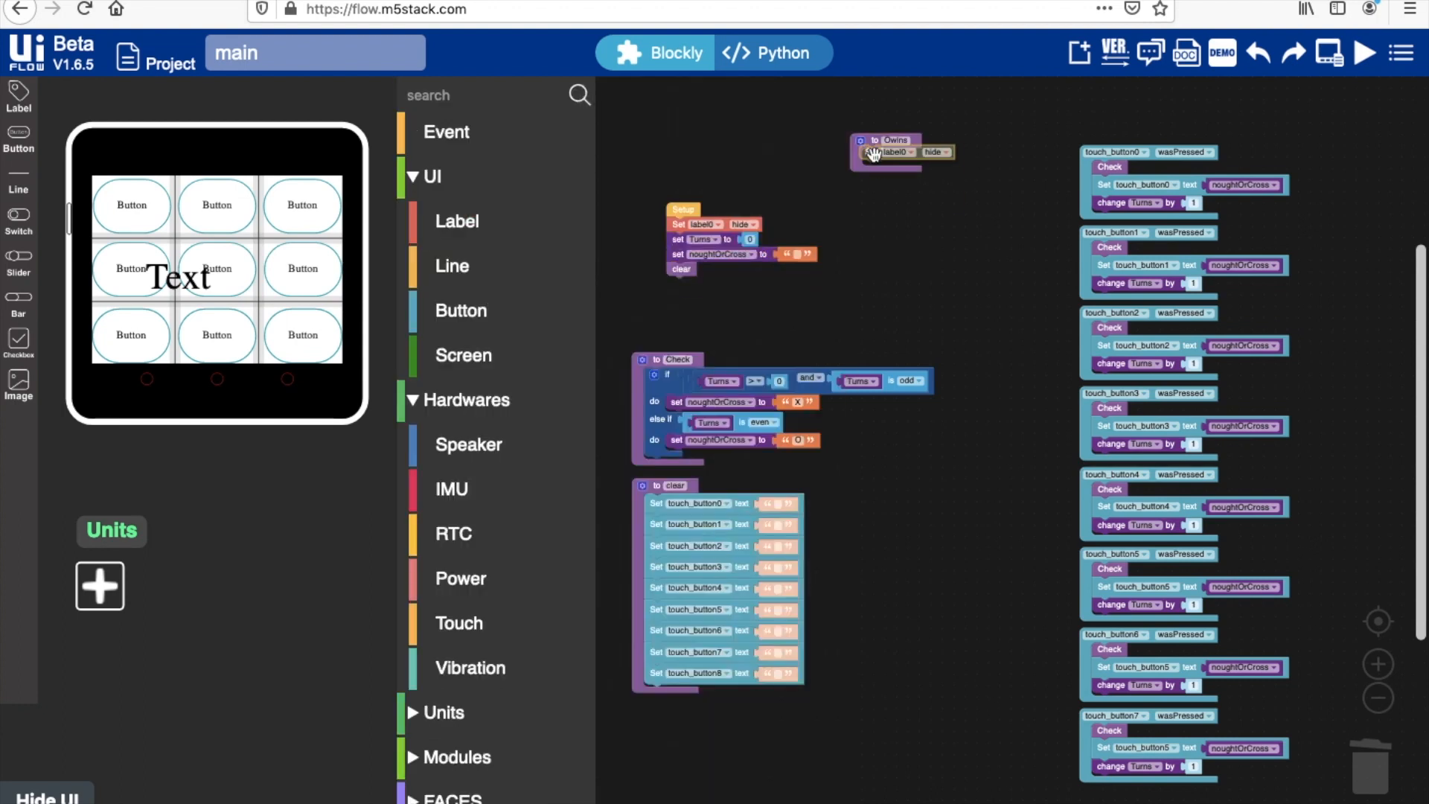
left_click(937, 151)
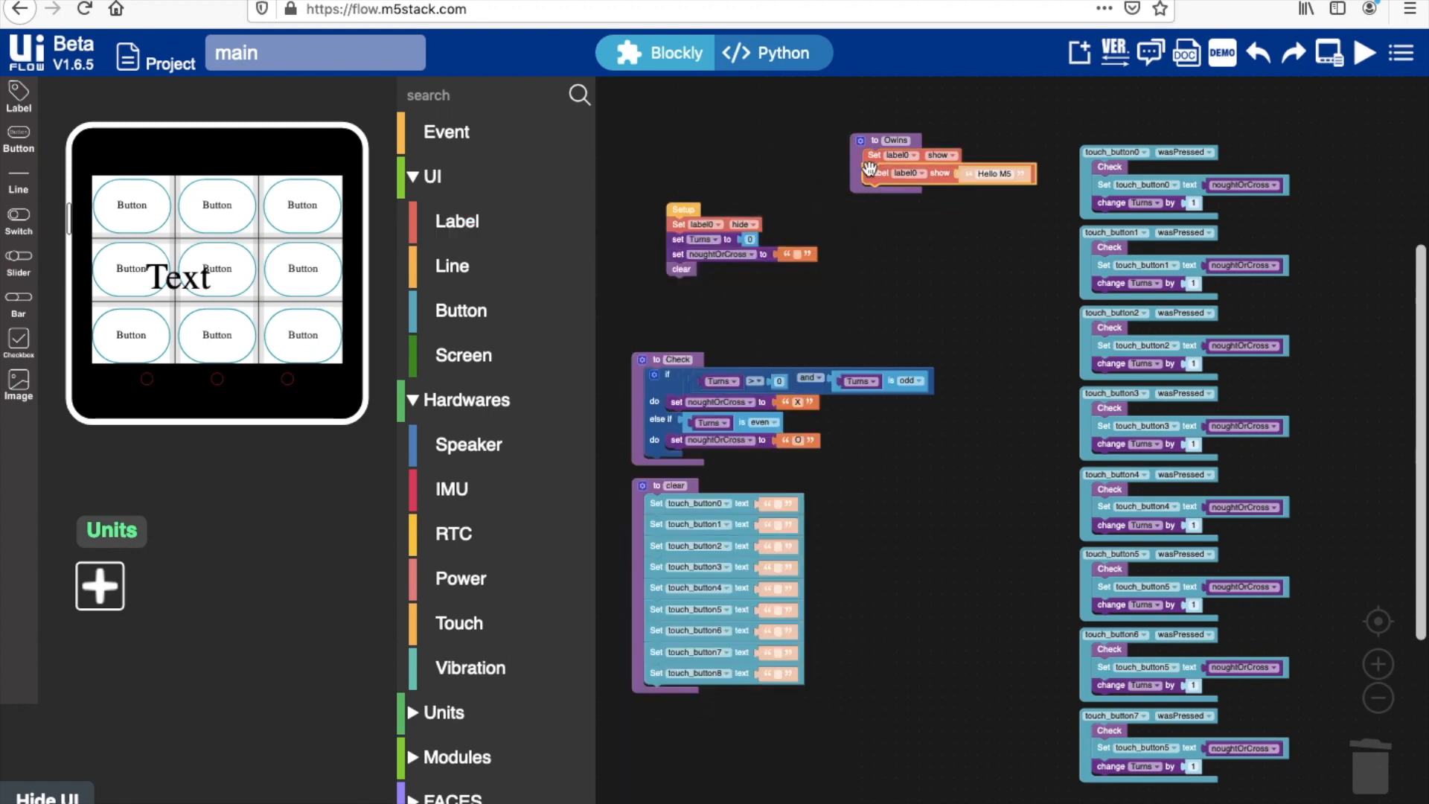
left_click_drag(893, 141, 831, 131)
type("O Wins")
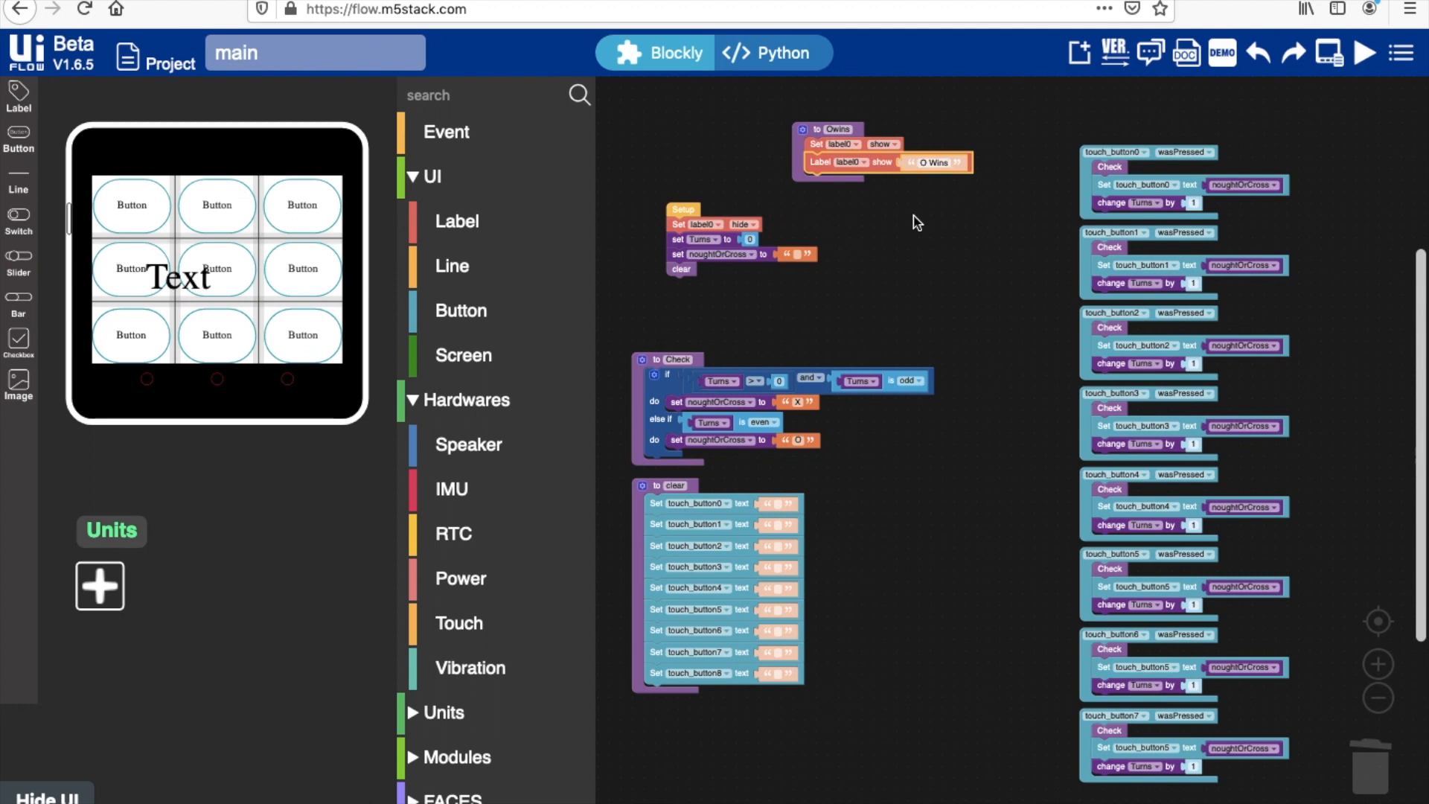
scroll("down", 3)
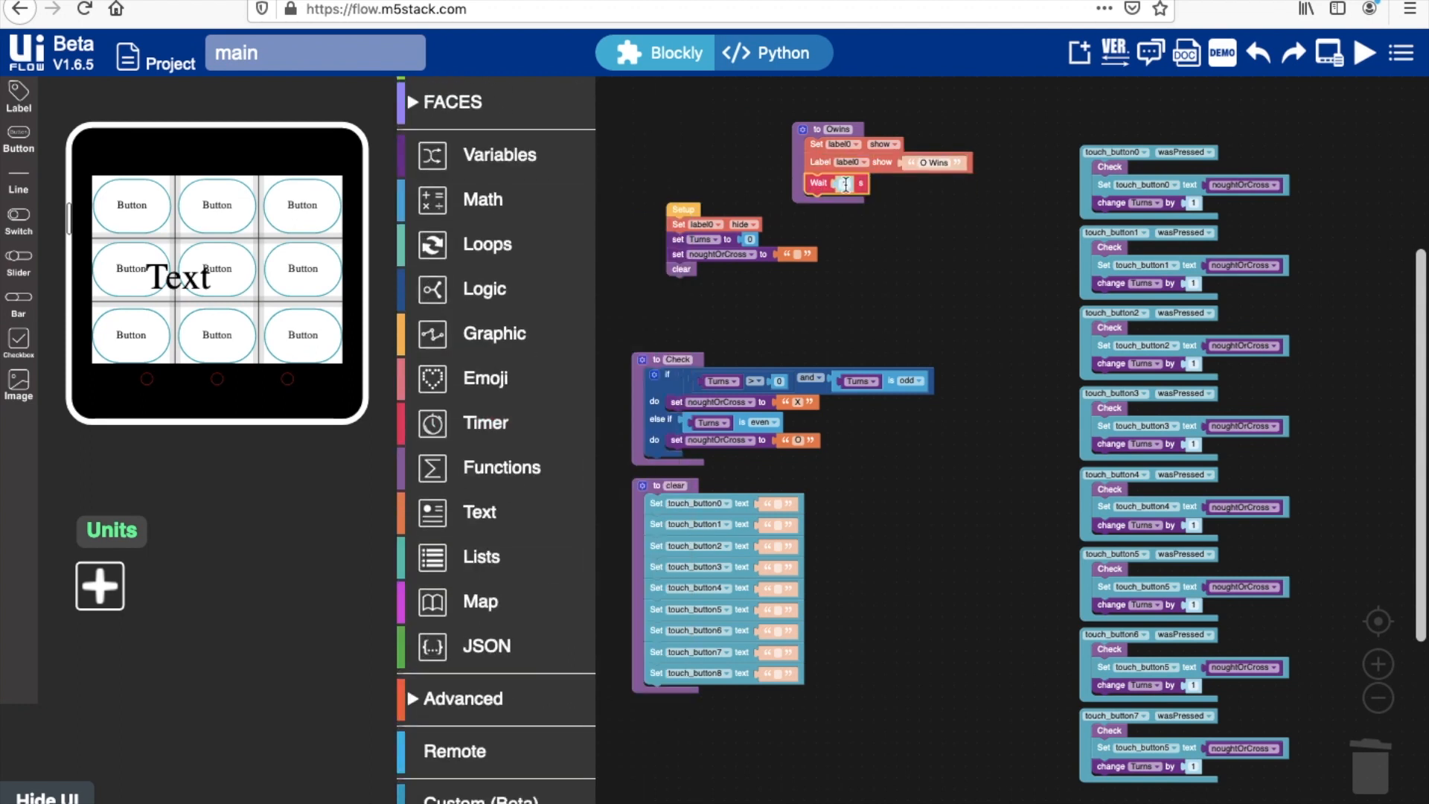
right_click(831, 144)
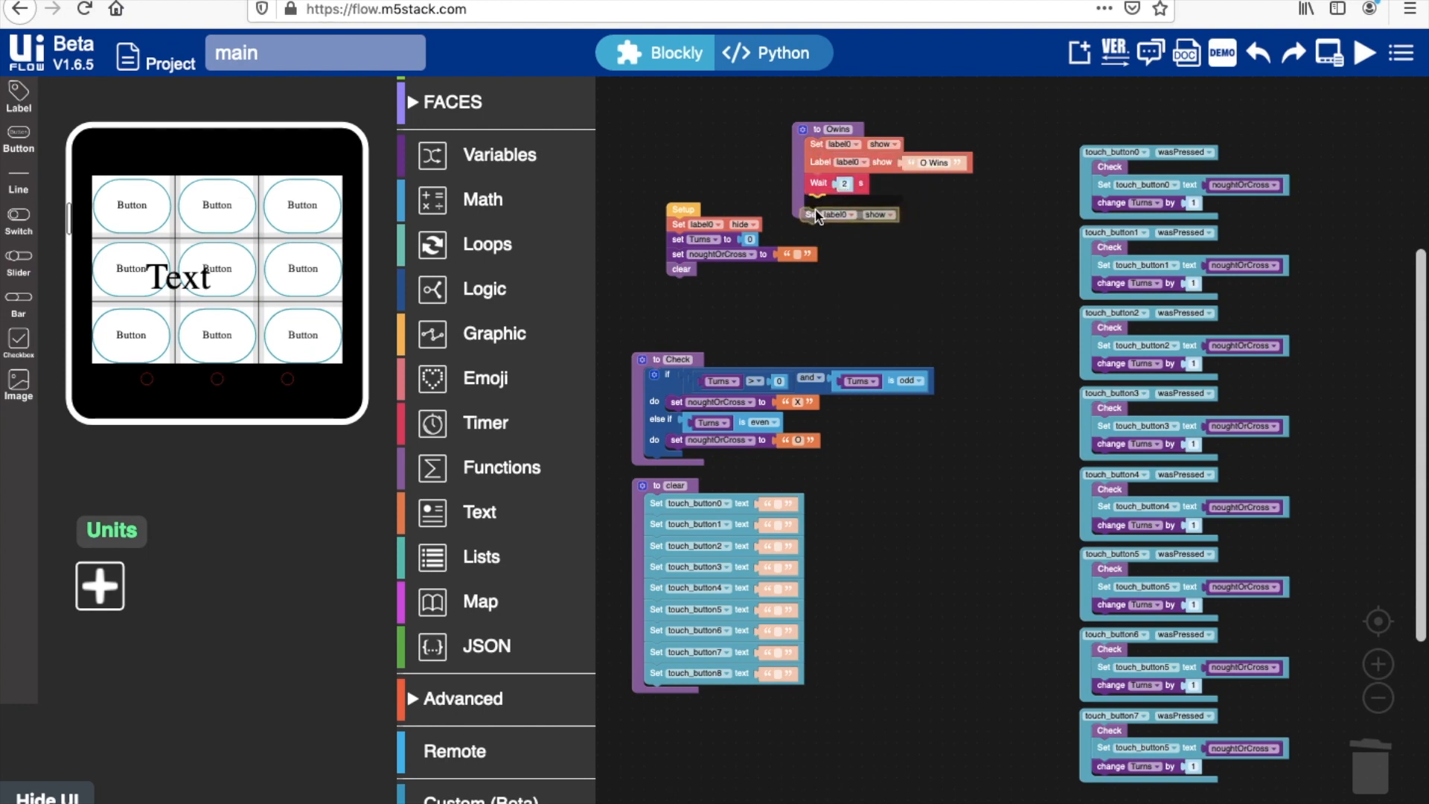
left_click(879, 214)
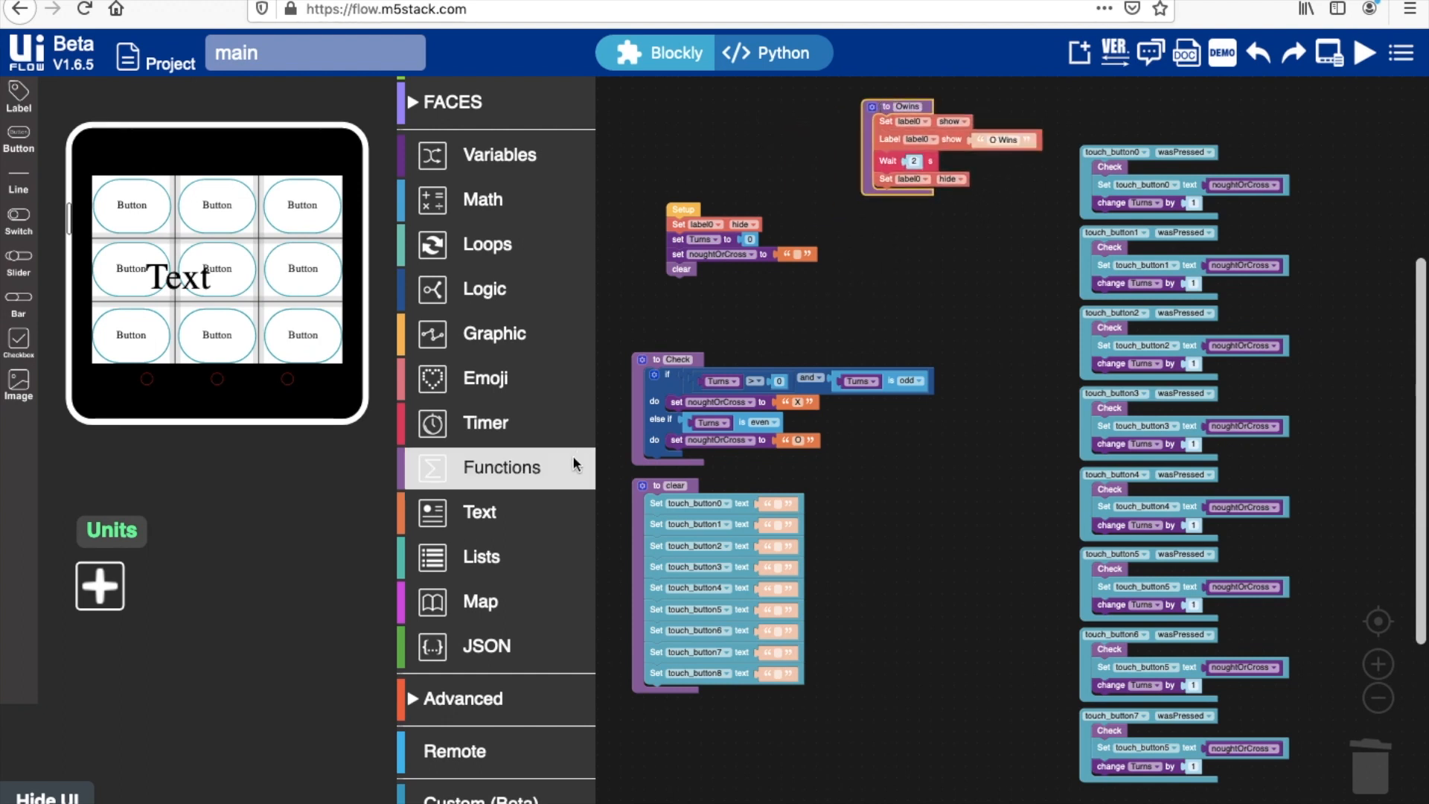
Add the Xwins function and view the program as generated Python code
left_click(504, 466)
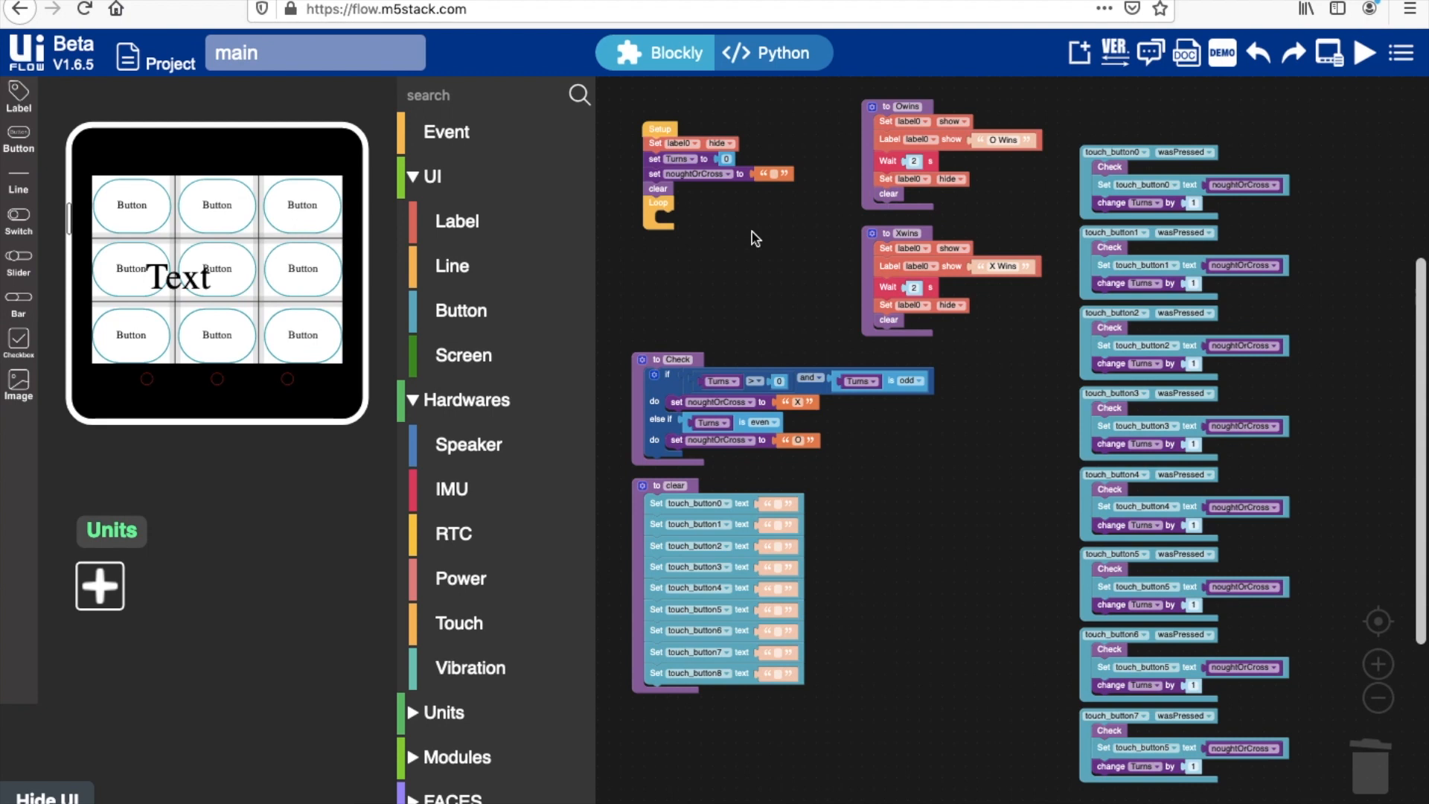
mouse_move(588, 346)
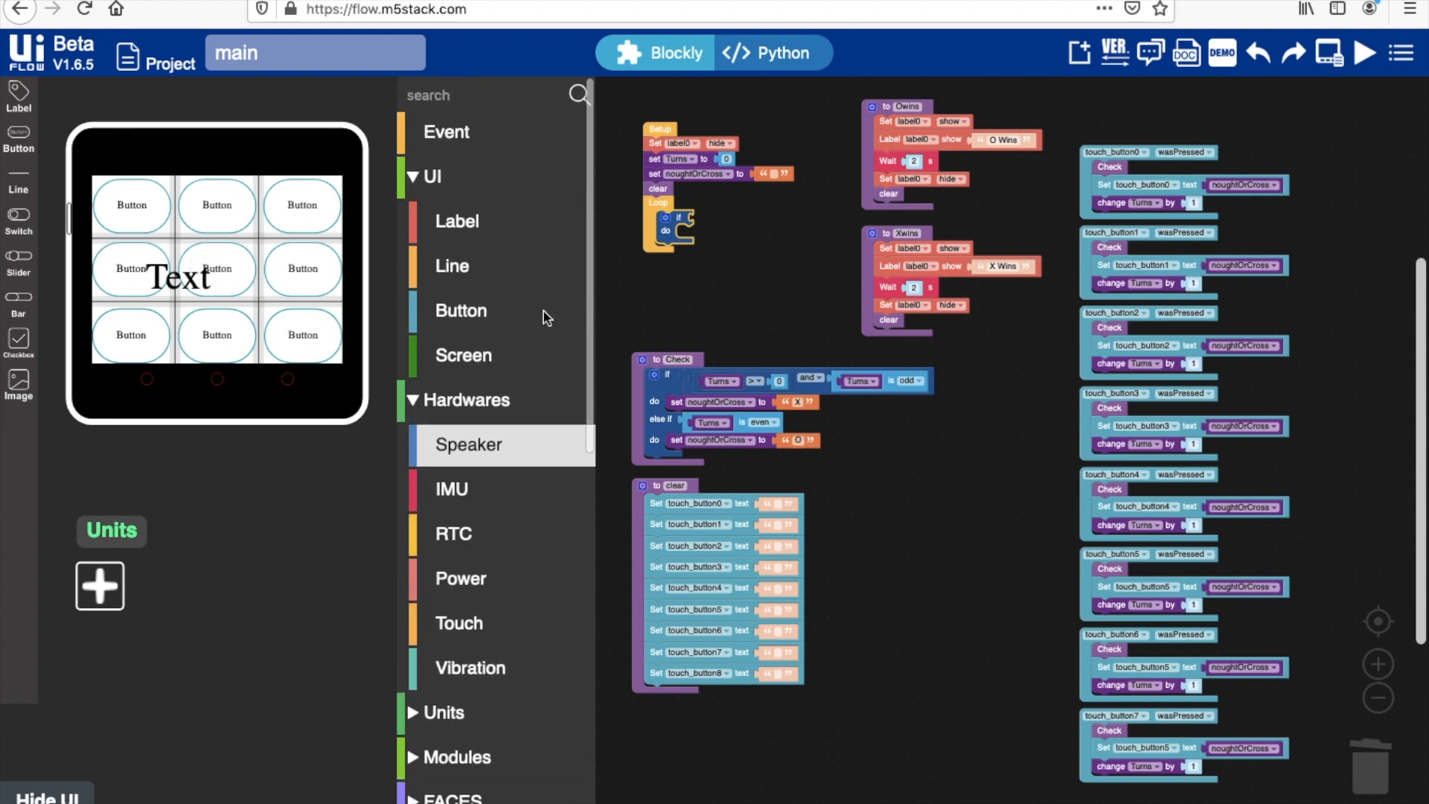
left_click(460, 309)
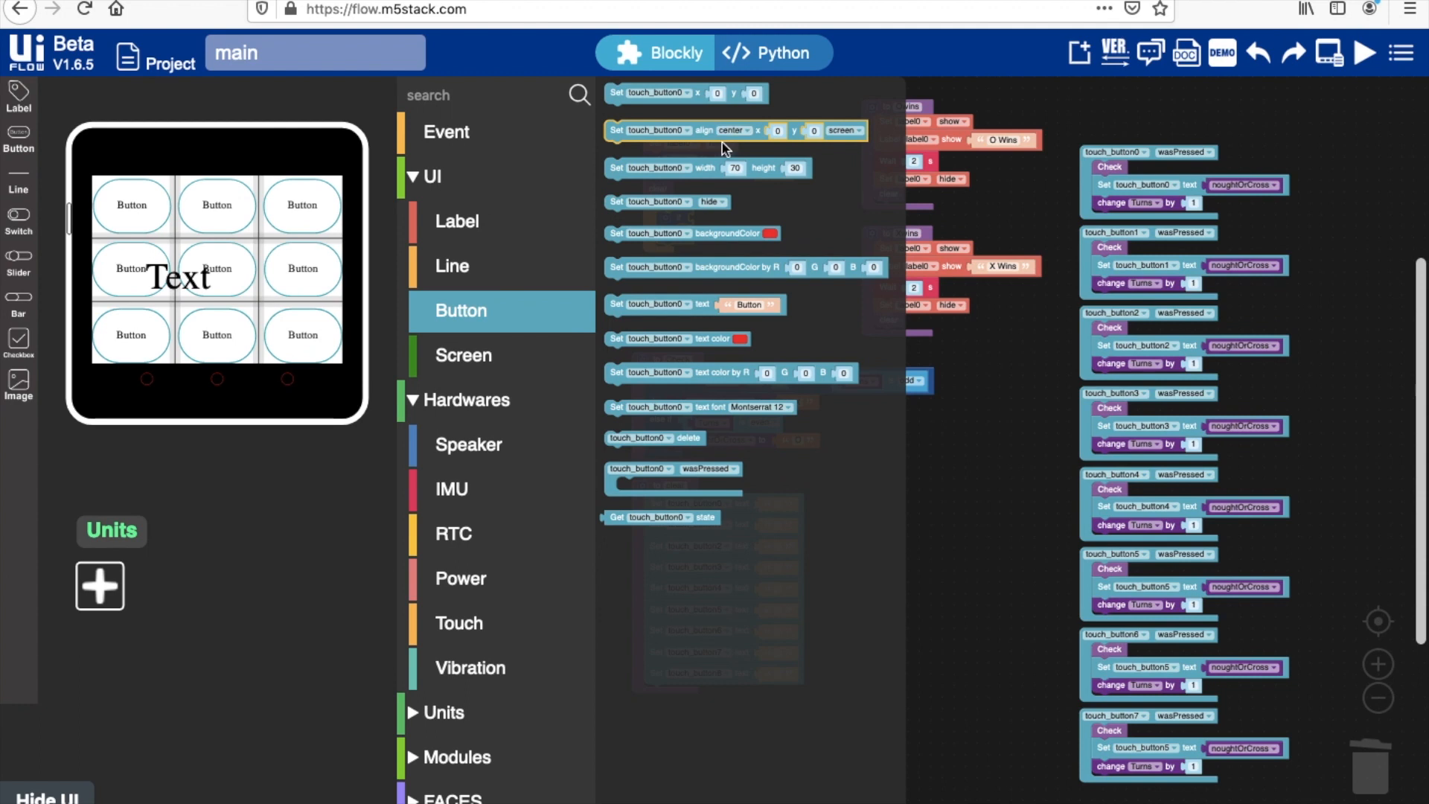
left_click(768, 52)
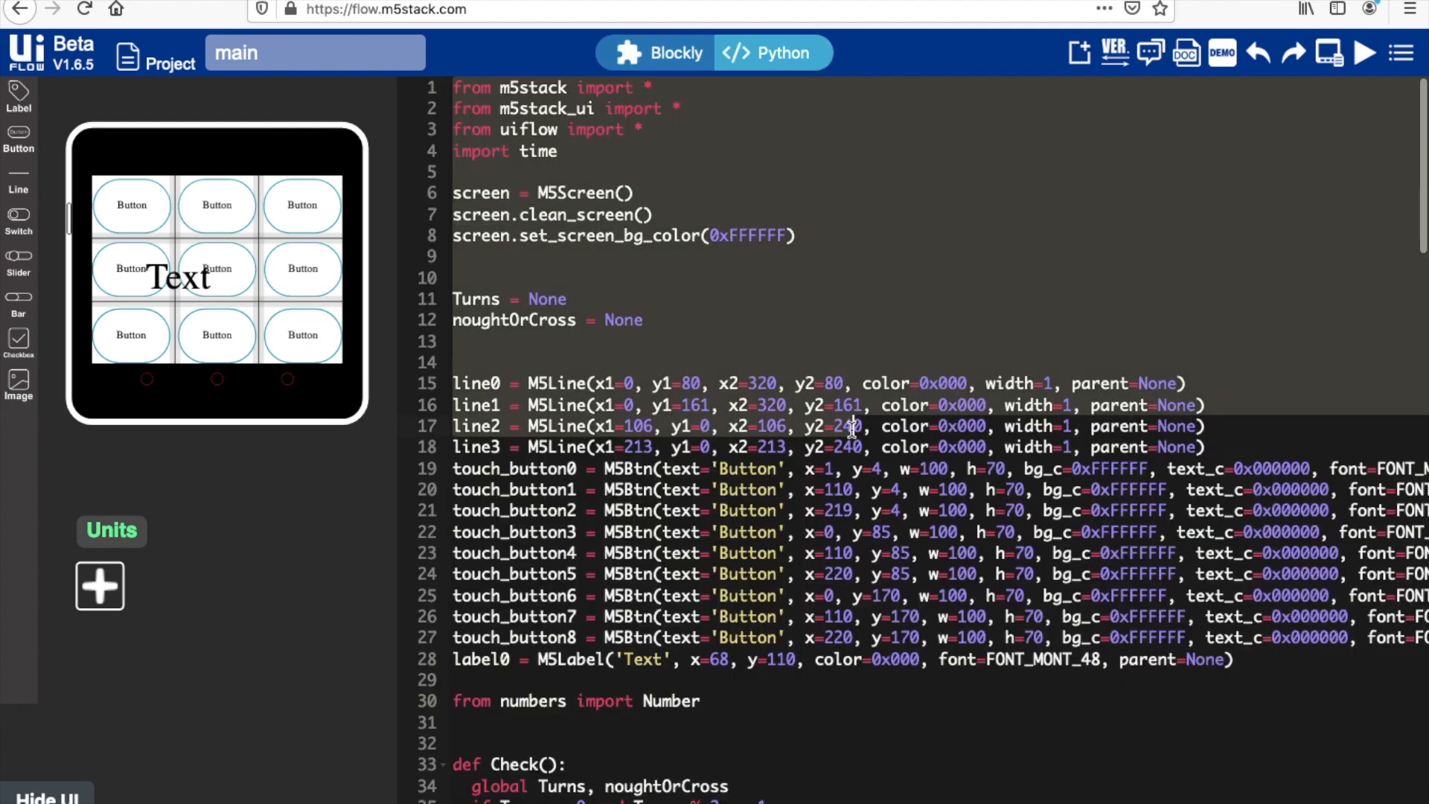
scroll("down", 3)
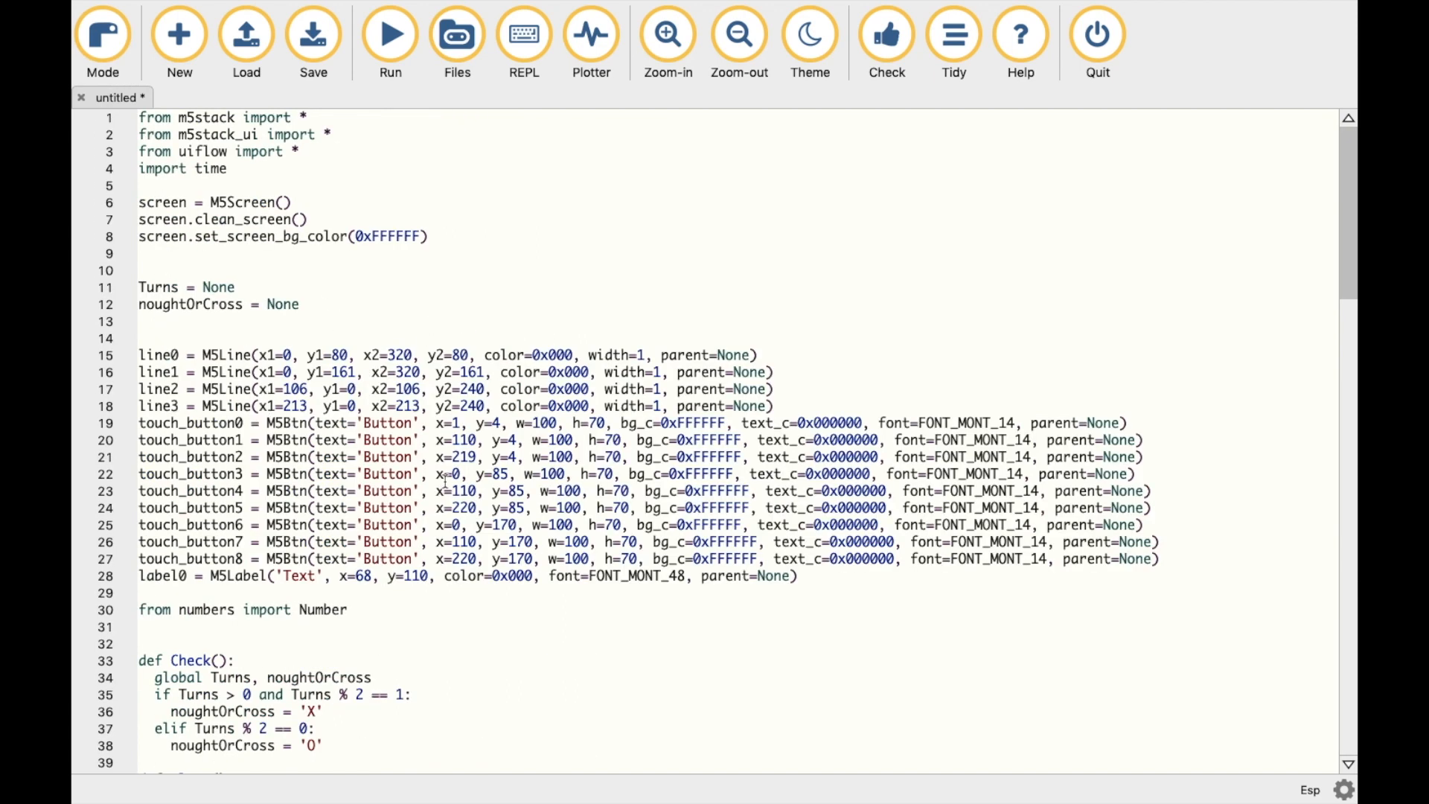
Scroll the pasted untitled code to the main loop, then bring up TicTacToeWIP.py with its REPL
scroll("down", 3)
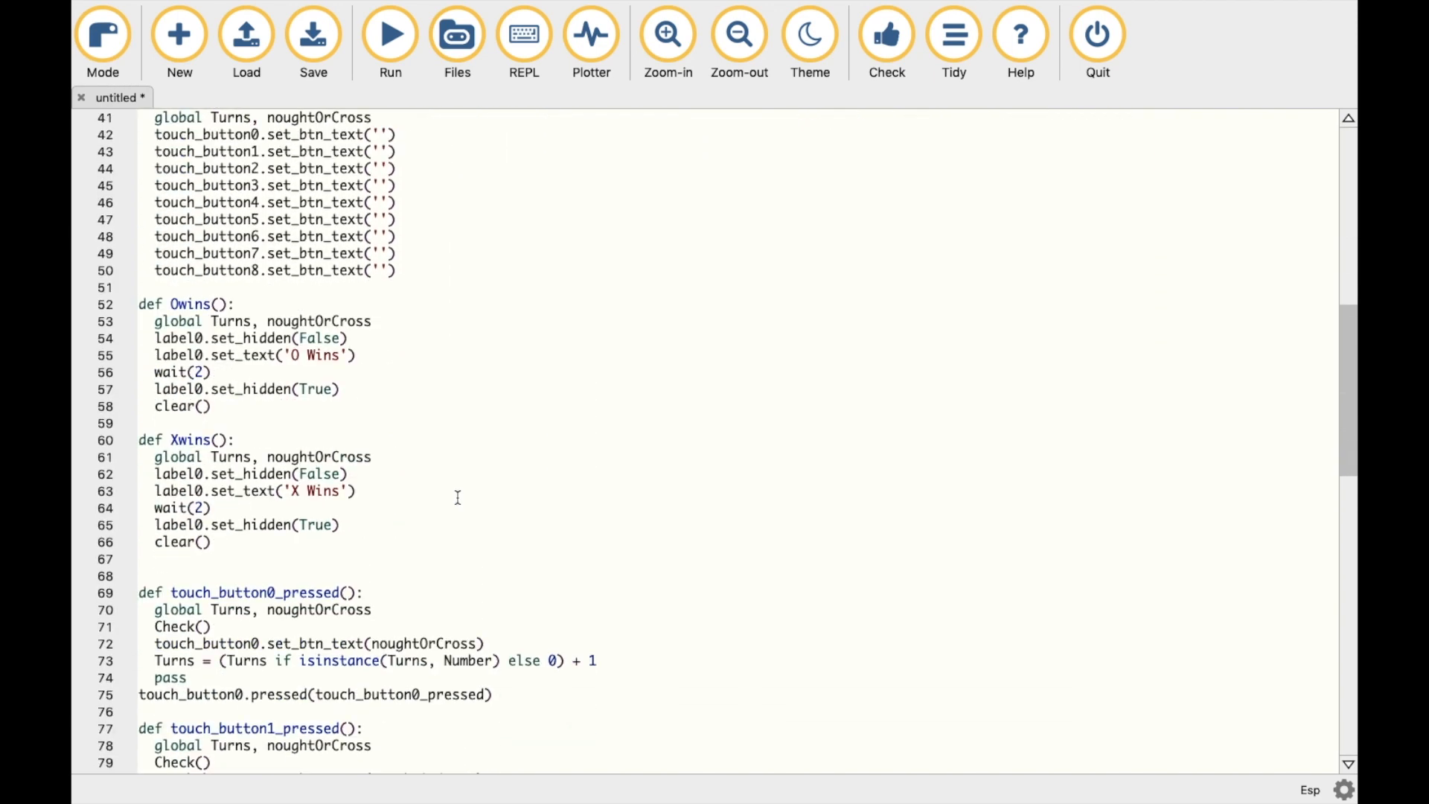
scroll("down", 3)
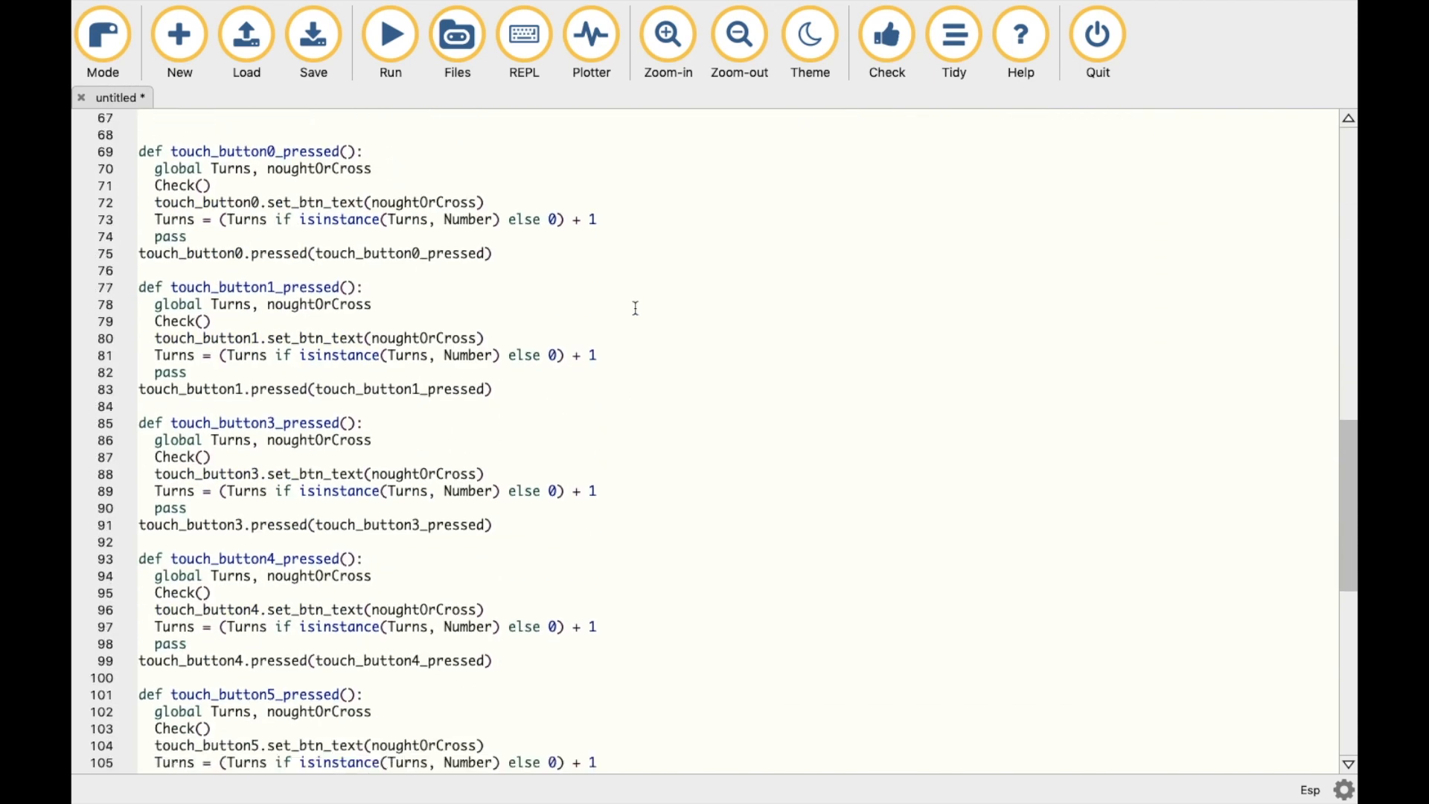
scroll("down", 3)
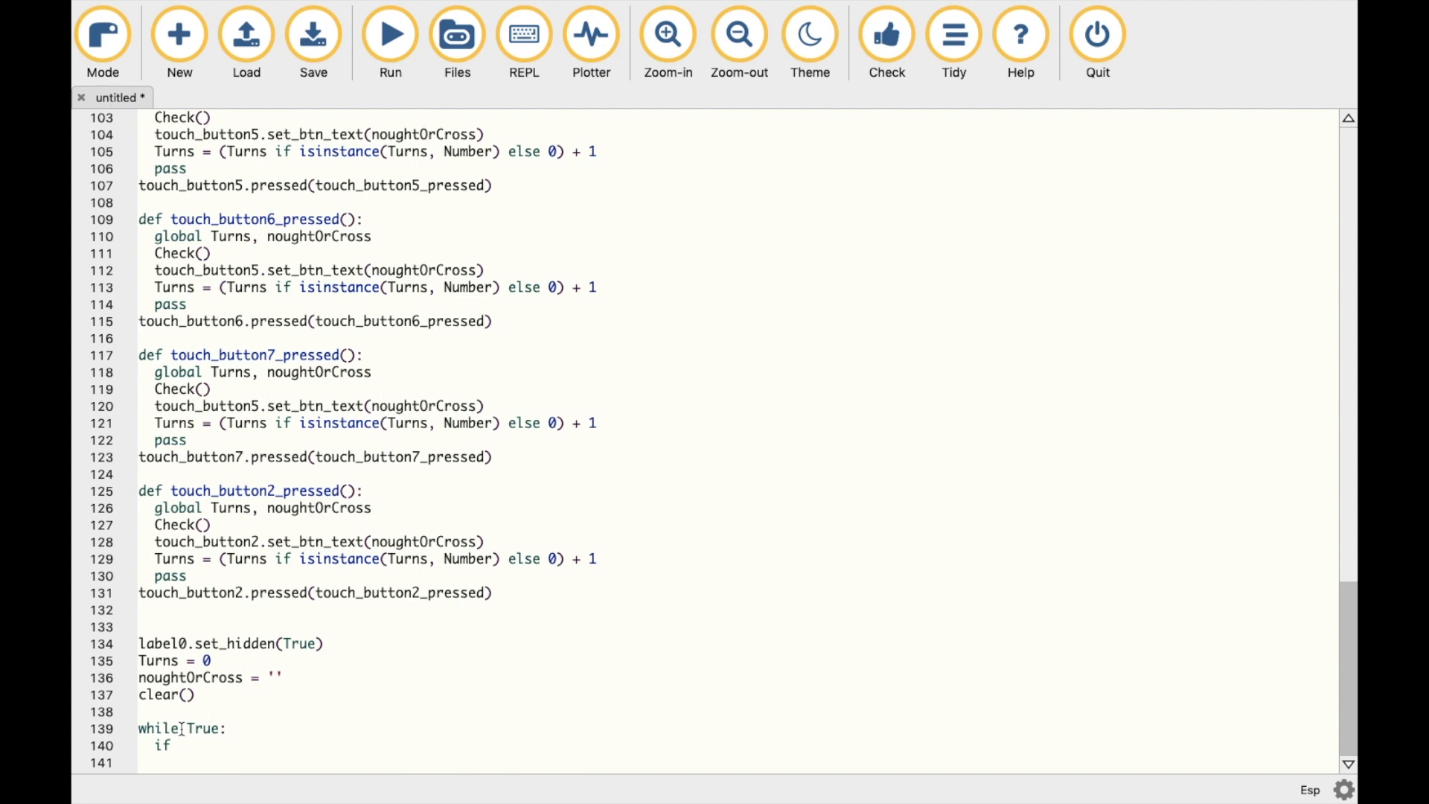
left_click(456, 34)
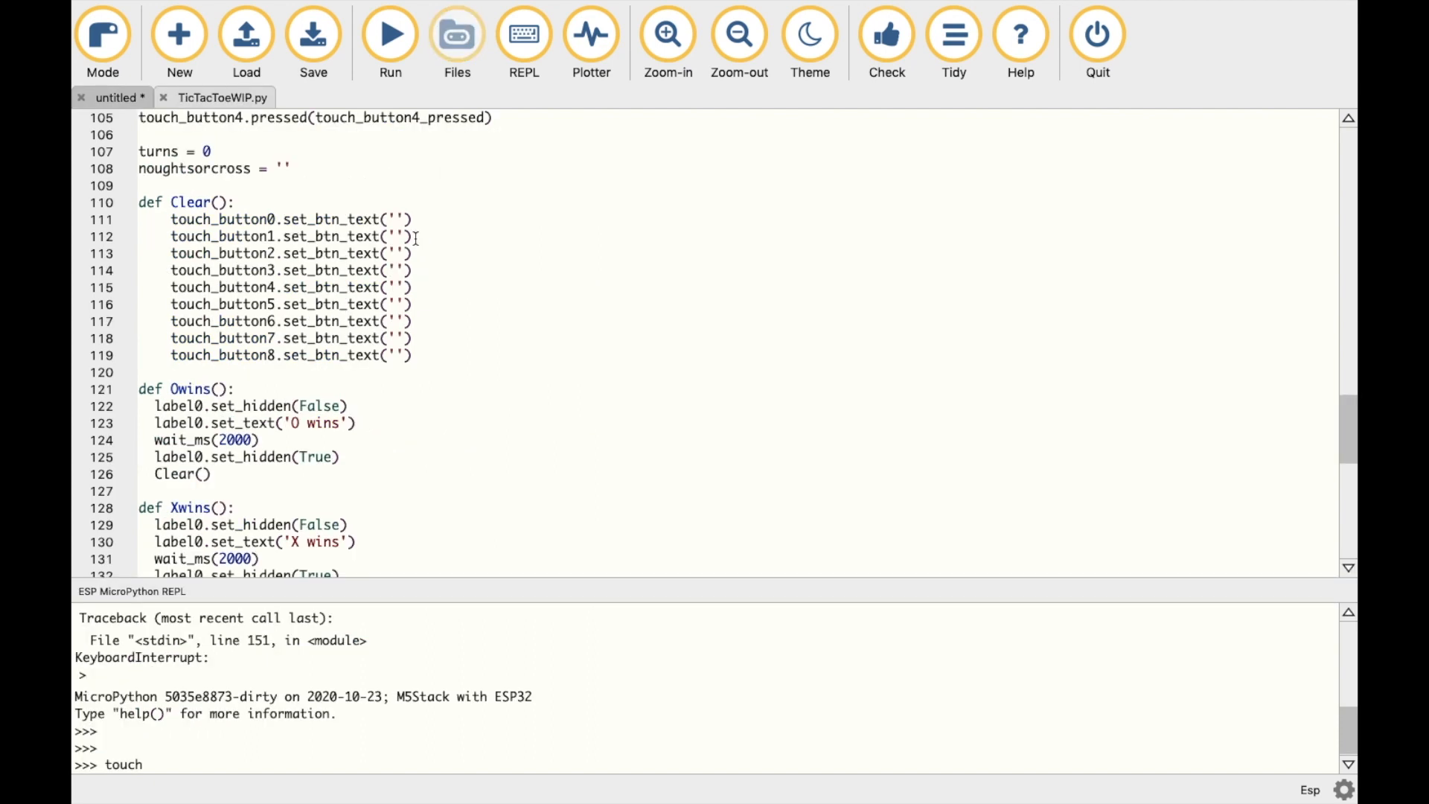
Inspect touch_button0 attributes in the REPL and begin the loop checking O on buttons 0-2
scroll("down", 3)
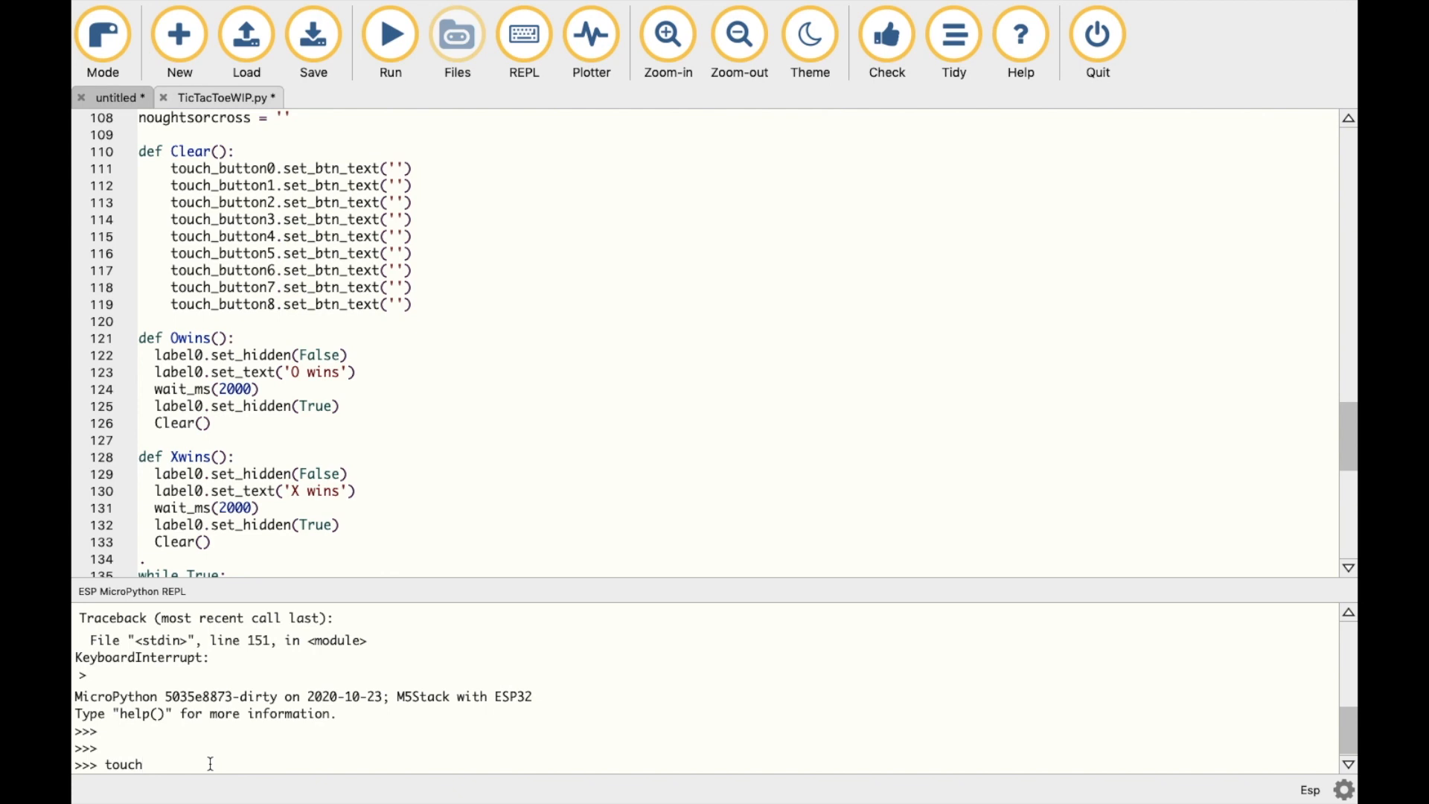
type("_button0.")
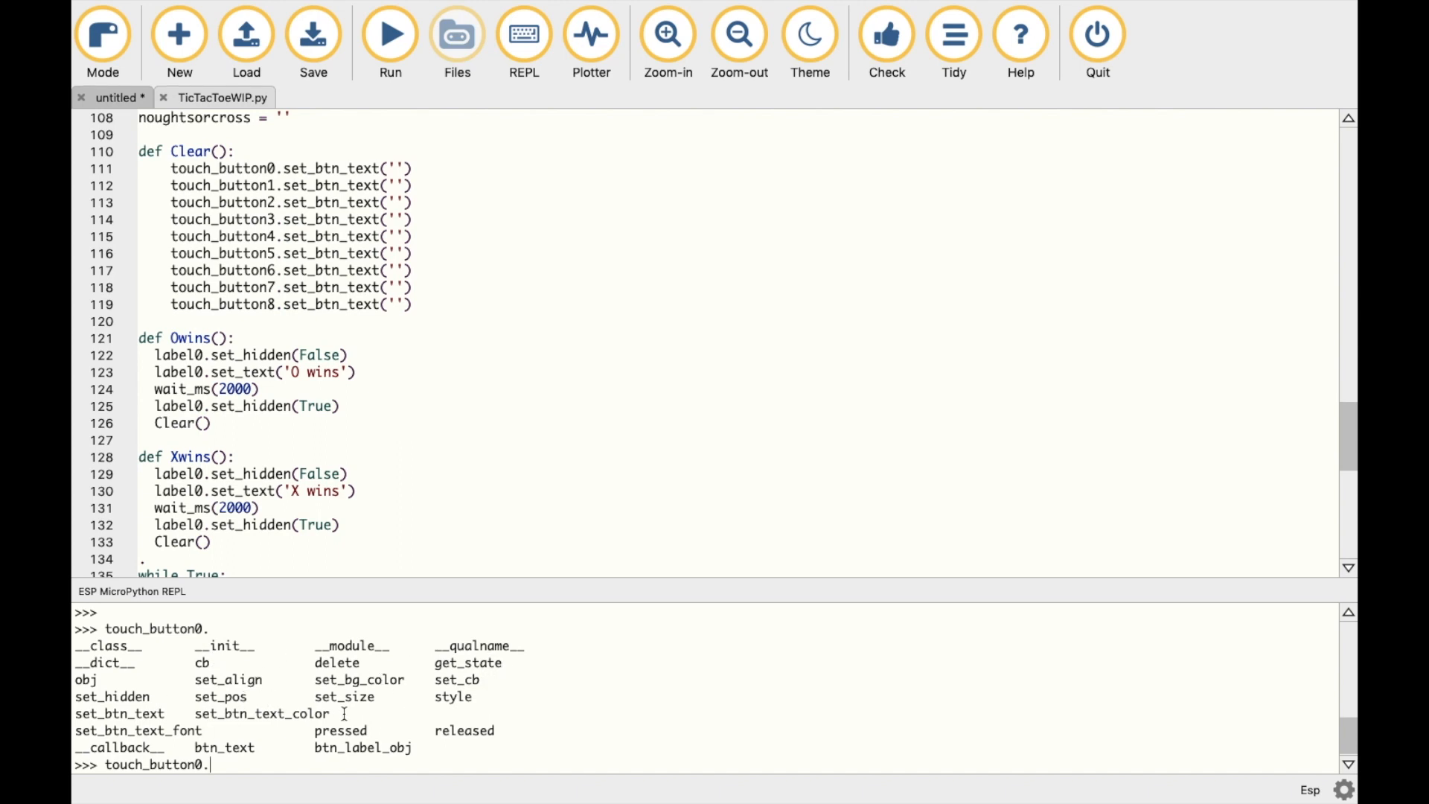
mouse_move(399, 729)
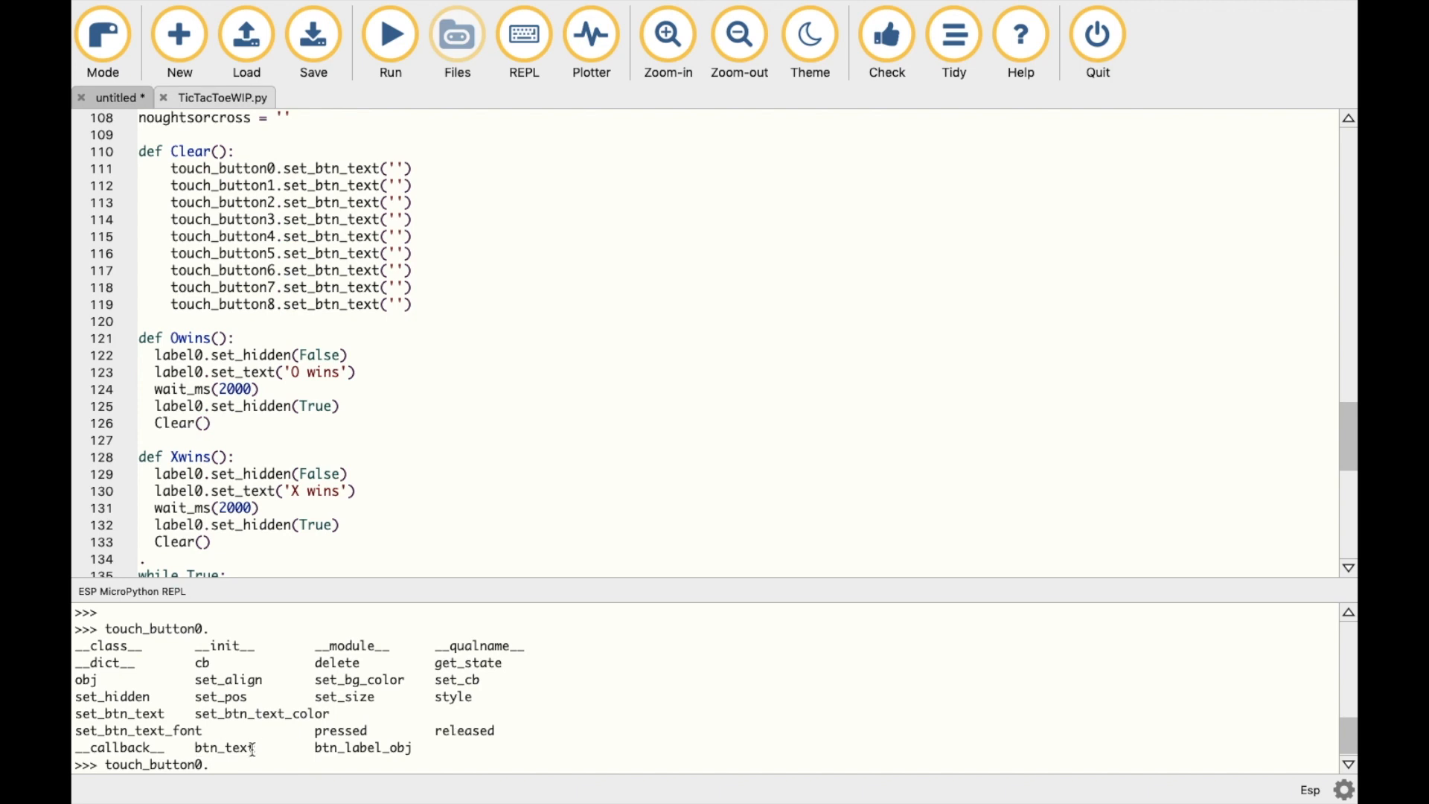
scroll("down", 3)
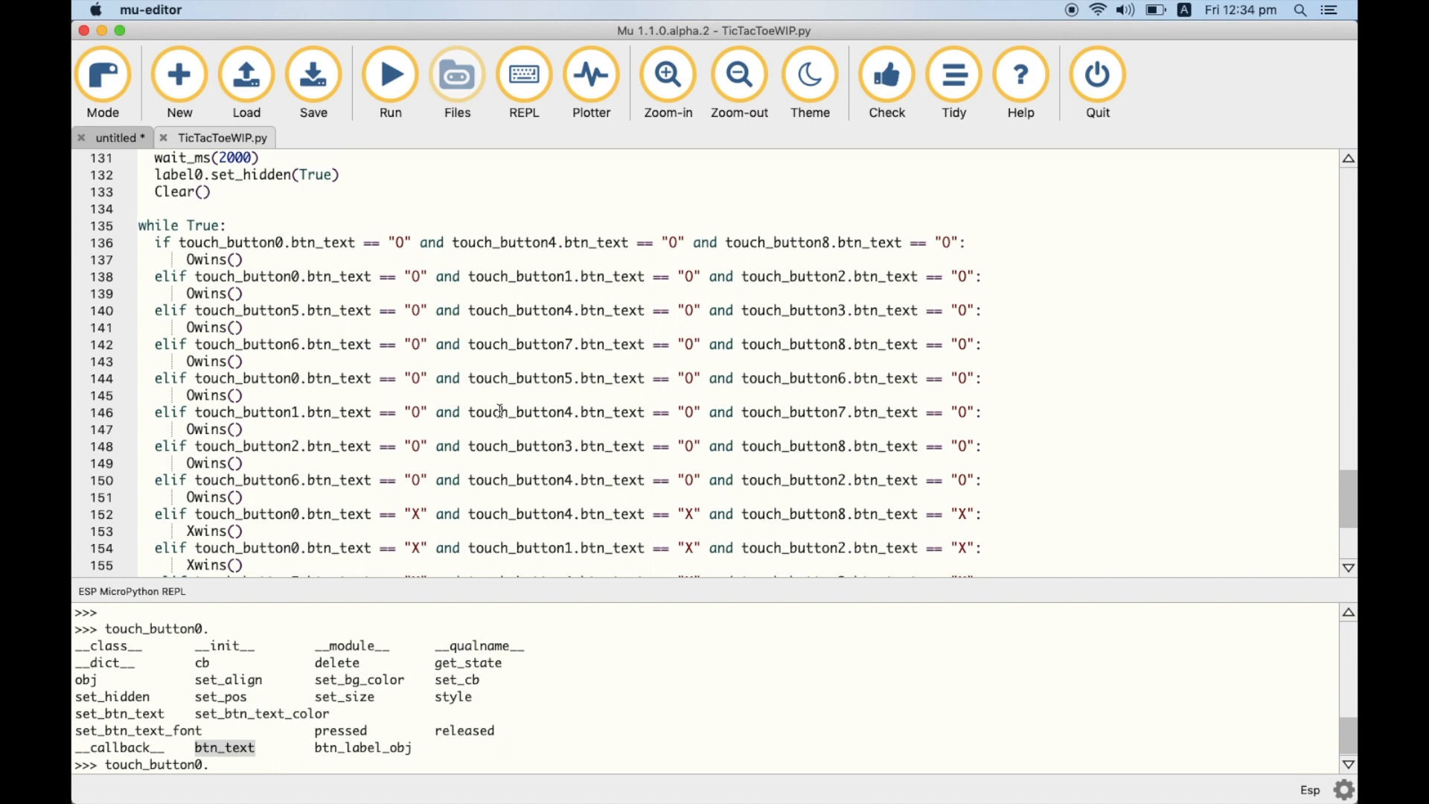
scroll("down", 3)
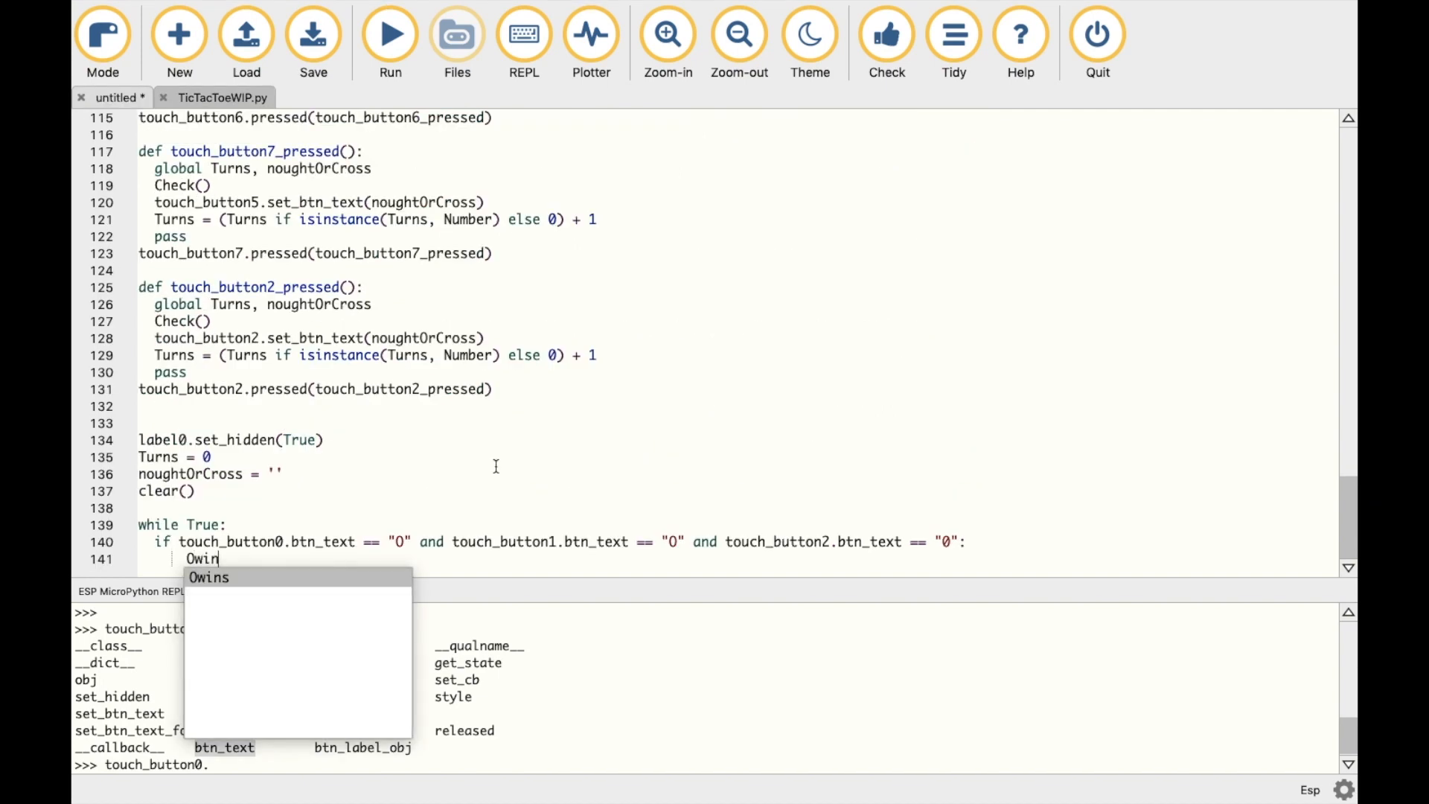
Back in UIFlow, scroll the workspace to view the HasWon Execute code block and setup loop
left_click(673, 23)
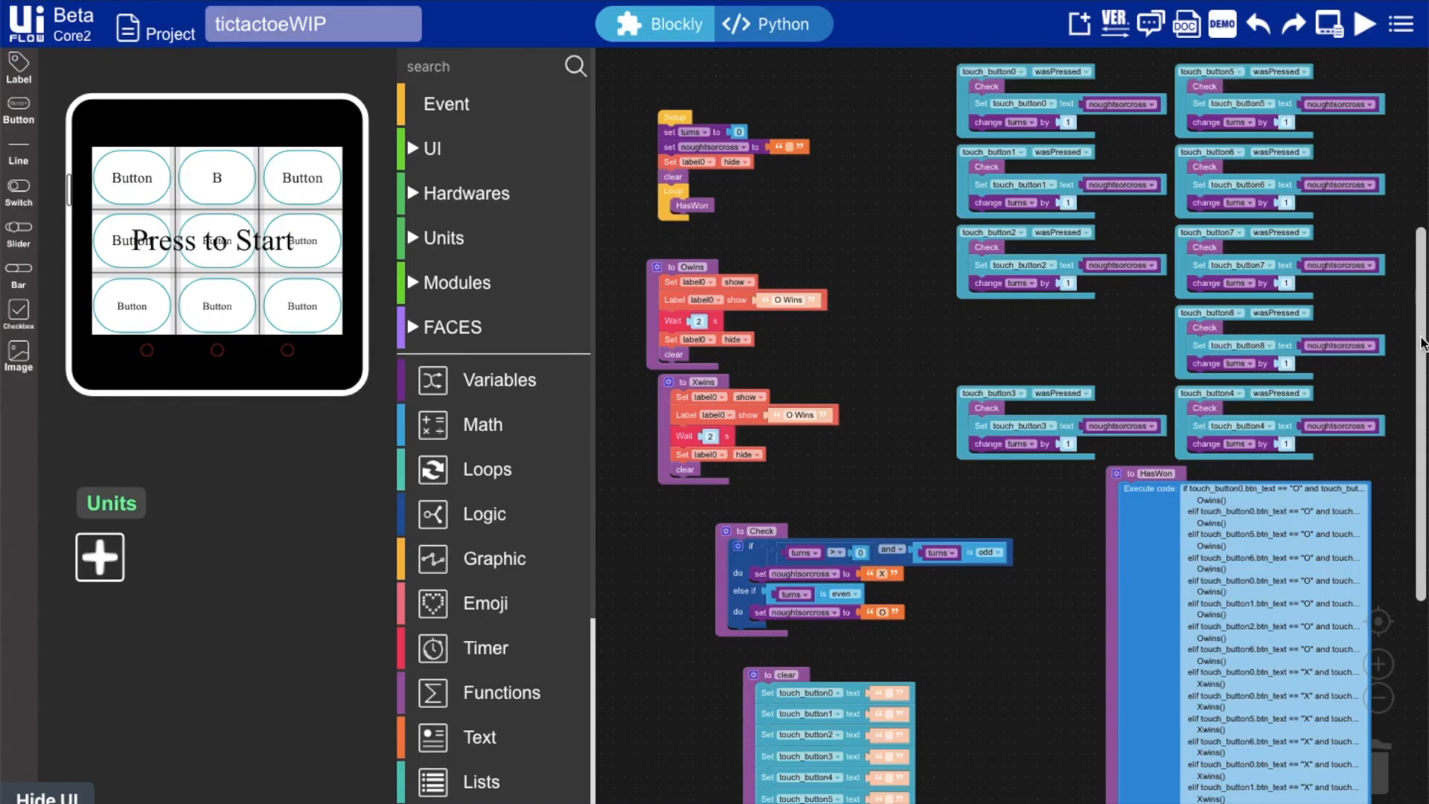
mouse_move(1416, 392)
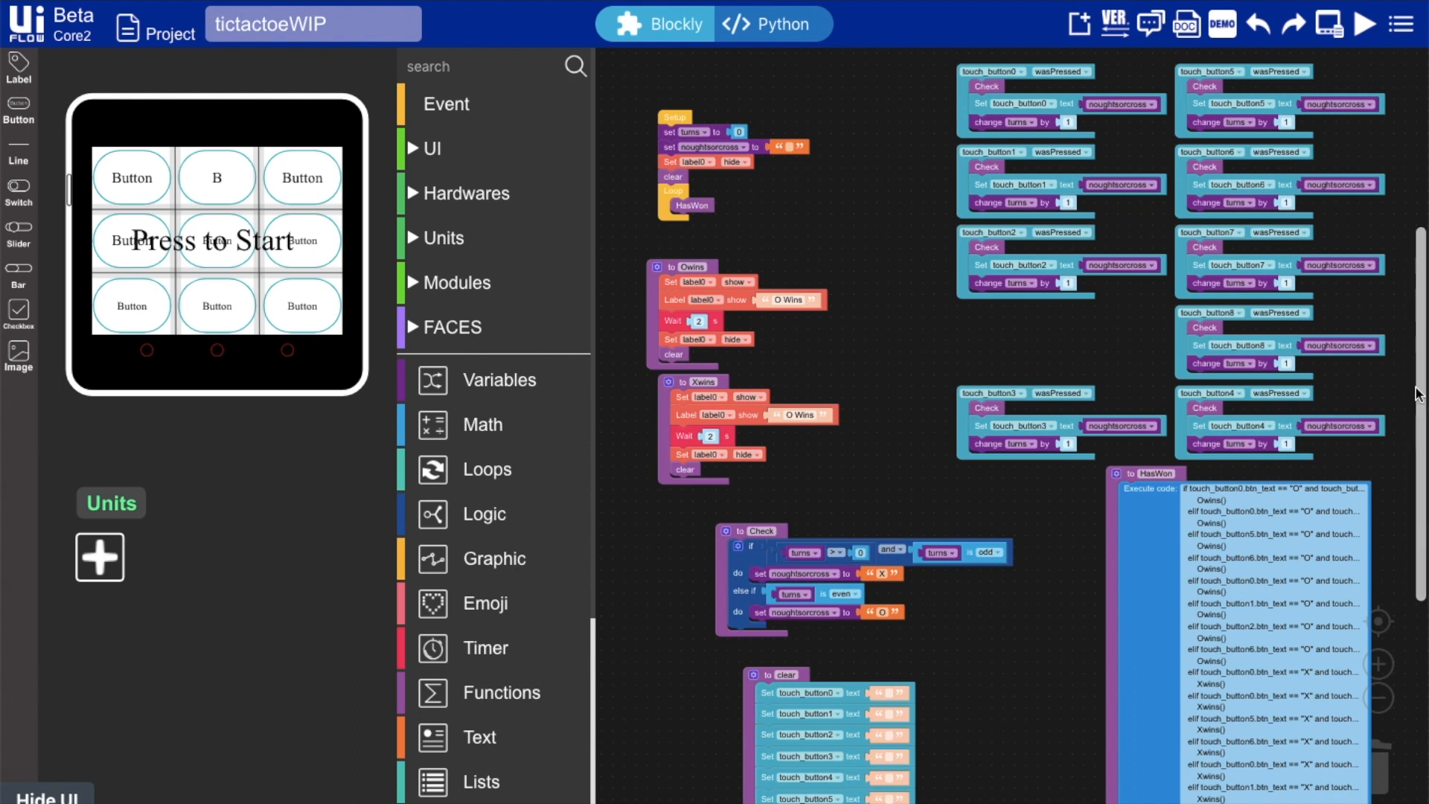
scroll("down", 3)
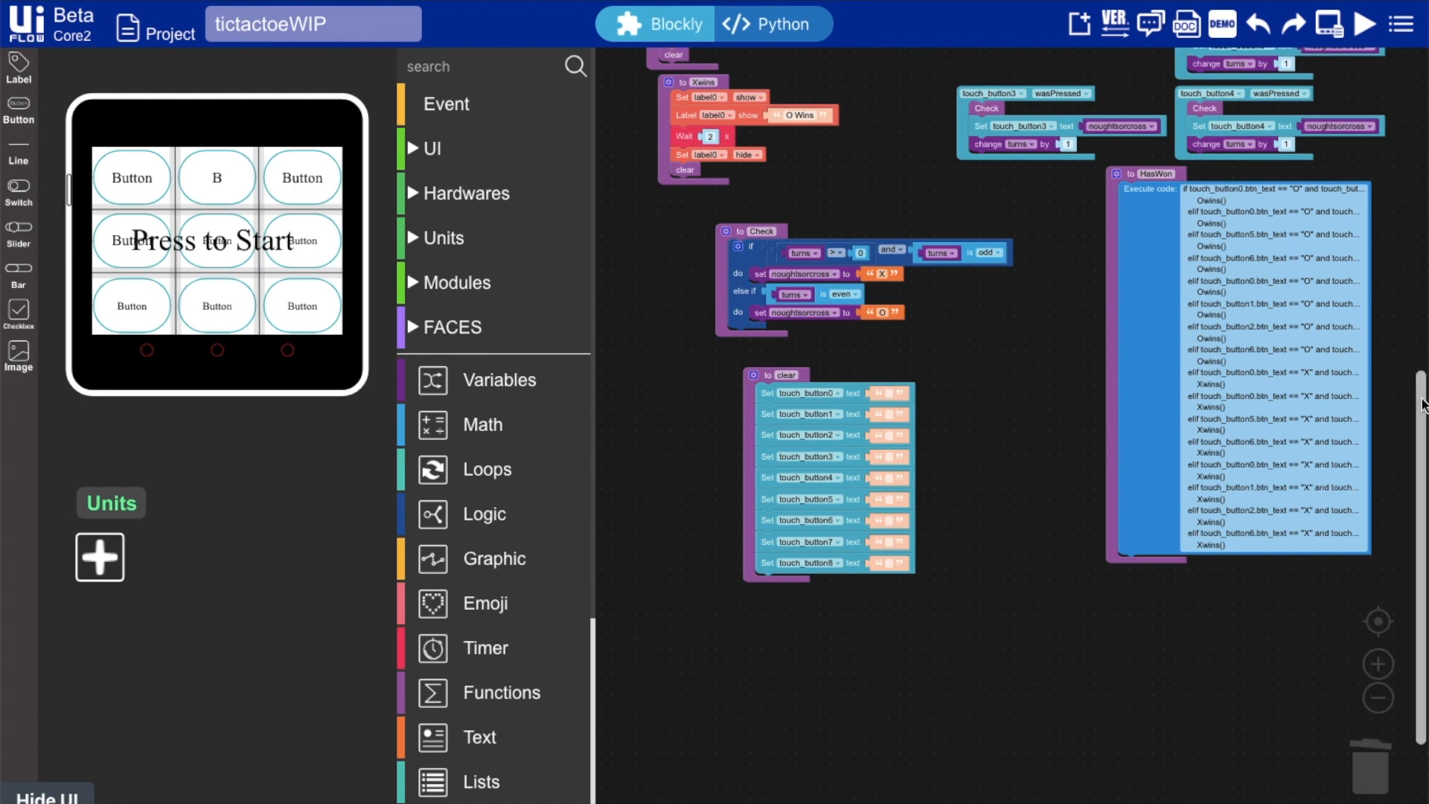
scroll("up", 3)
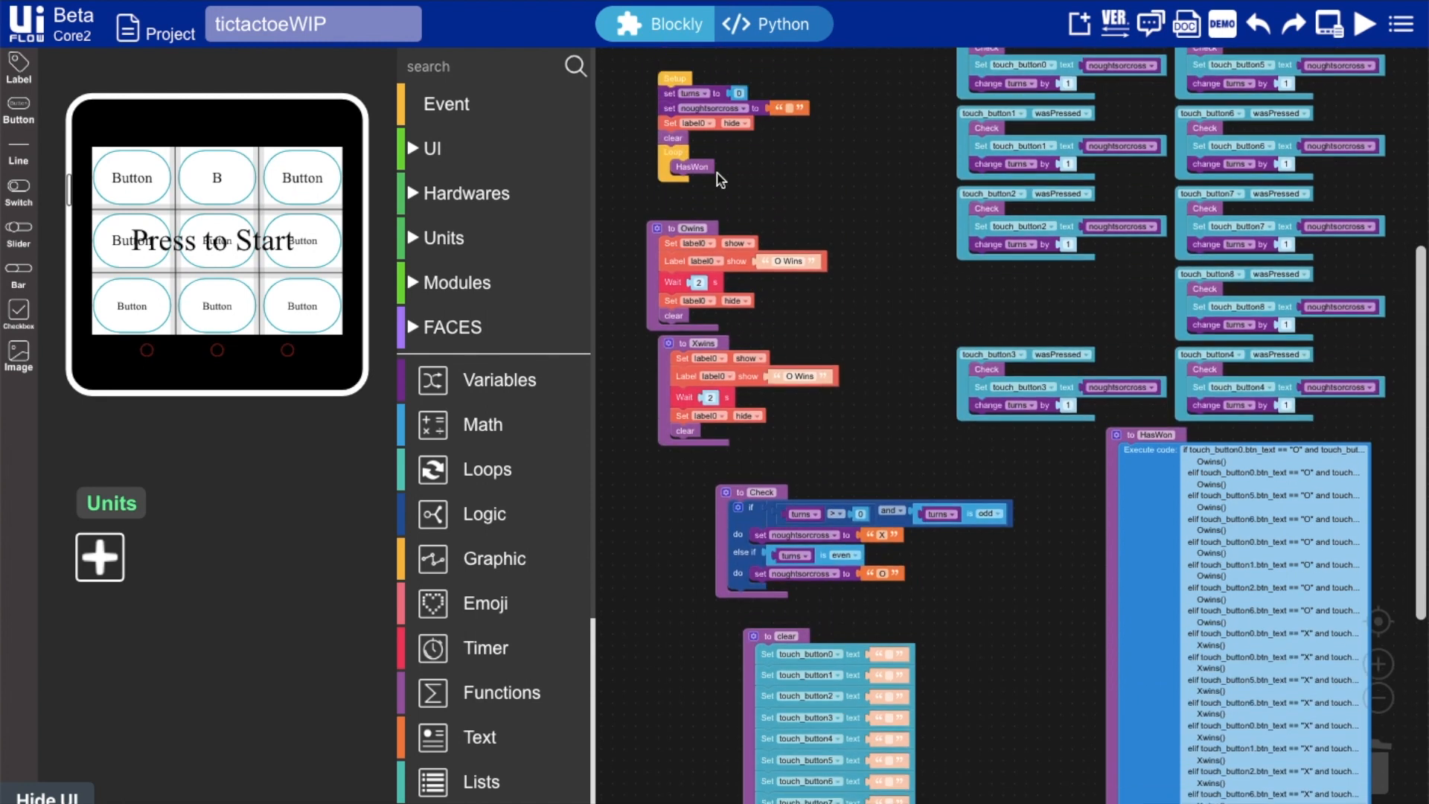